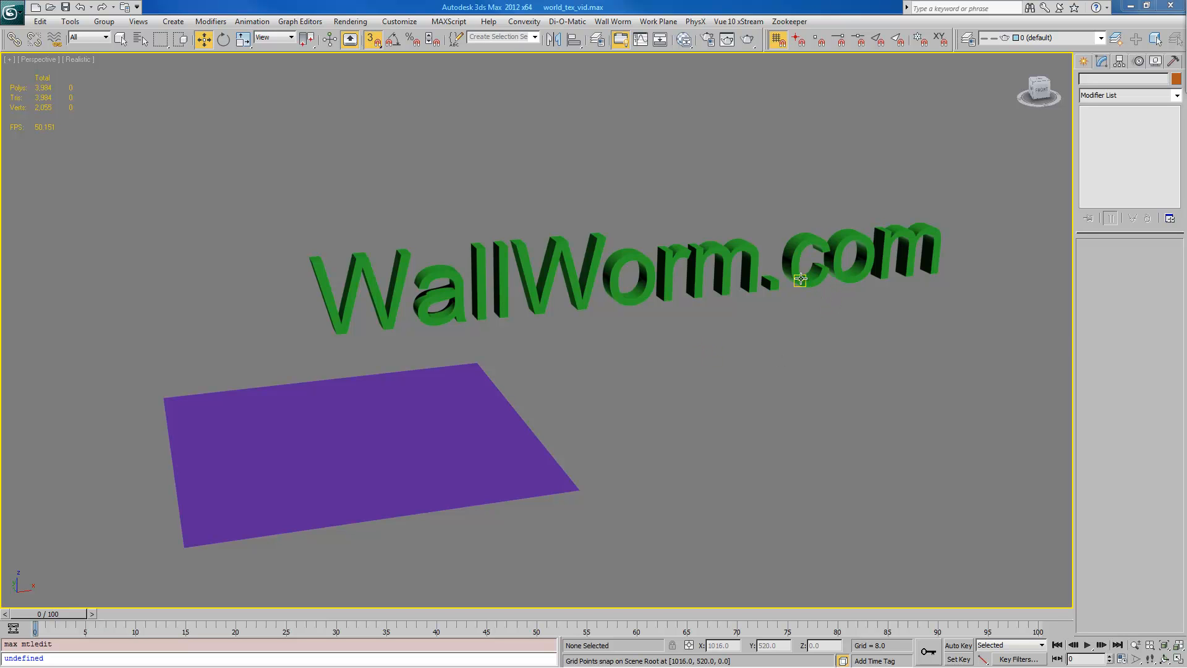
mouse_move(800, 279)
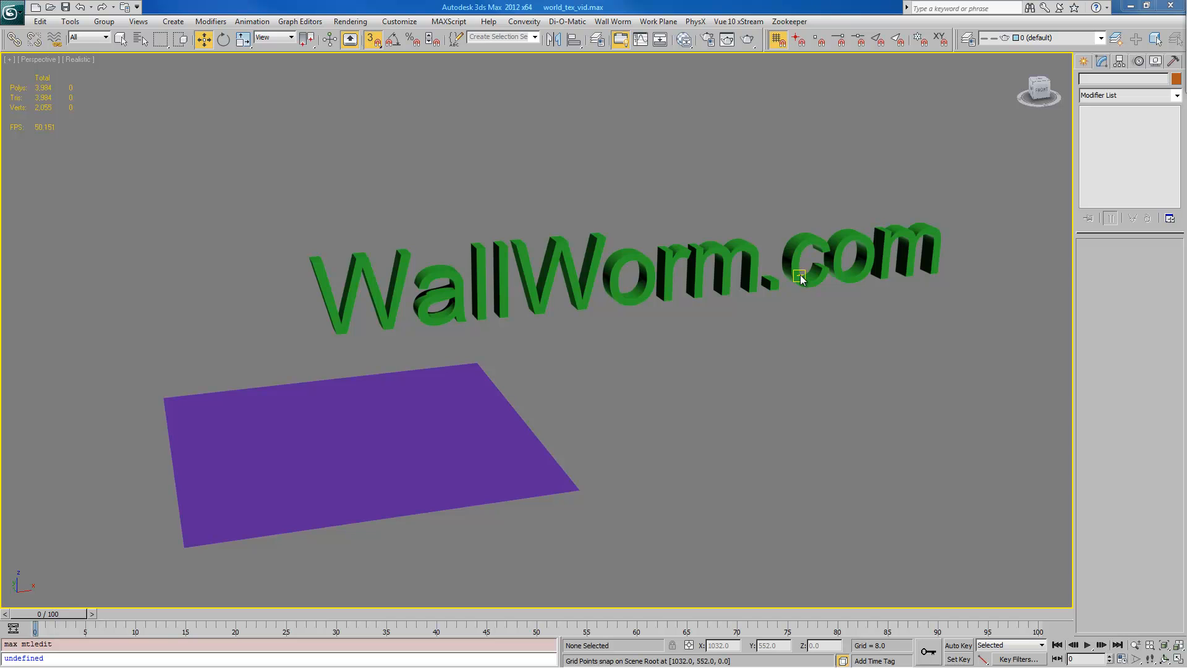
mouse_move(681, 39)
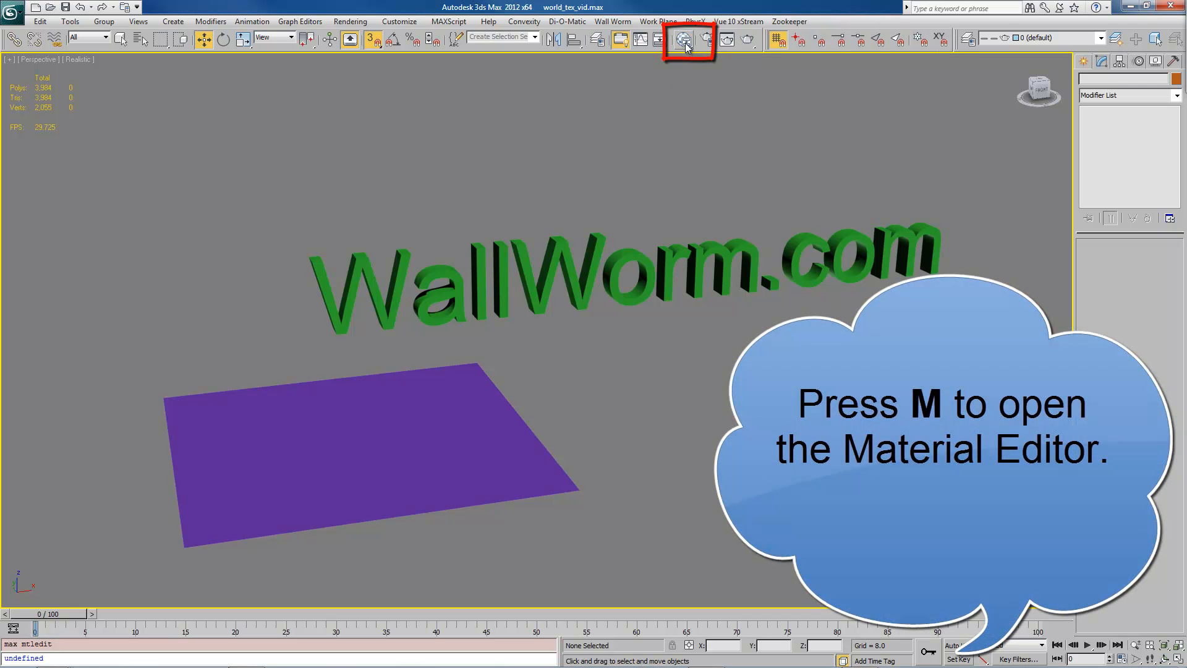
Step: Open the Slate Material Editor, add a Standard material node and move it into place
click(685, 40)
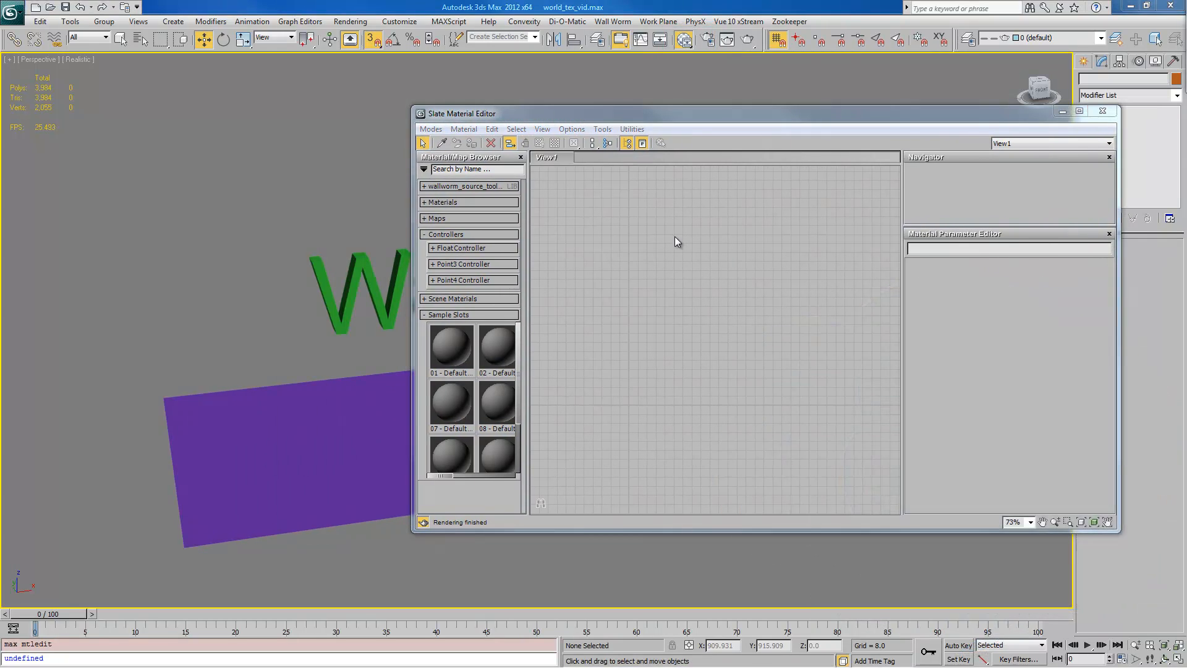
right_click(675, 242)
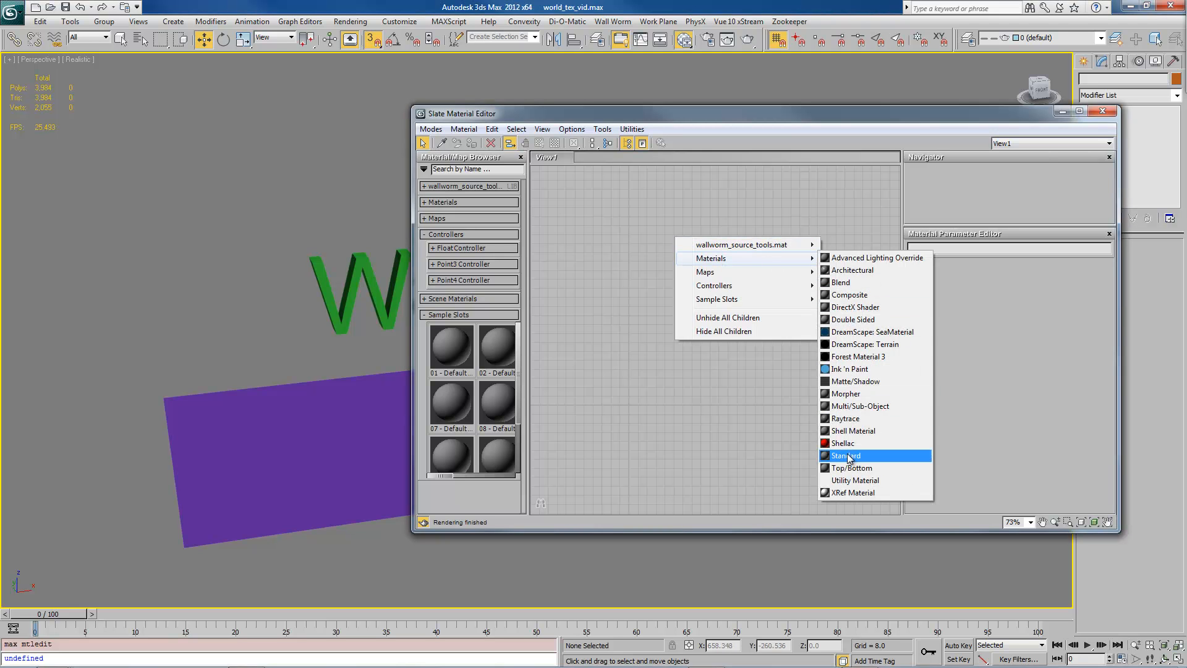
click(845, 455)
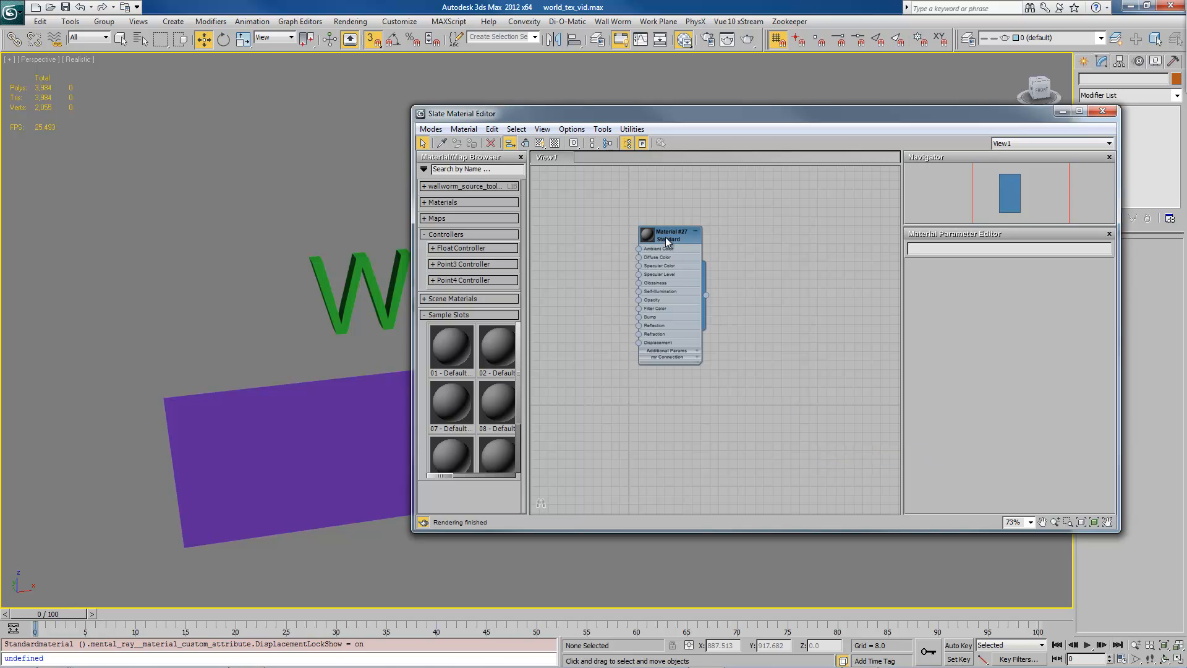
drag(670, 232, 757, 232)
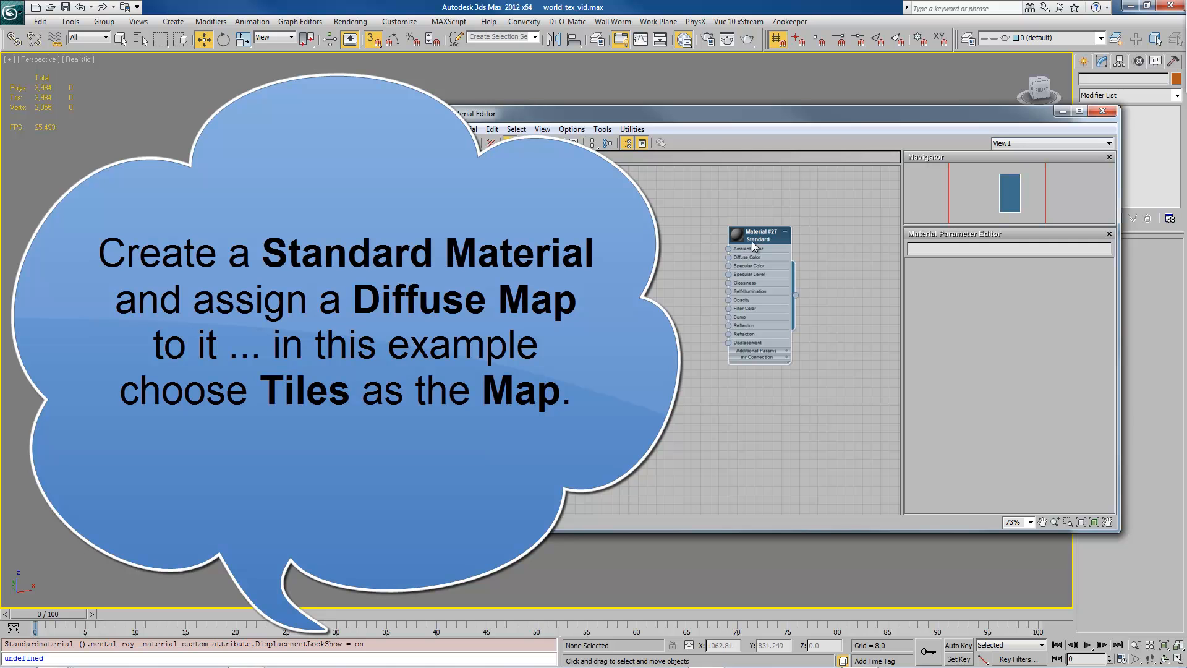
mouse_move(731, 263)
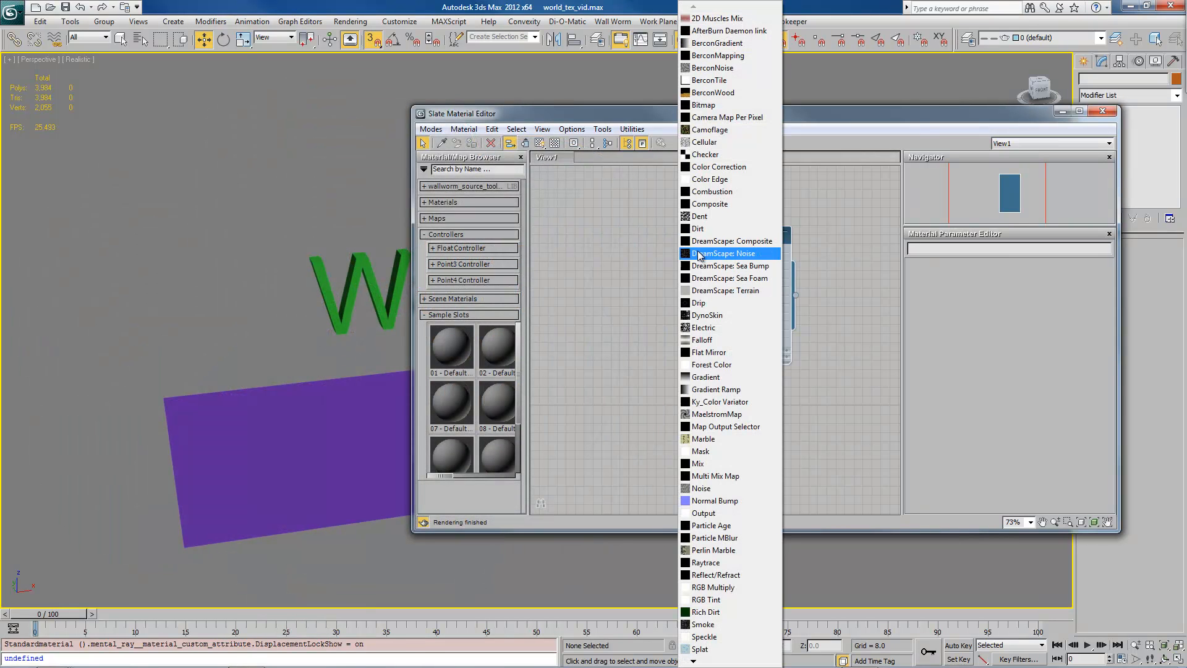
Step: Pick Tiles from the map list for the Standard material's Diffuse Color input
scroll(down, 3)
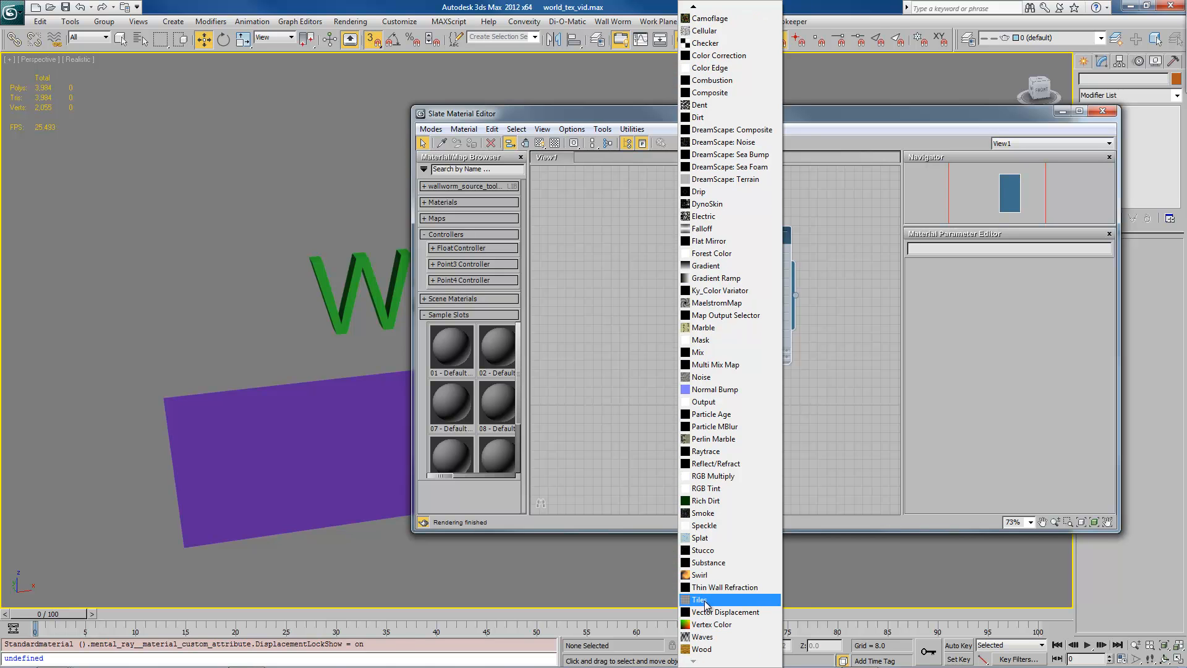
click(699, 600)
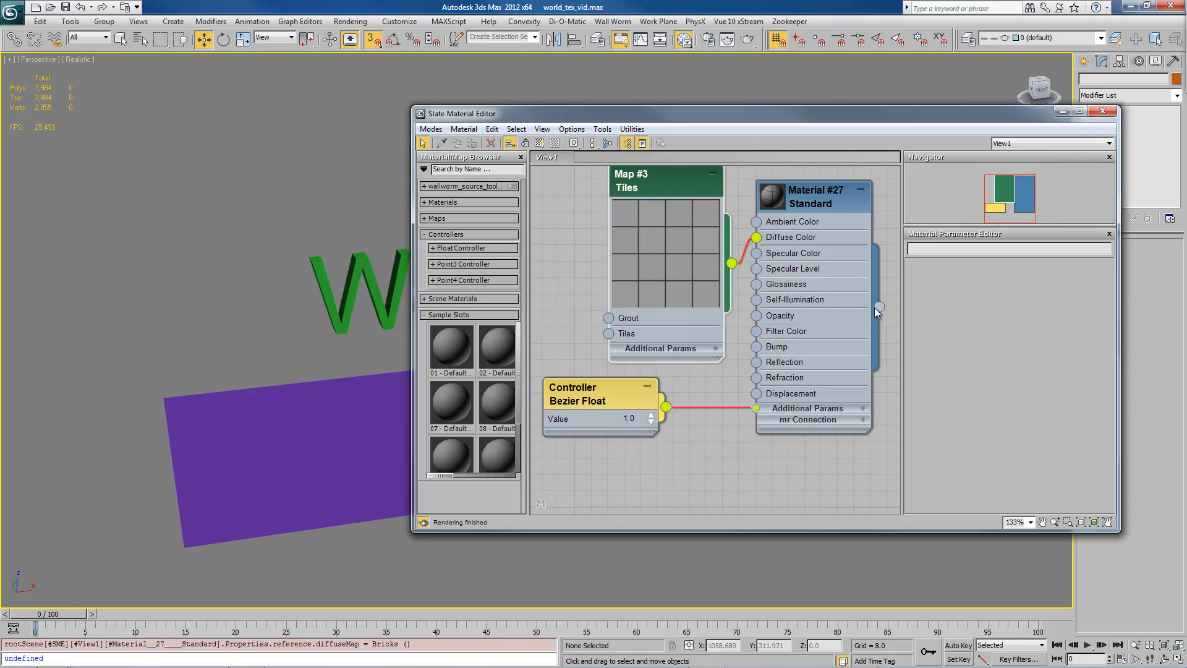
mouse_move(881, 309)
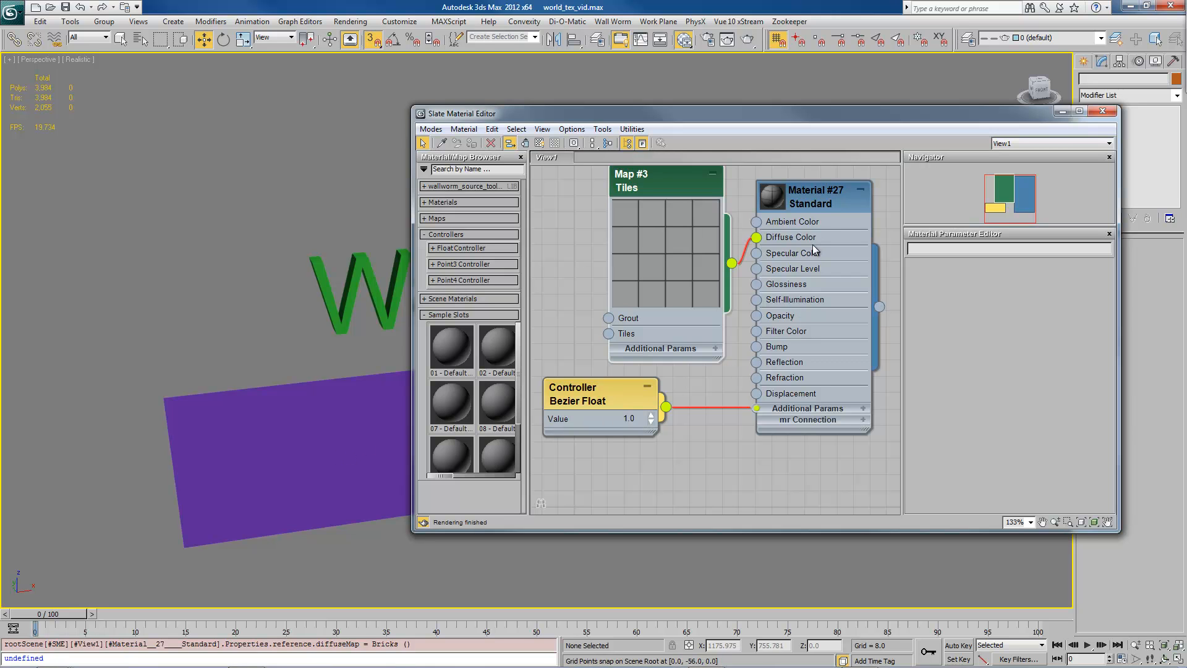
Step: Drag-select Plane001 in the viewport
drag(878, 307, 901, 334)
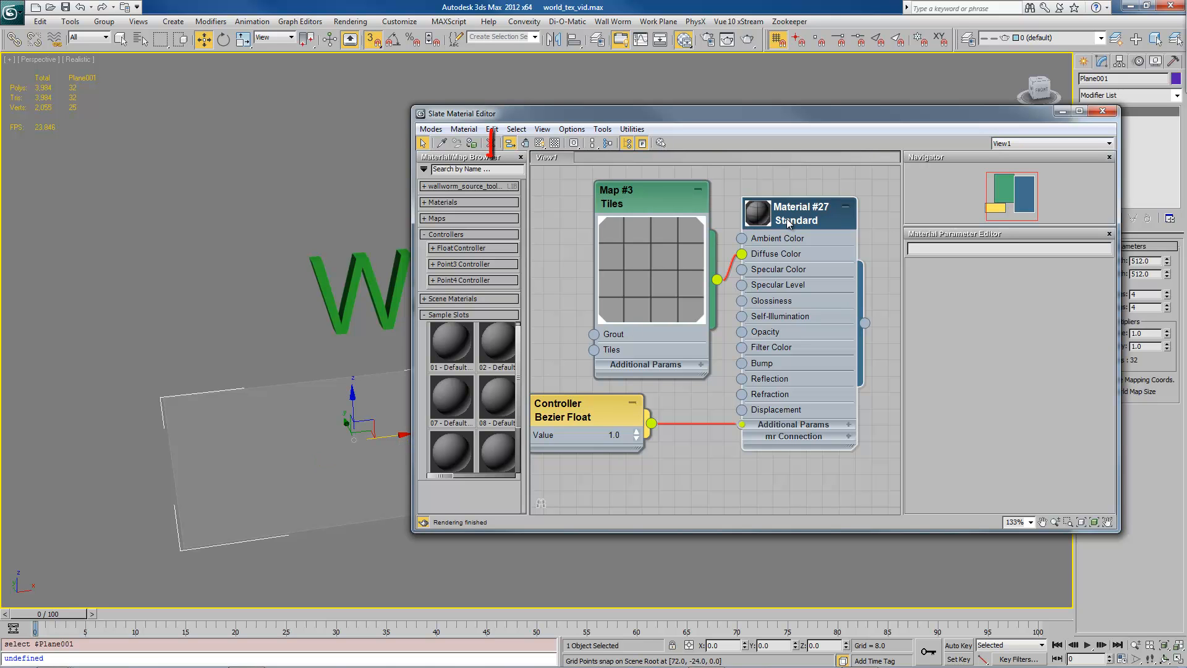
mouse_move(472, 142)
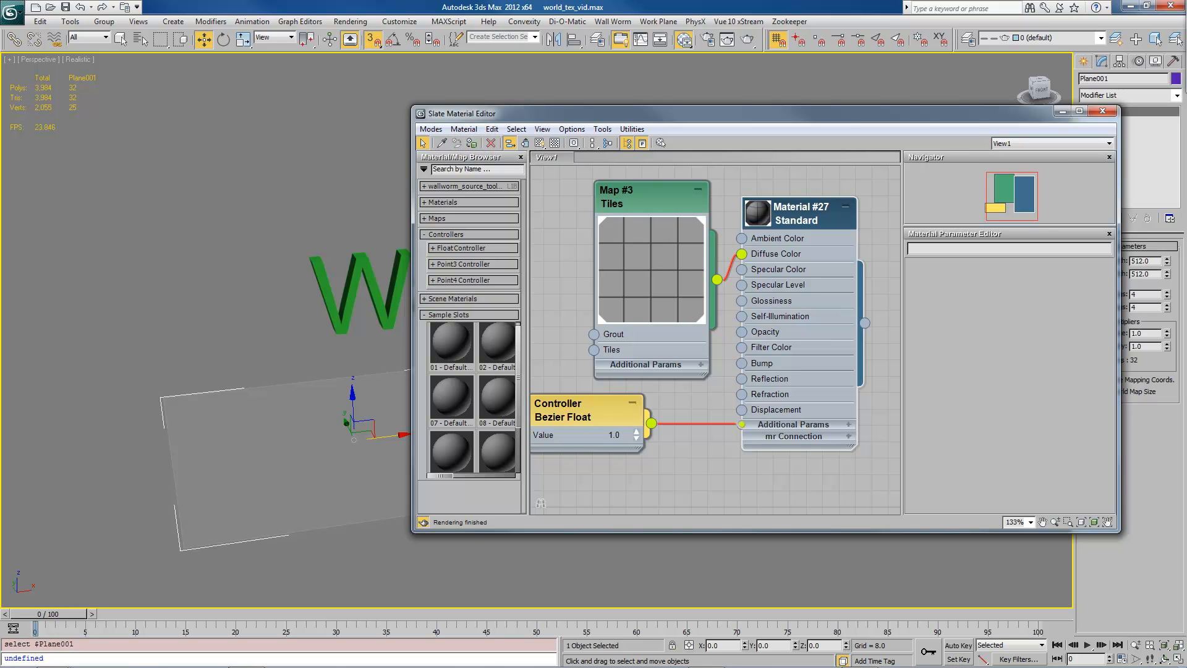
mouse_move(643, 297)
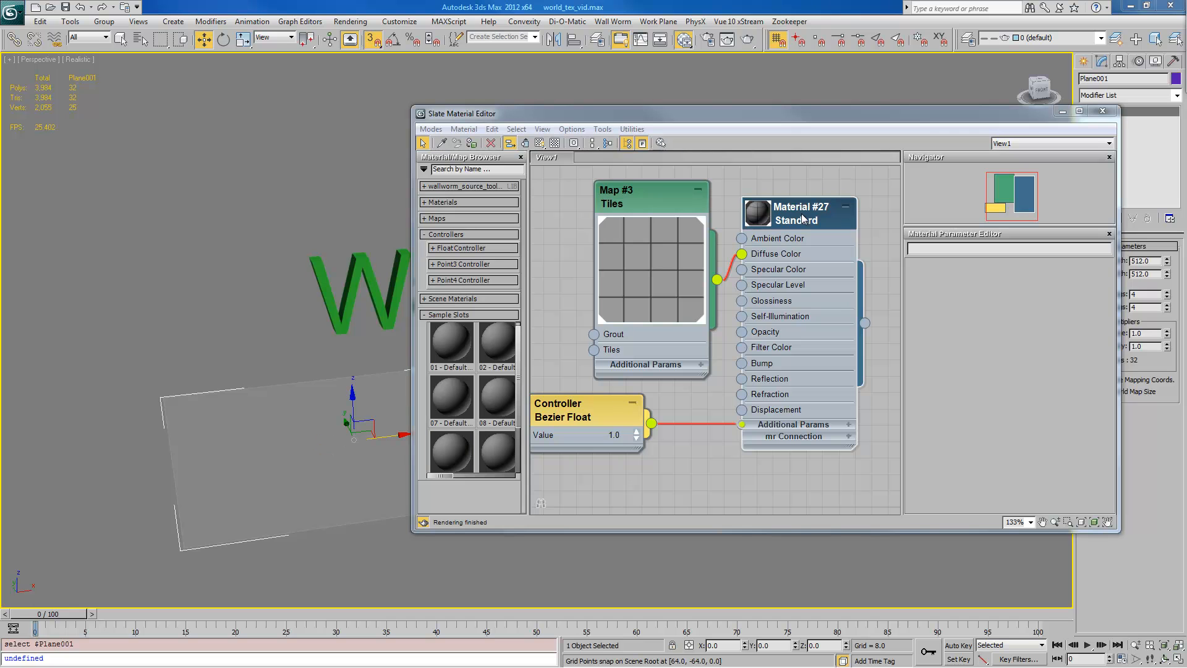
mouse_move(774, 219)
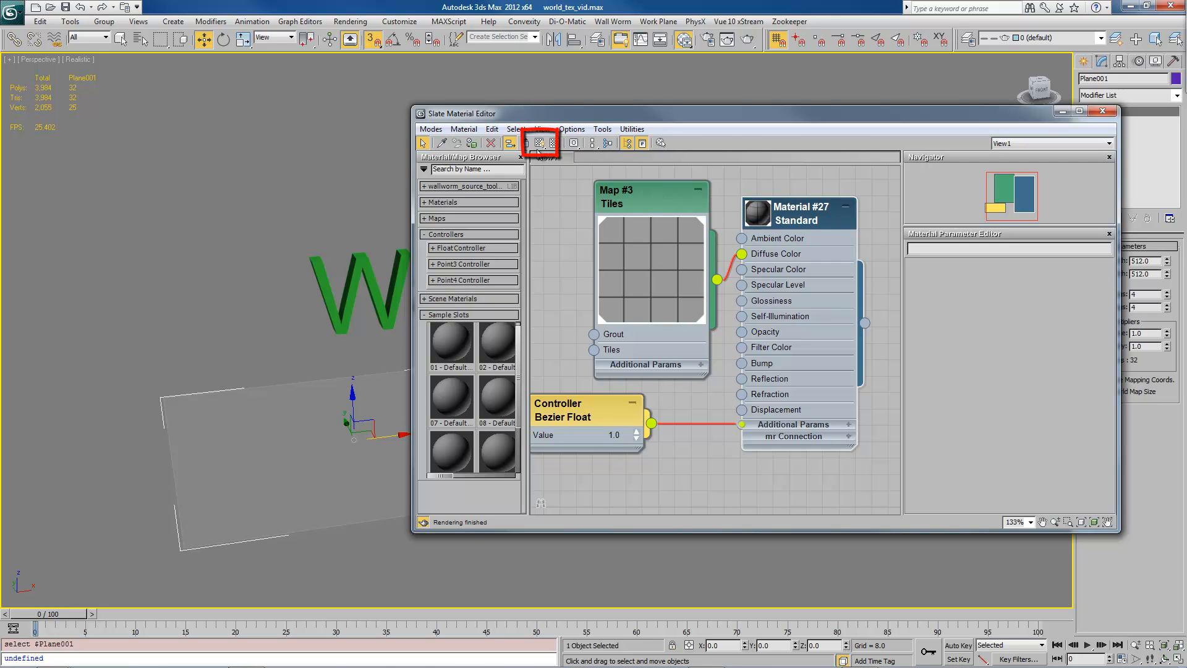
mouse_move(540, 143)
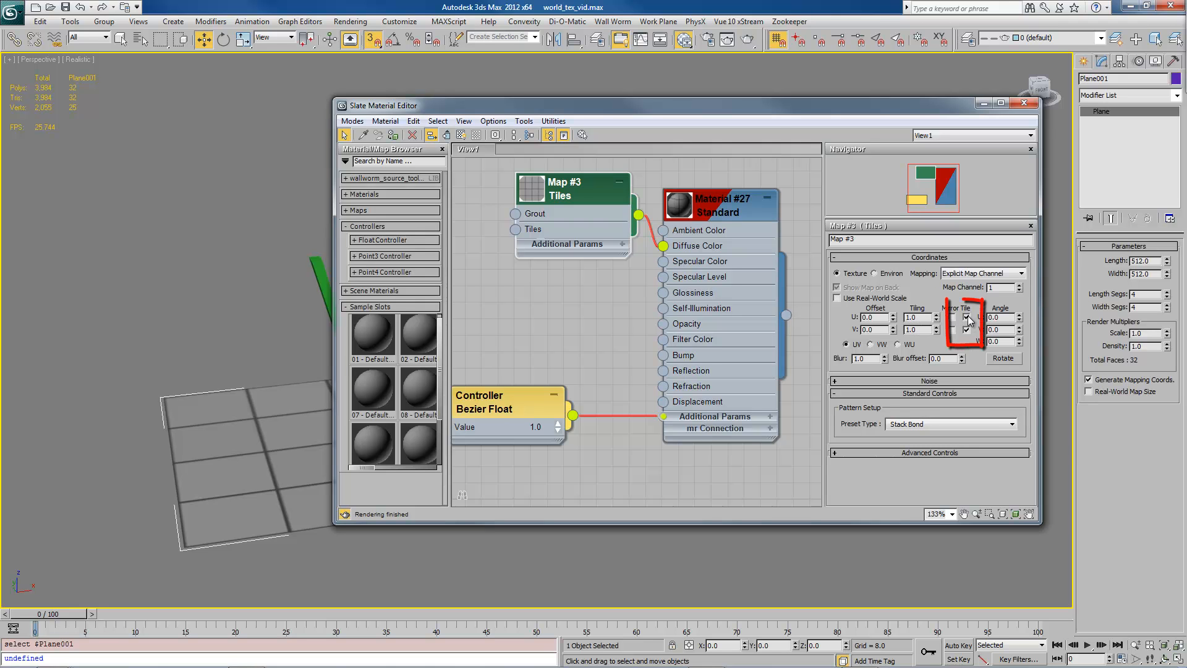
click(837, 287)
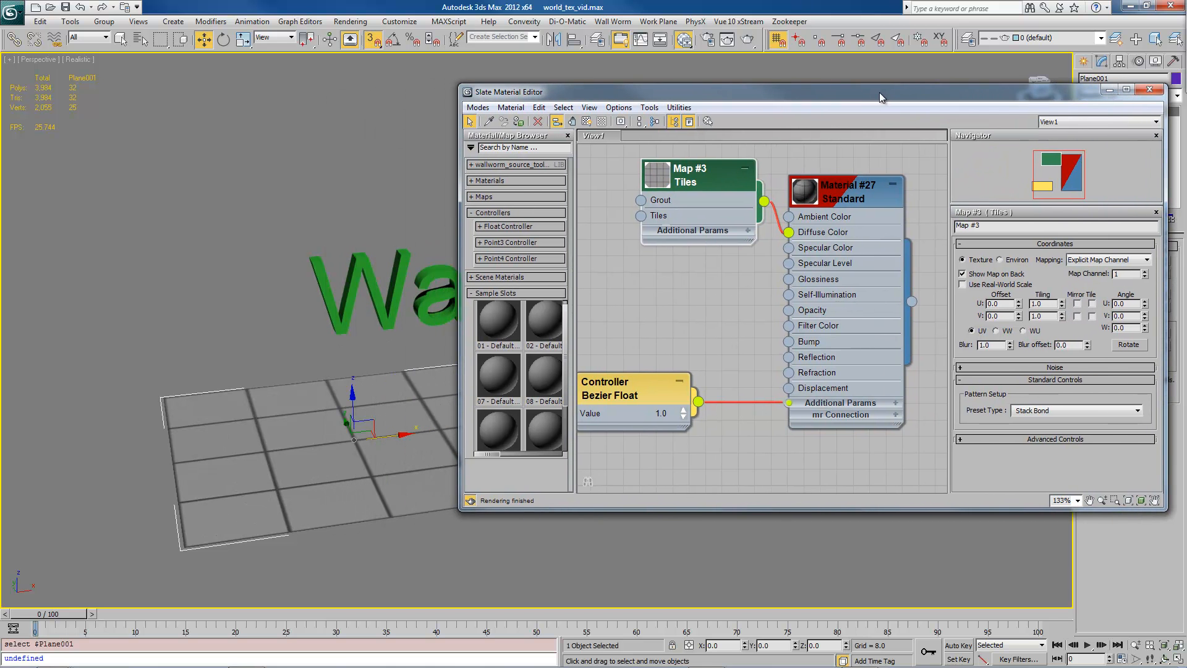
mouse_move(615, 368)
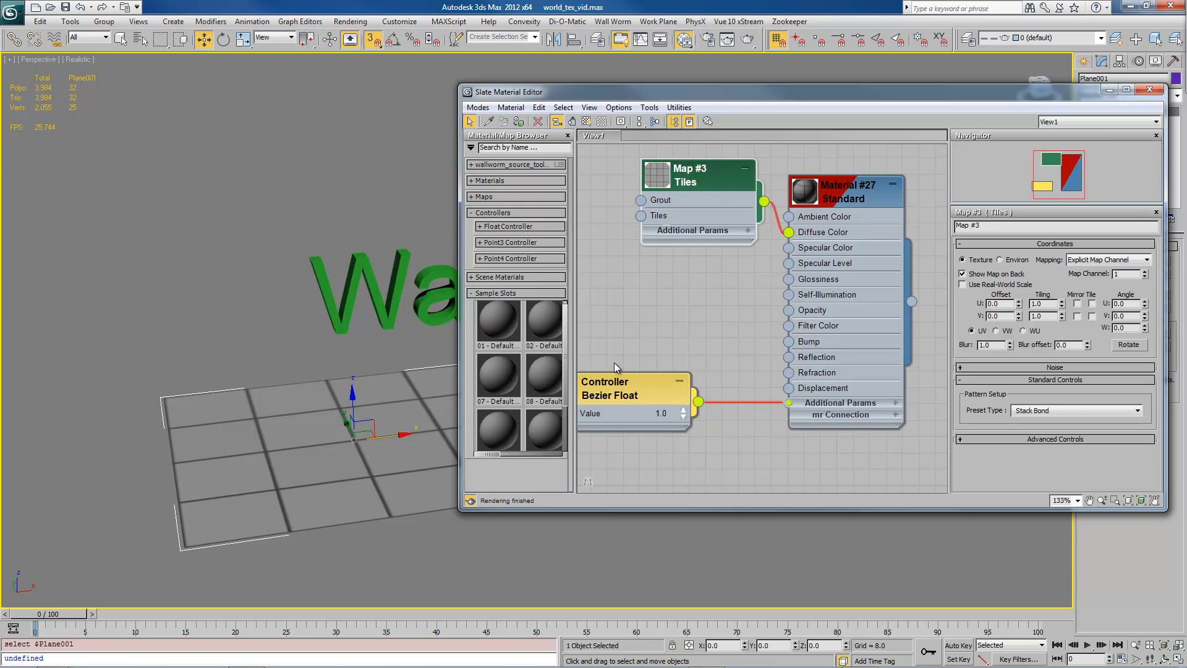
mouse_move(1095, 313)
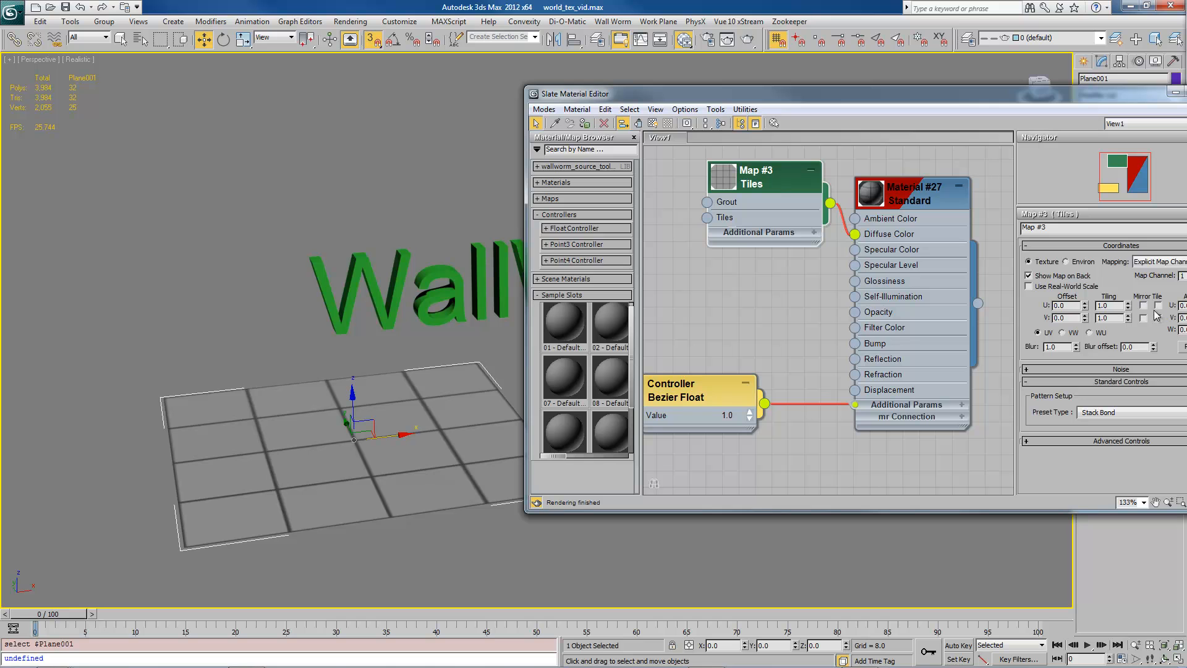
mouse_move(776, 185)
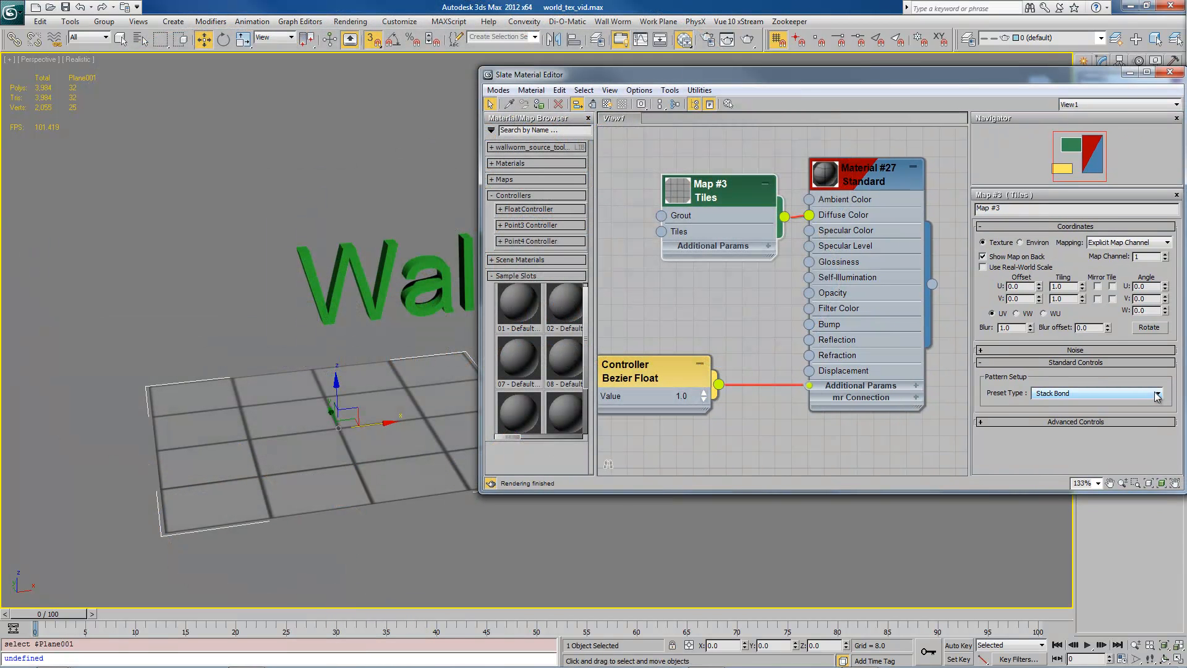
Step: Try the Common Flemish Bond and Fine Running Bond presets, then settle on 1/2 Running Bond
click(1097, 392)
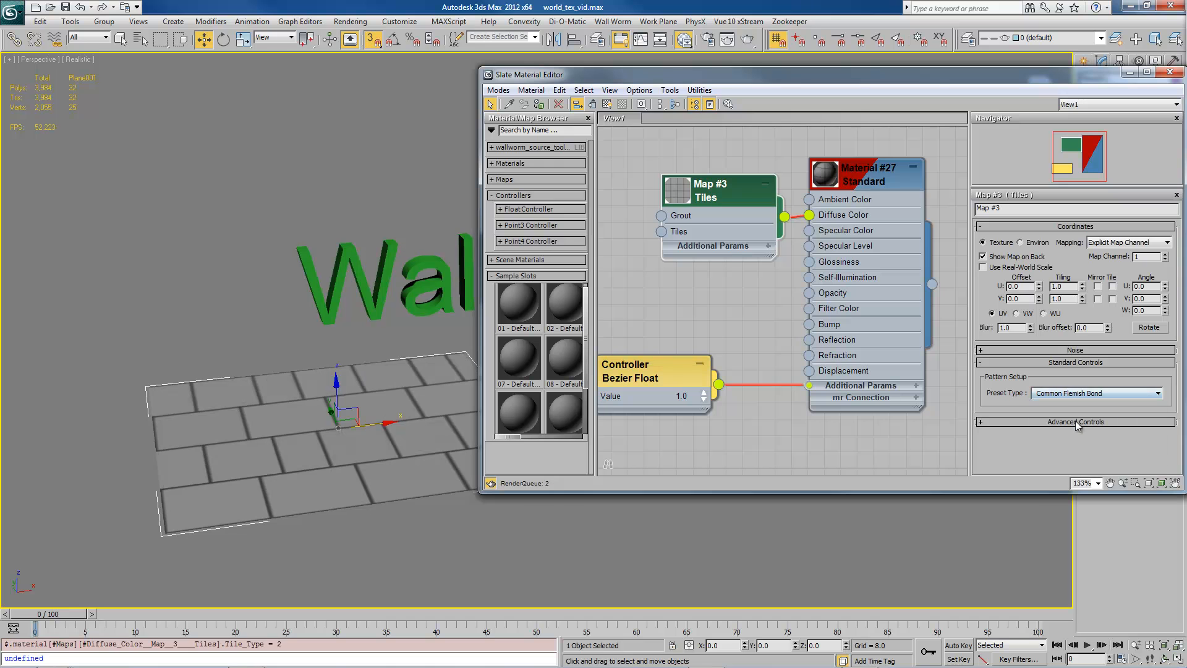
click(1166, 392)
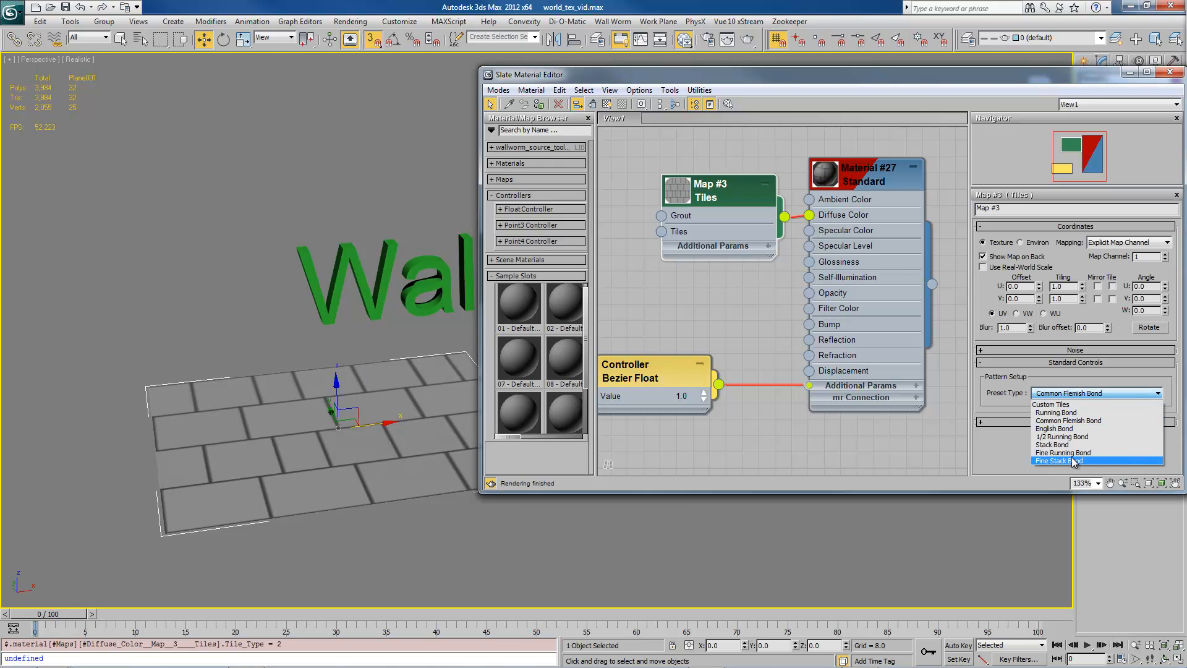
click(1063, 452)
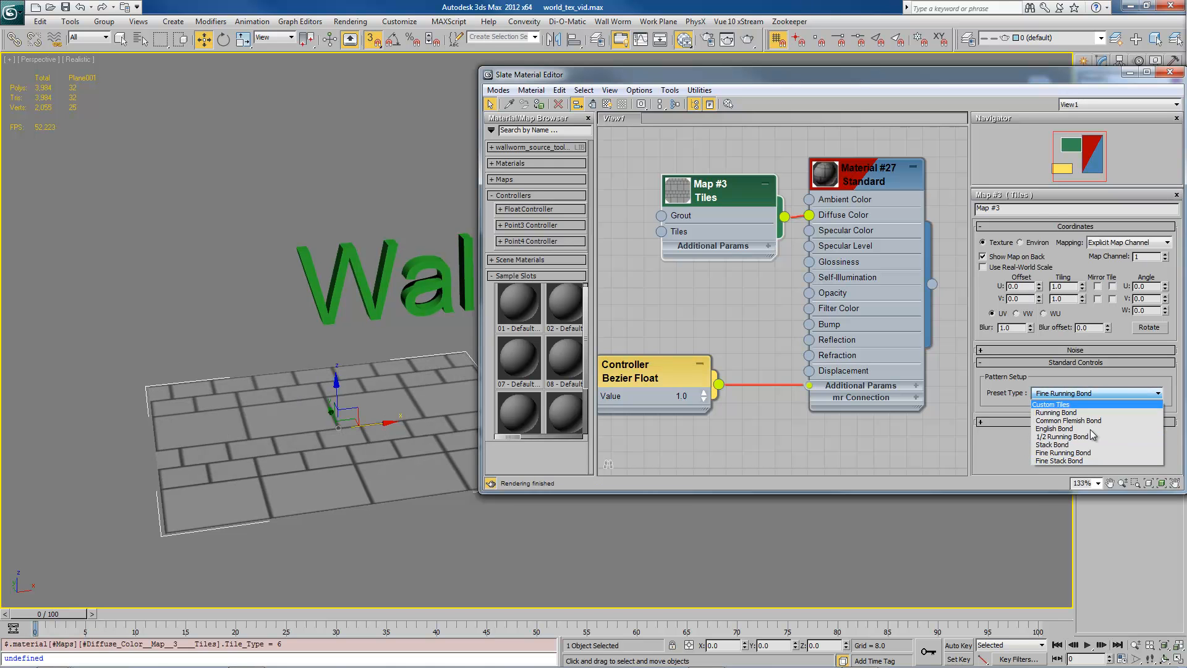
click(1065, 436)
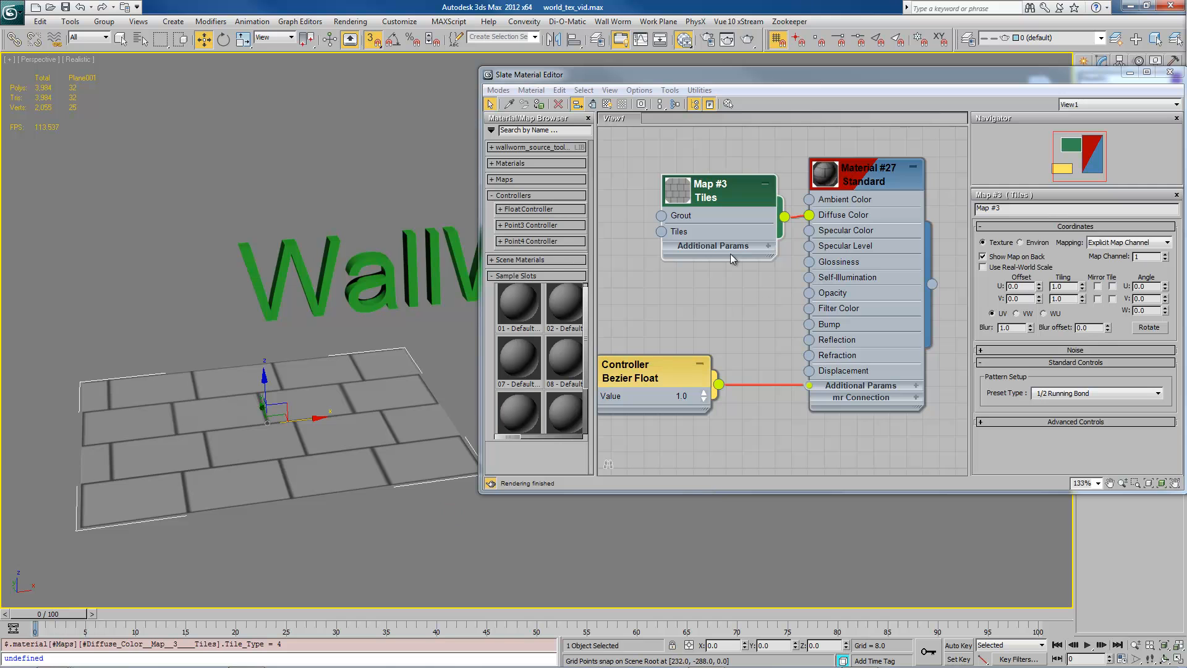
mouse_move(997, 313)
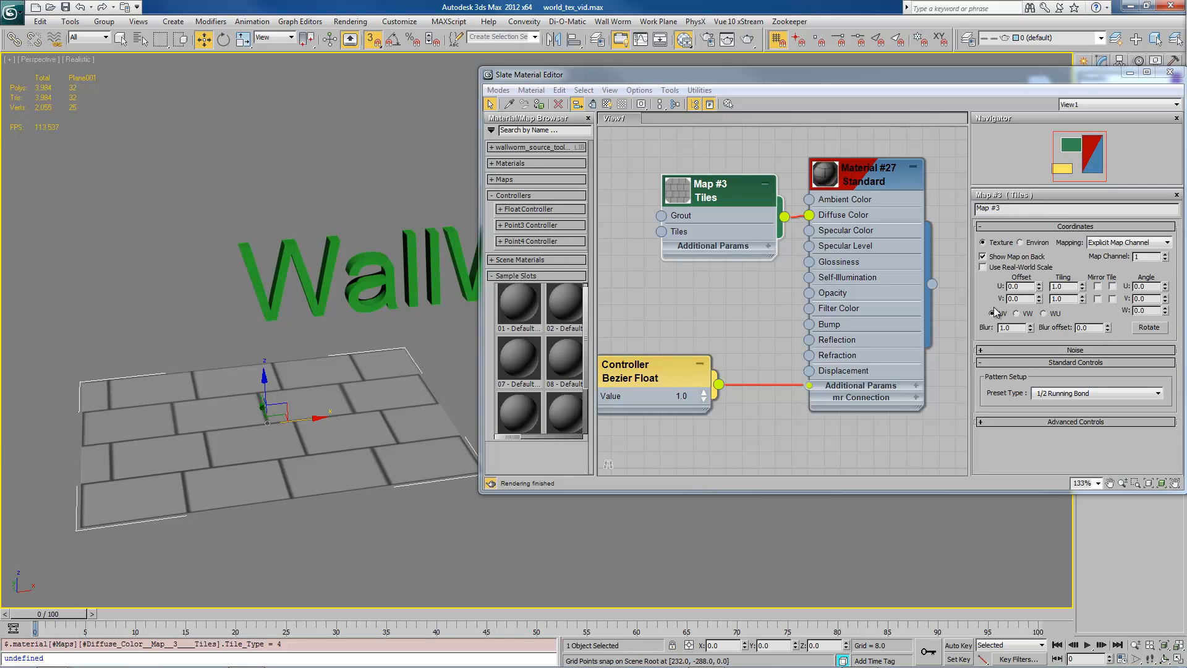
Step: Expand Advanced Controls and set the Tiles Setup brick colour to olive brown
click(1074, 421)
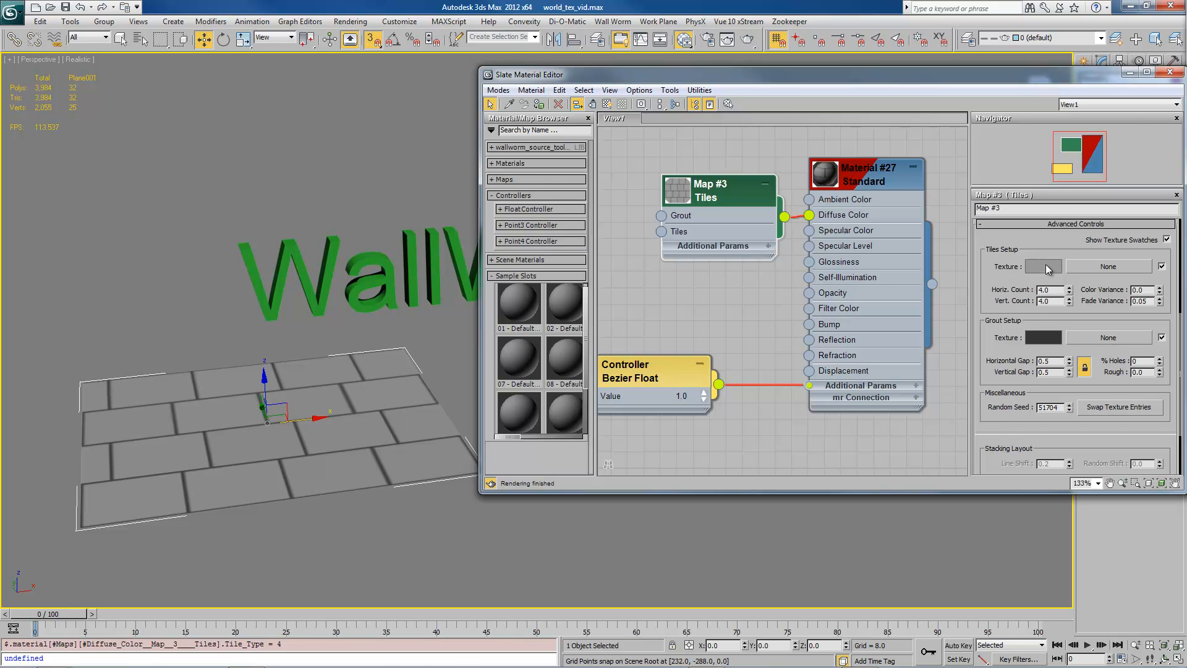
click(1043, 266)
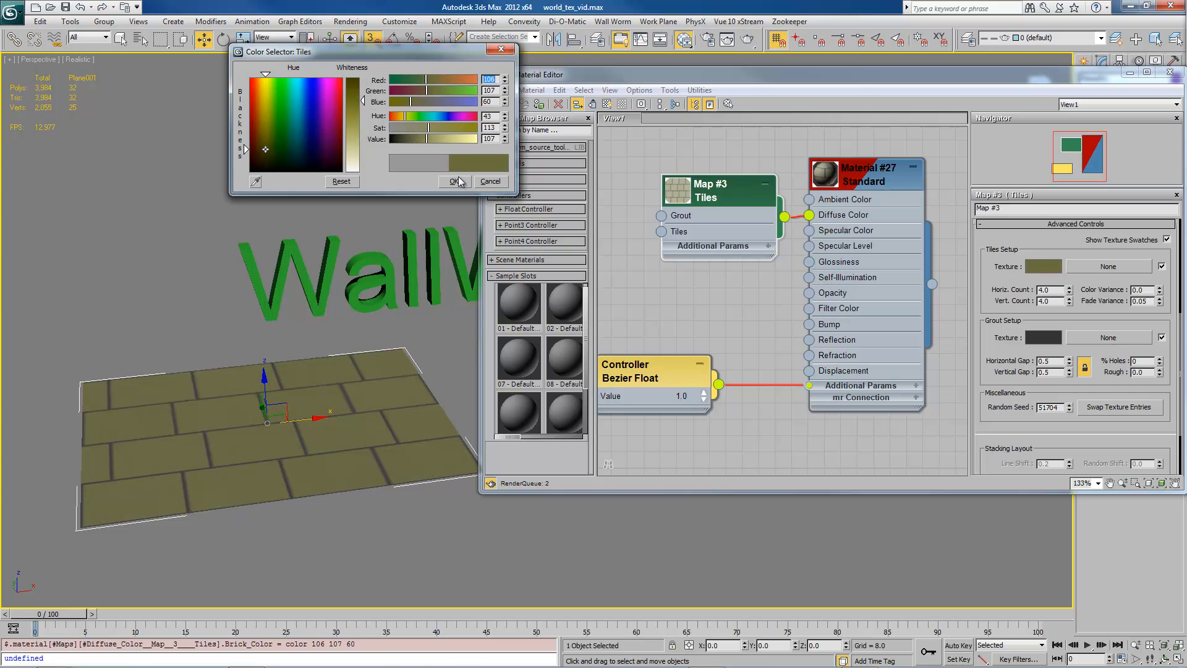
click(452, 182)
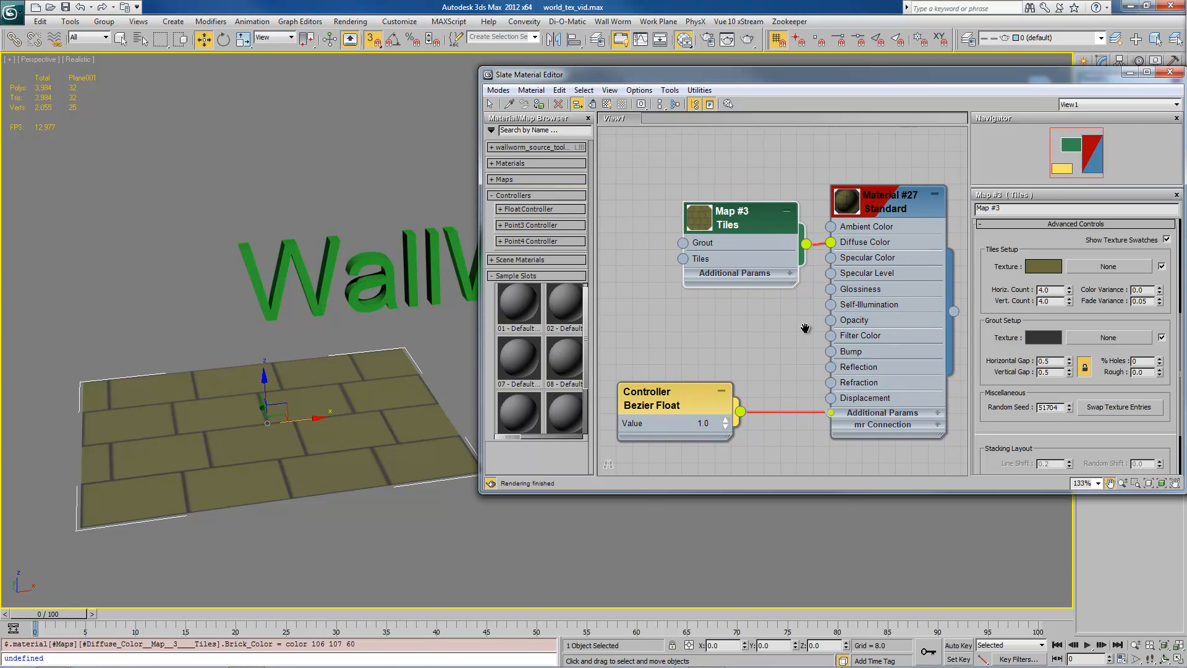
mouse_move(782, 292)
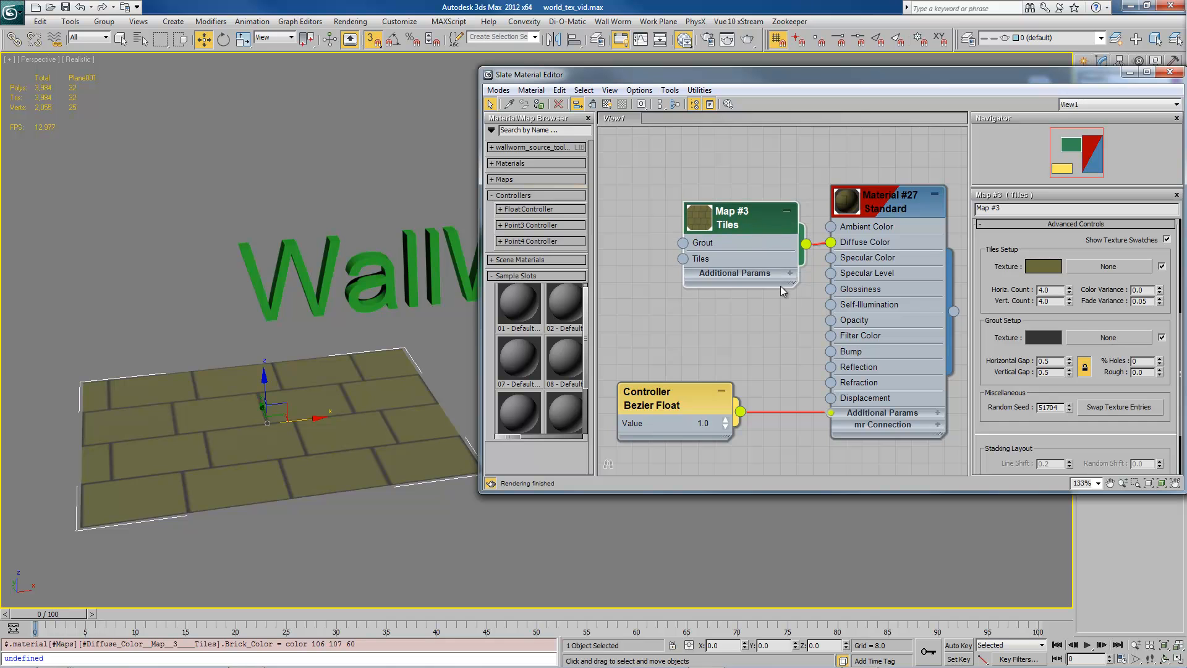
drag(783, 290, 683, 210)
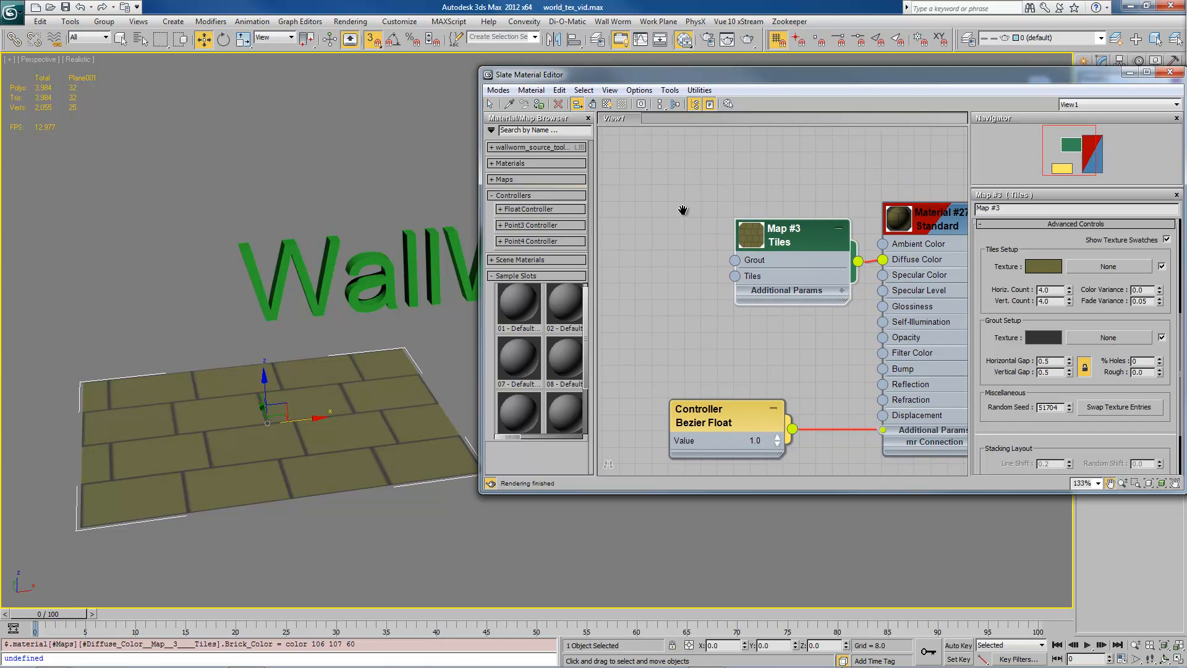
mouse_move(611, 144)
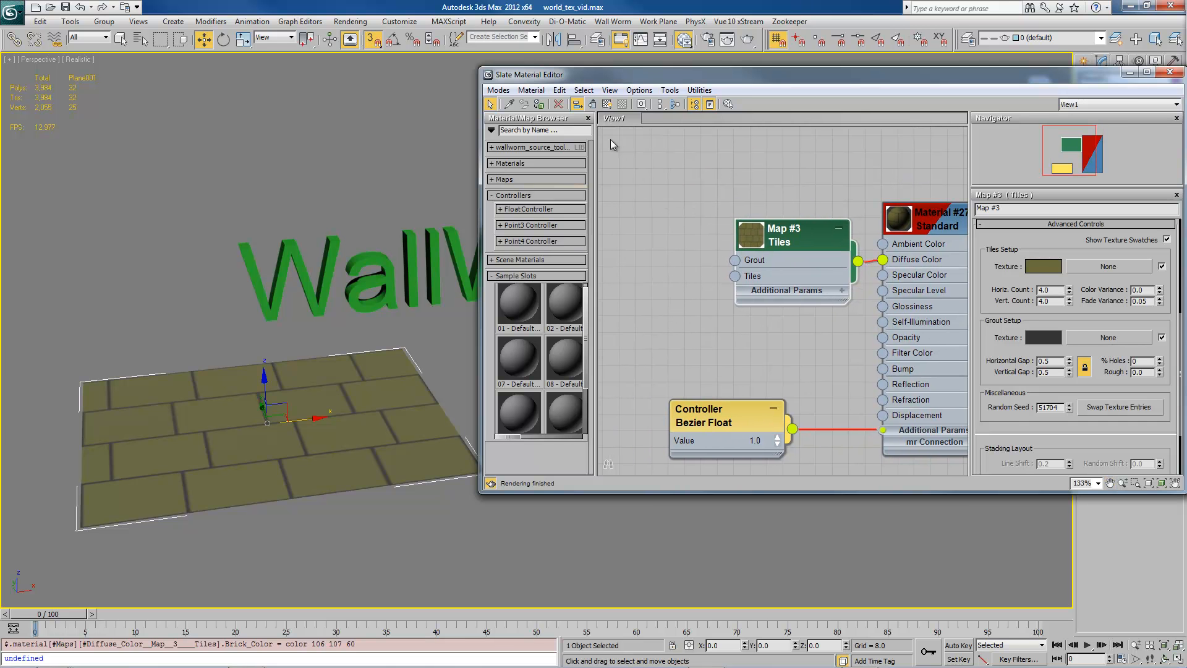
mouse_move(618, 159)
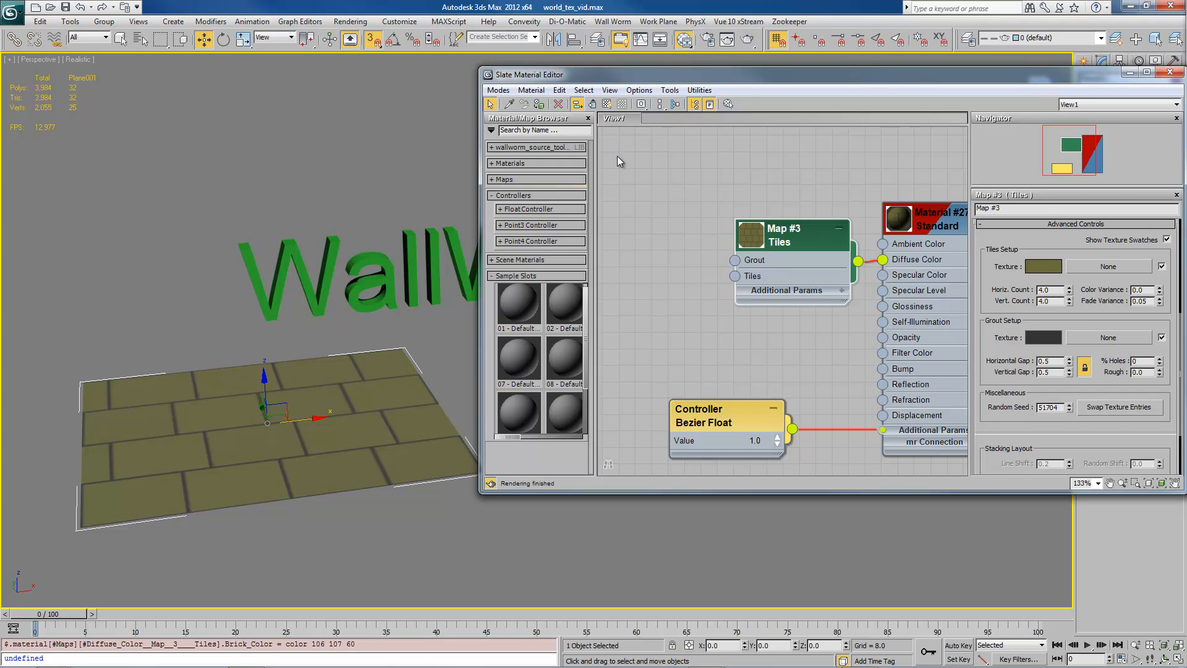
mouse_move(732, 267)
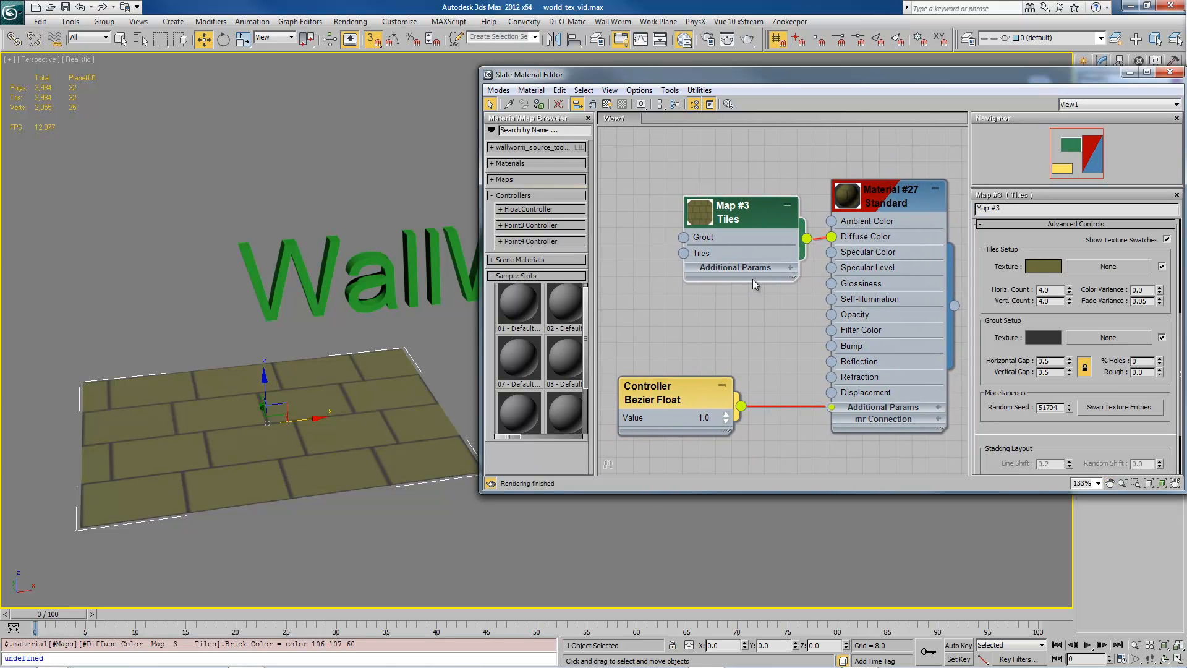
mouse_move(800, 77)
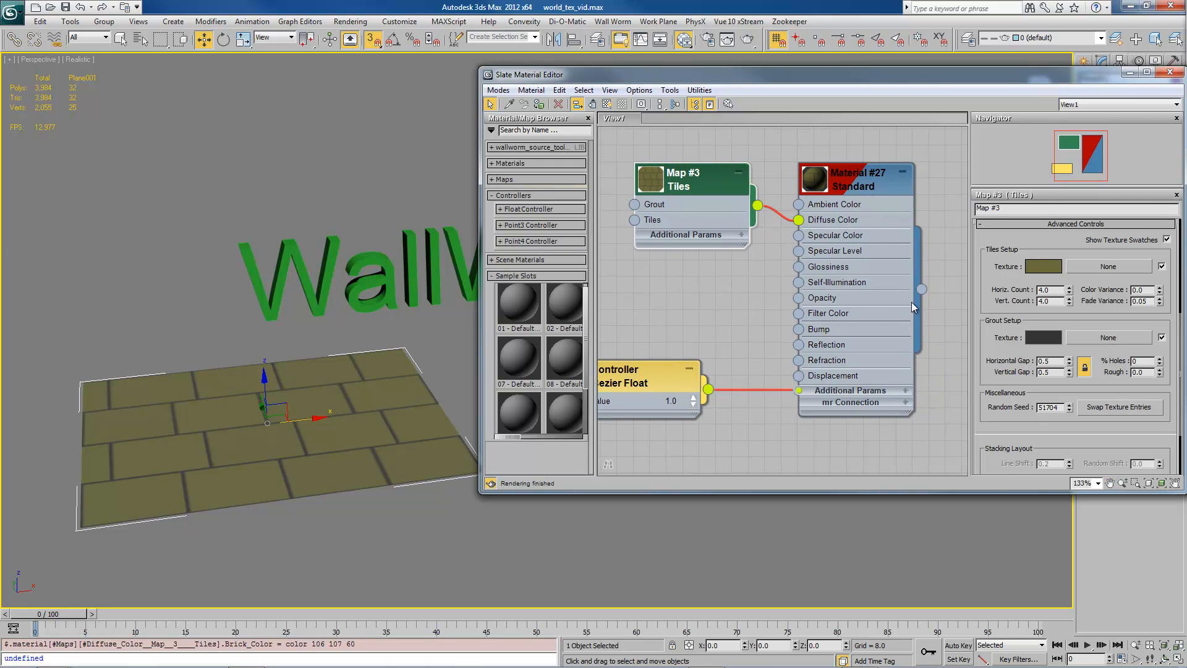
mouse_move(942, 297)
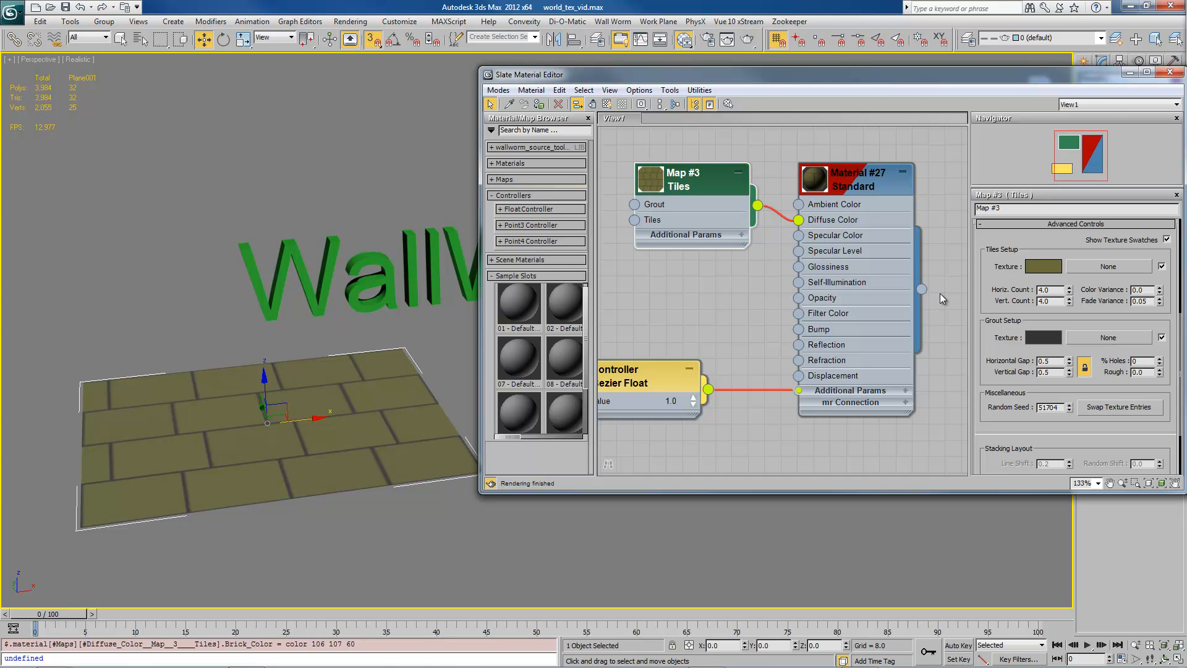
mouse_move(945, 298)
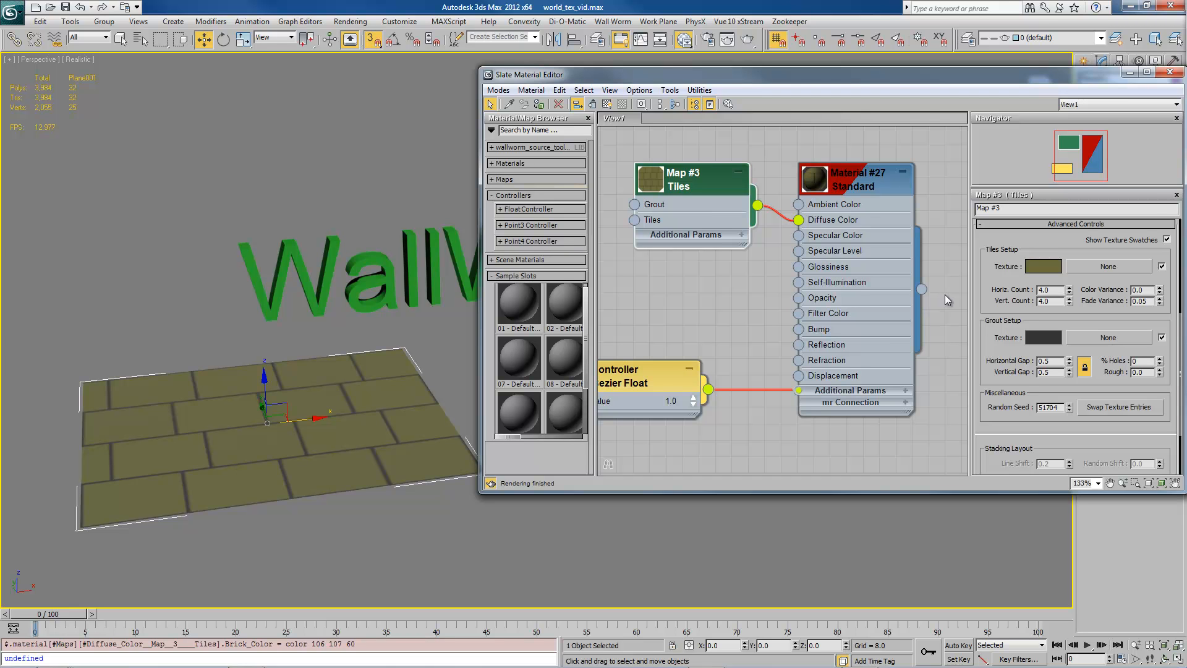
drag(617, 376, 697, 382)
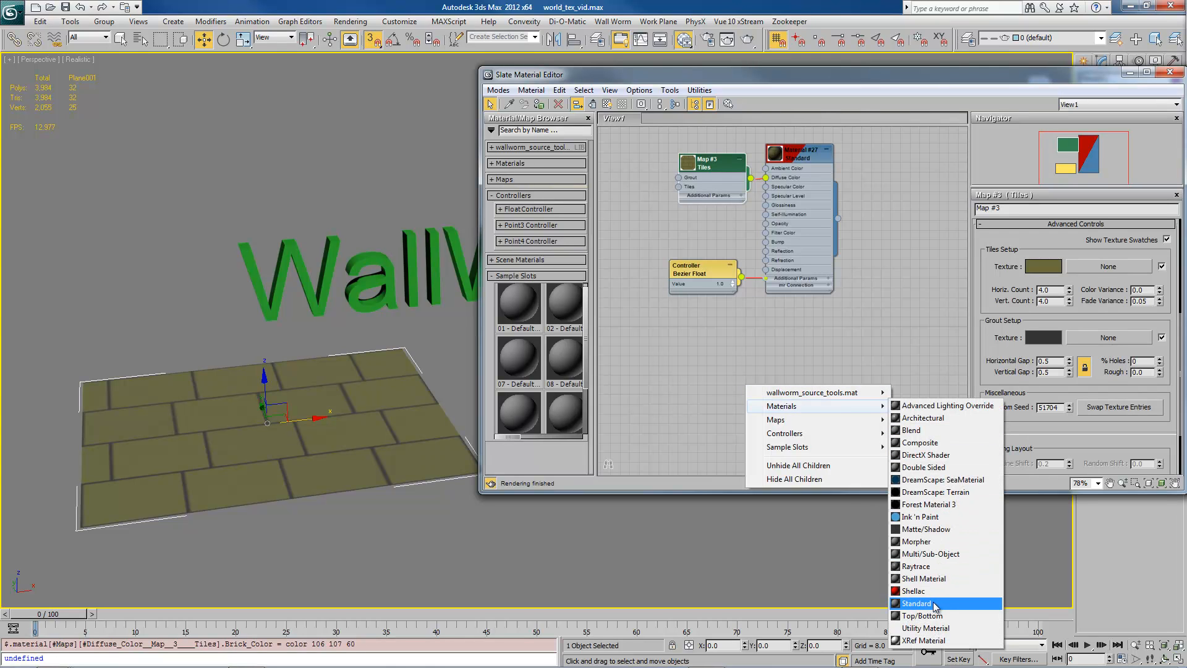
click(916, 603)
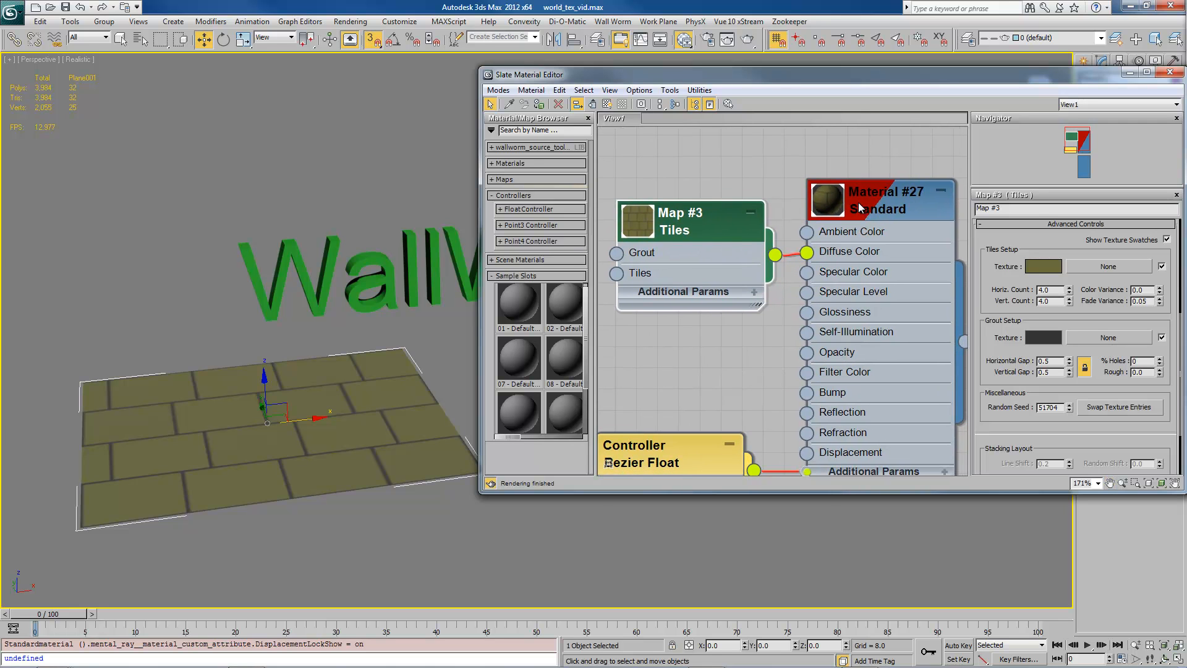
mouse_move(686, 227)
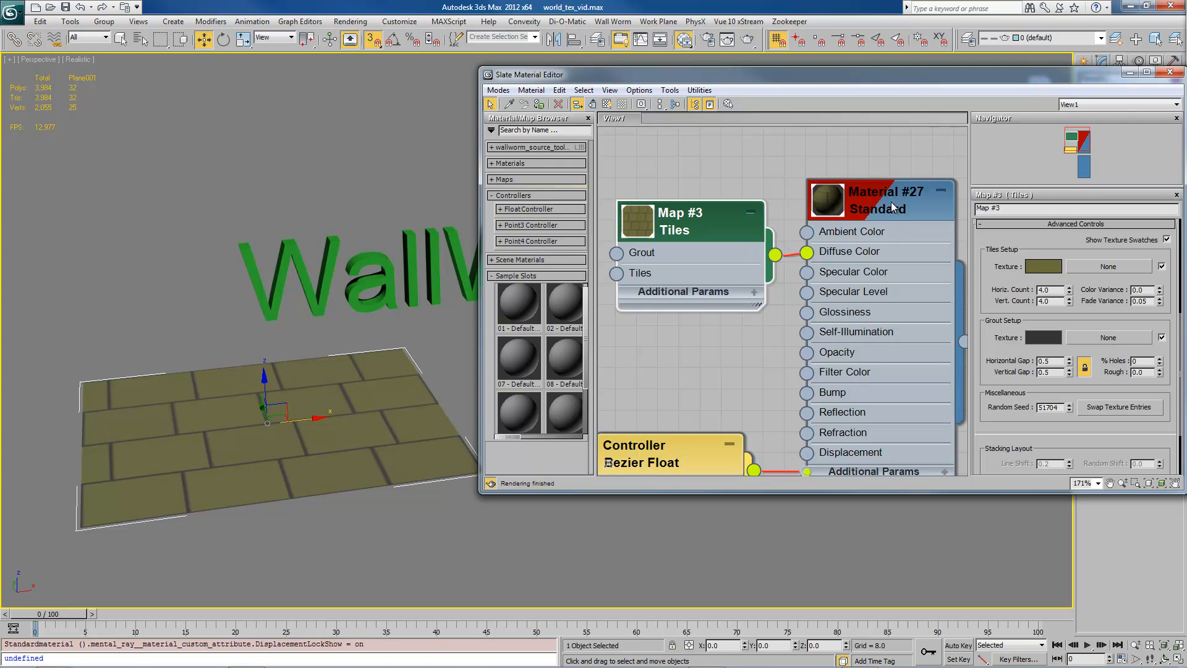
Step: Open the context menu for Material #27 in the Slate view
right_click(878, 191)
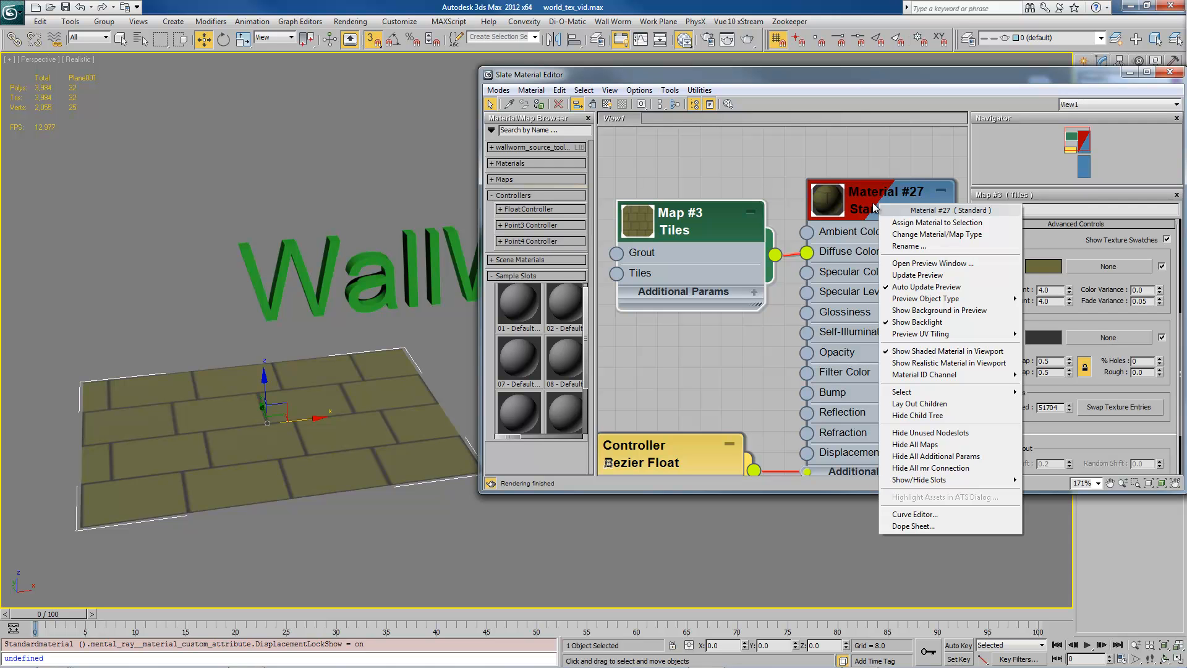
mouse_move(922, 375)
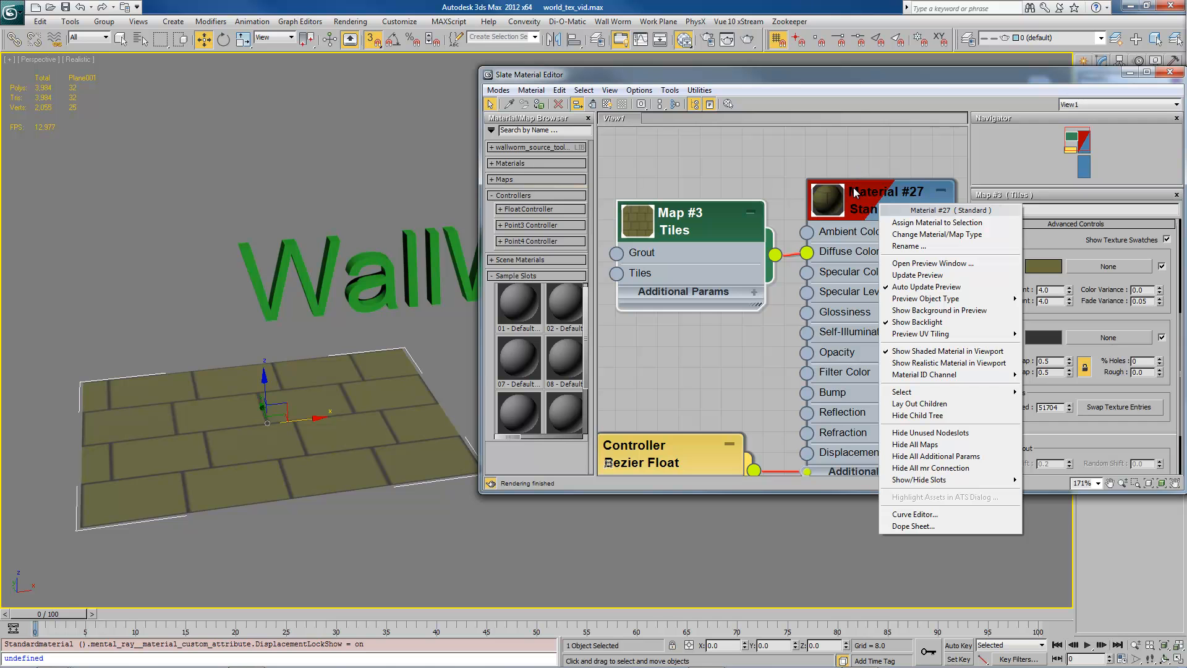
mouse_move(858, 205)
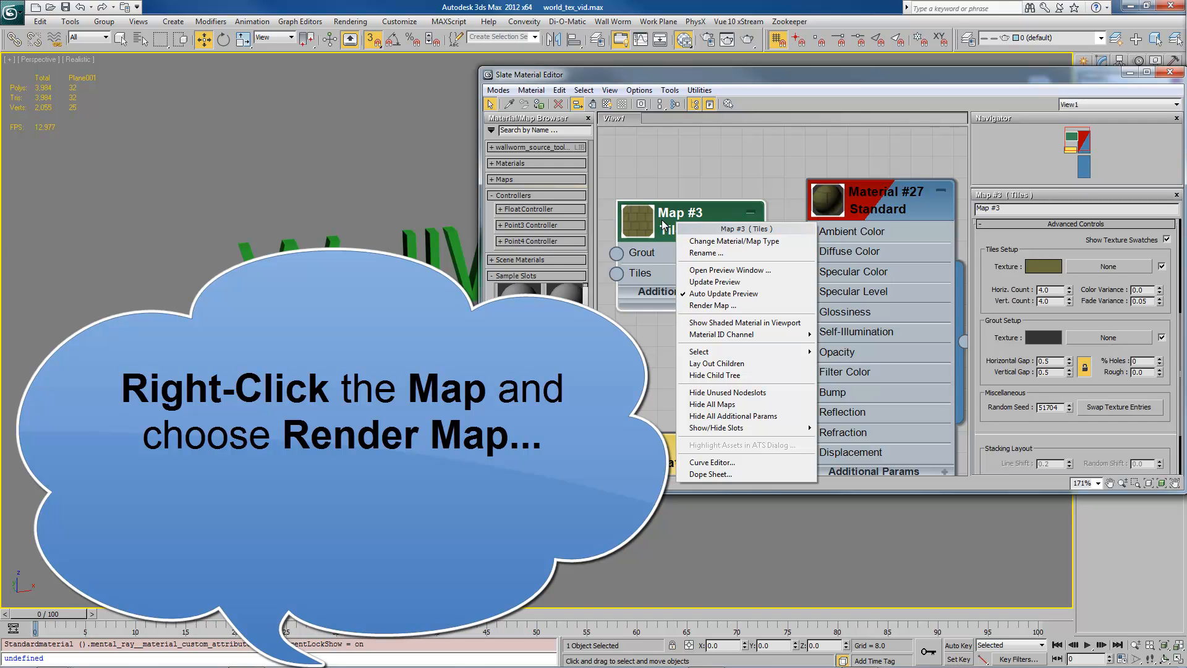
mouse_move(719, 305)
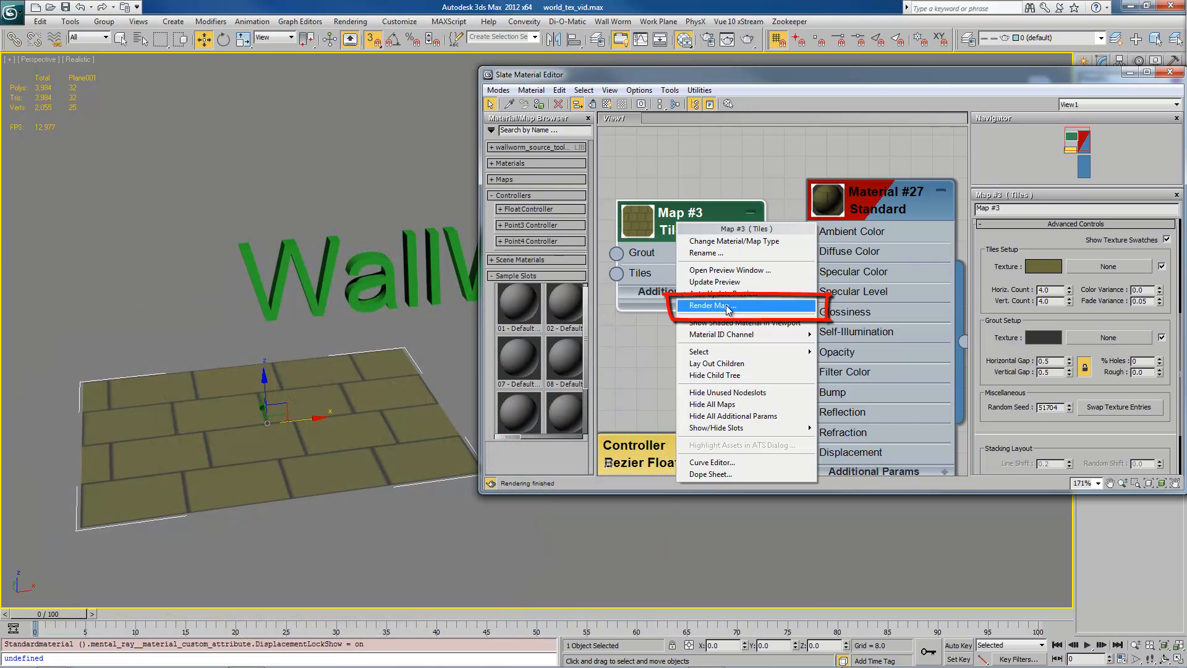
Step: Open Render Map for the Tiles map and set Width and Height to 512
click(719, 305)
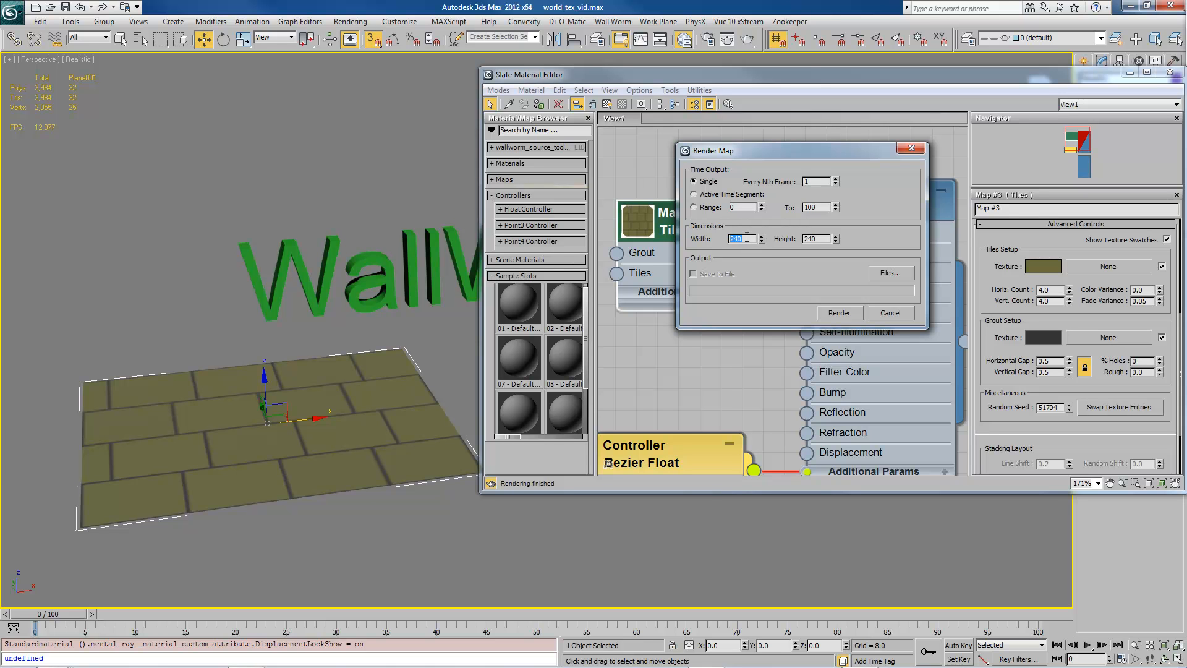
text(512)
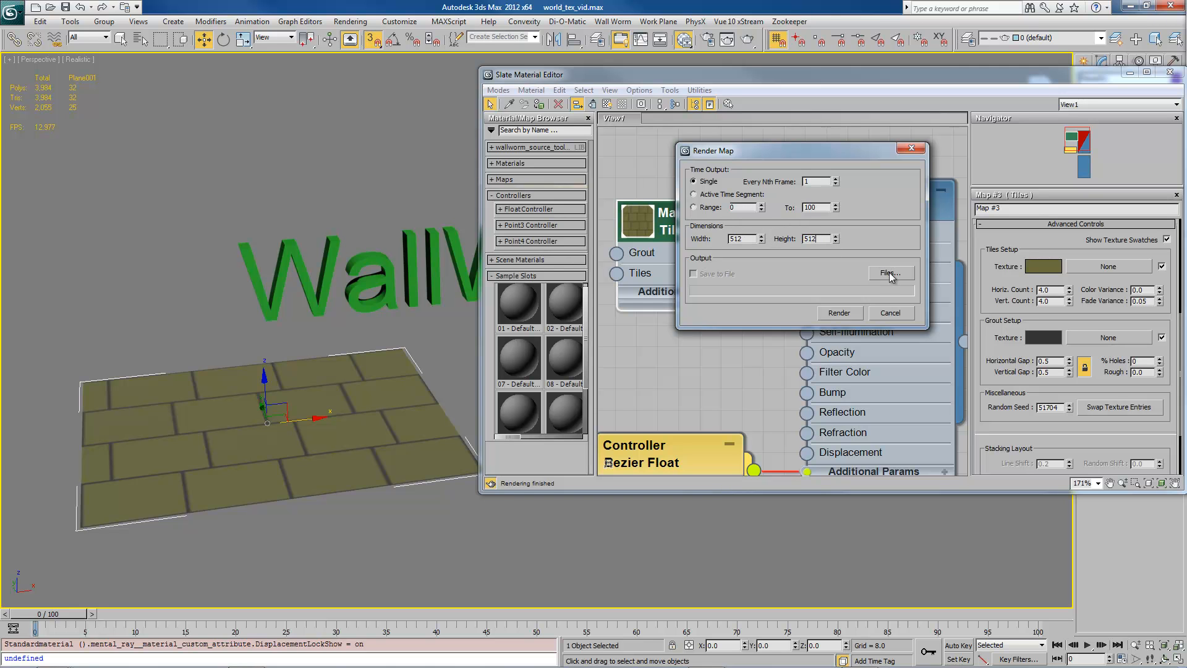
Step: Save the map render as brick01.tga, Targa type, in sceneassets\images\testing
click(888, 273)
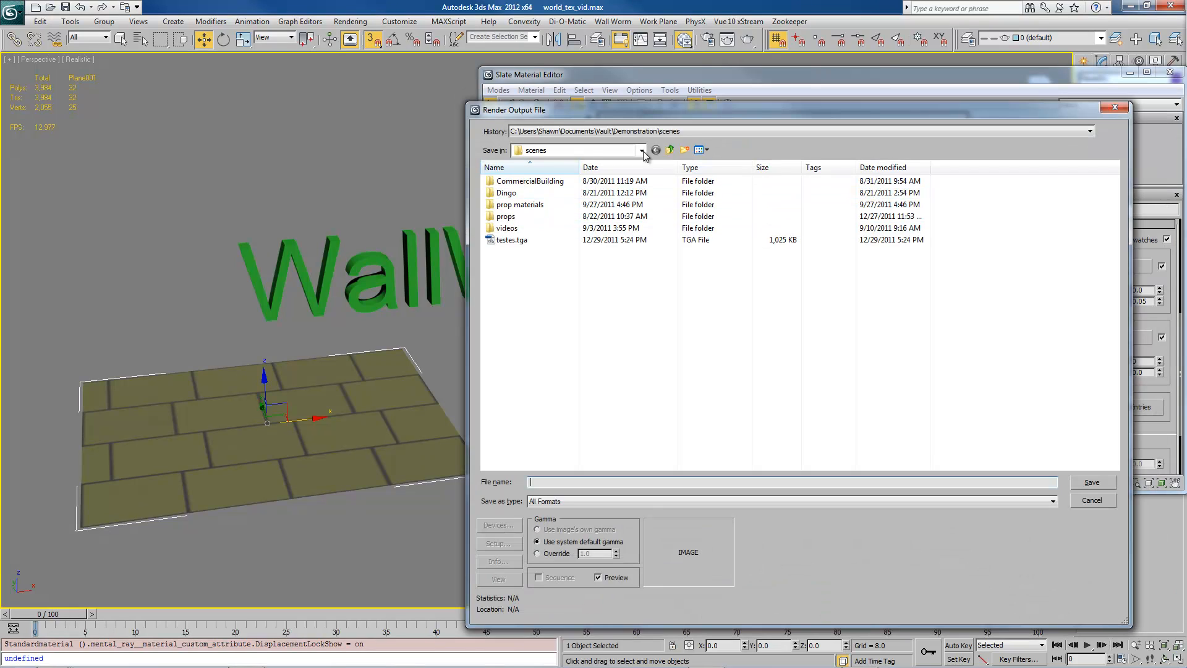
mouse_move(672, 149)
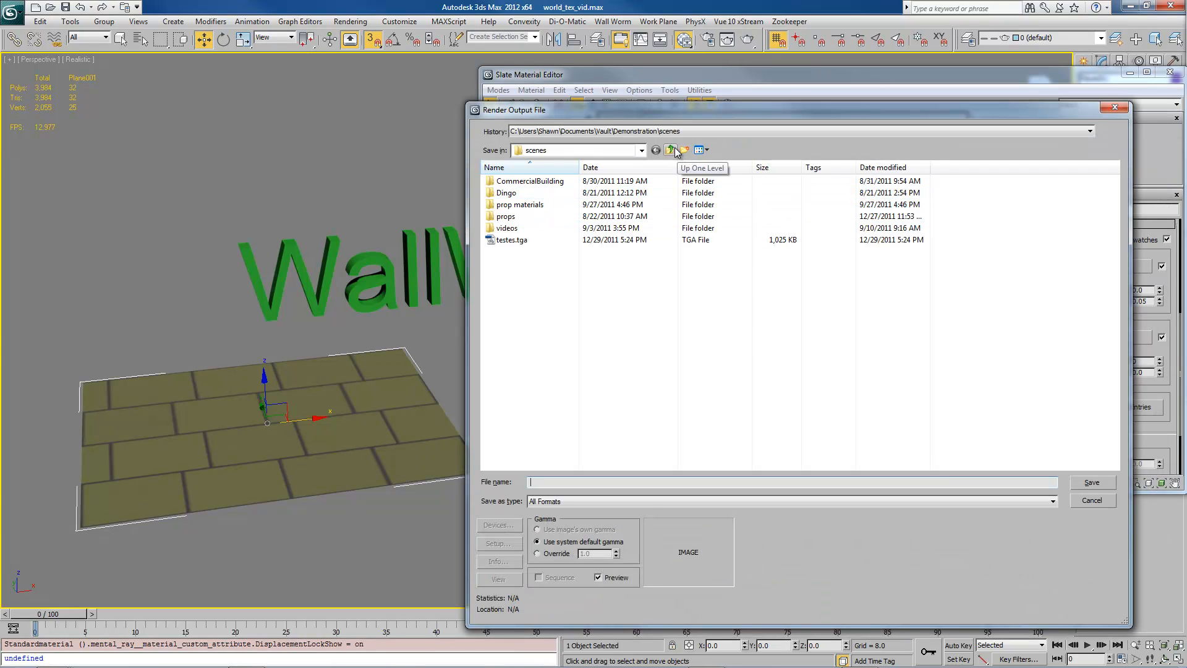
click(668, 149)
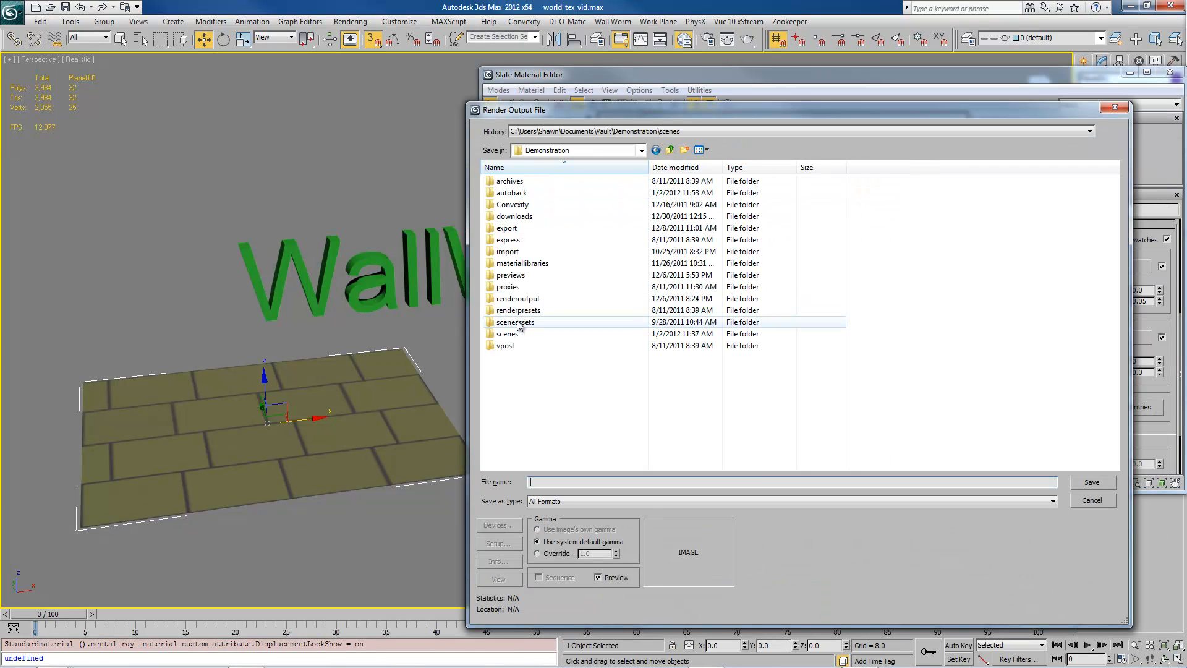
double_click(515, 322)
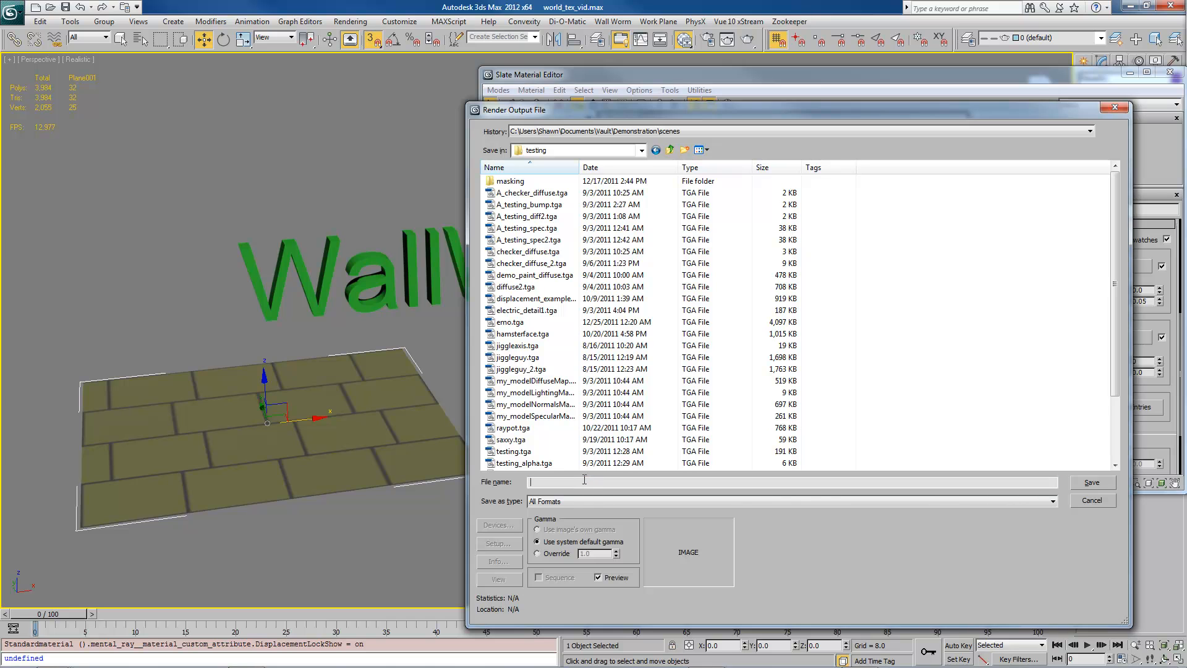
text(brick01.tga)
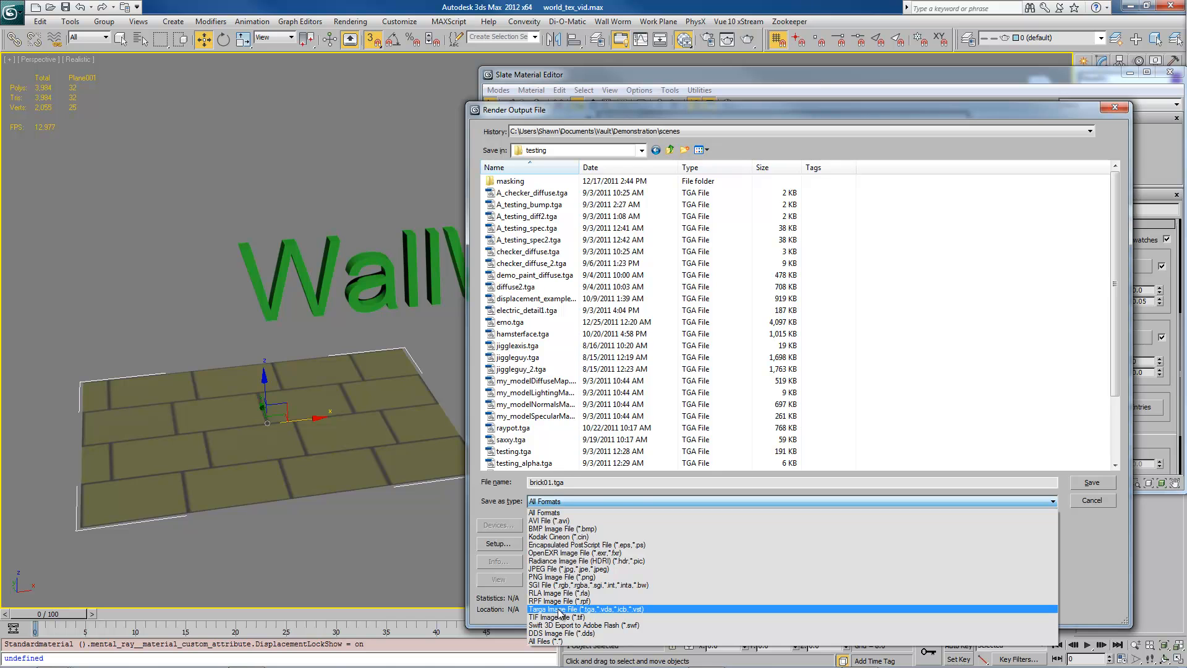
click(586, 608)
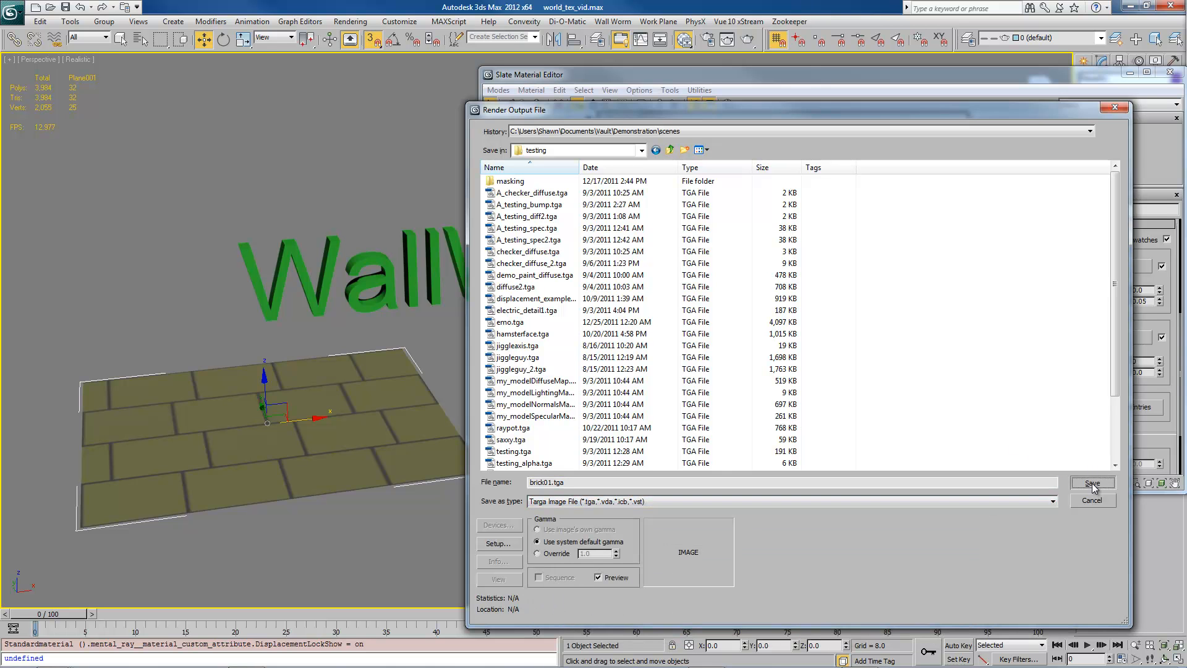
click(1091, 483)
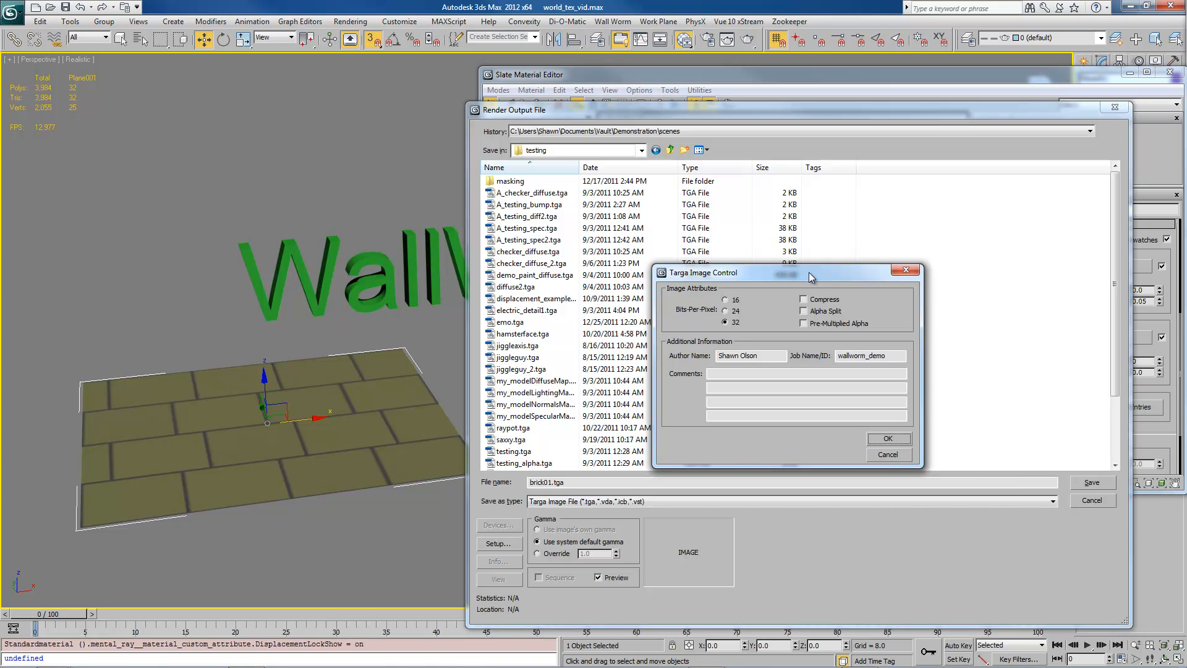
mouse_move(810, 277)
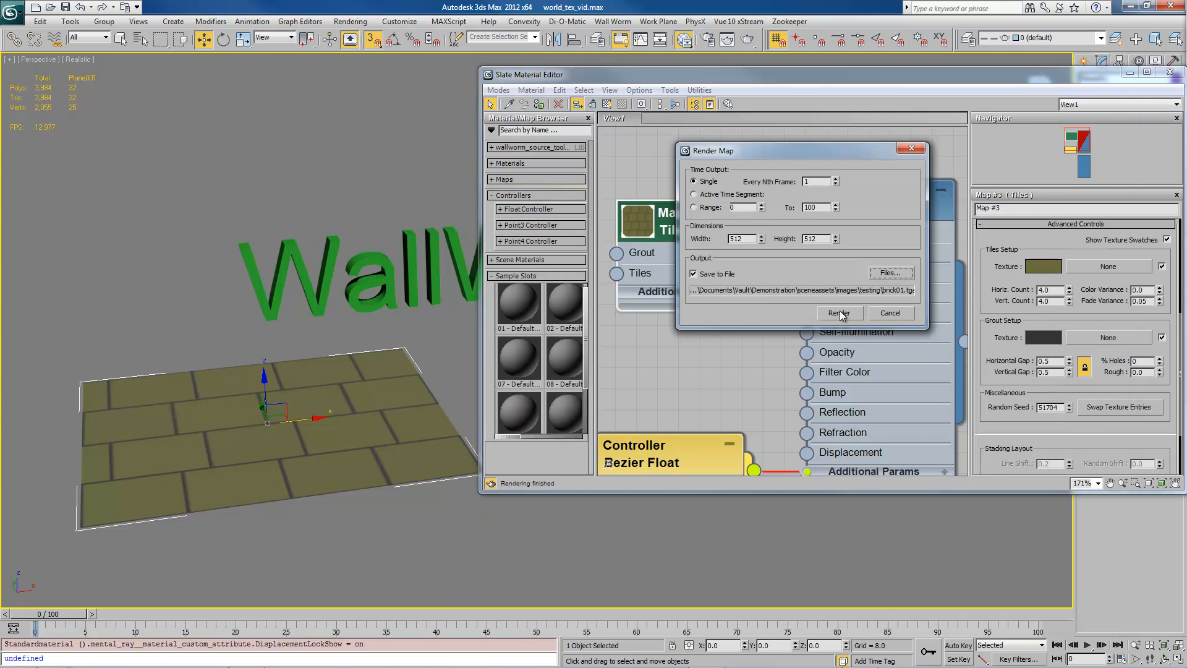
Step: Render brick01.tga, then load it as a Bitmap in Material #28's diffuse colour
click(839, 313)
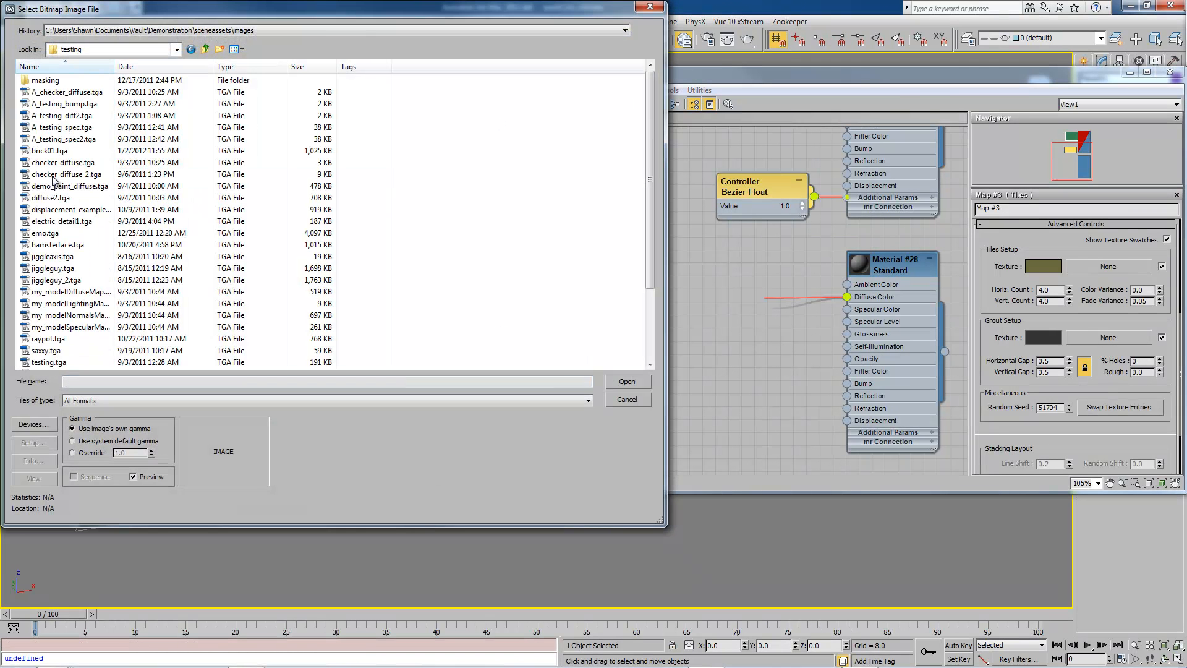
click(237, 49)
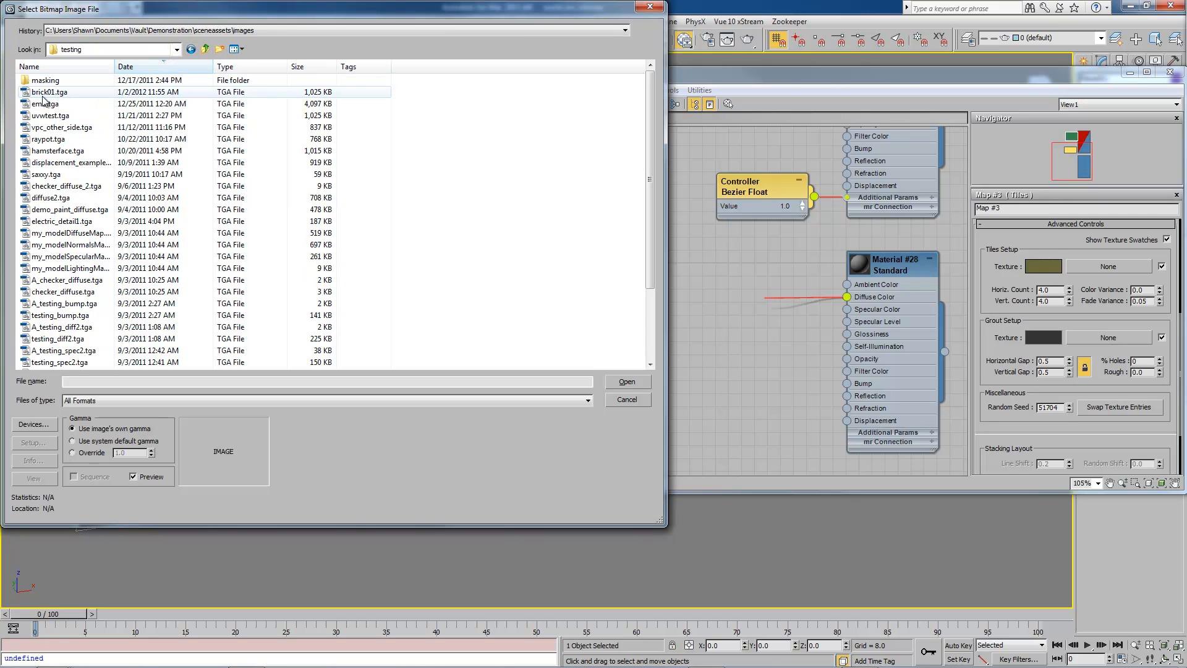
click(47, 92)
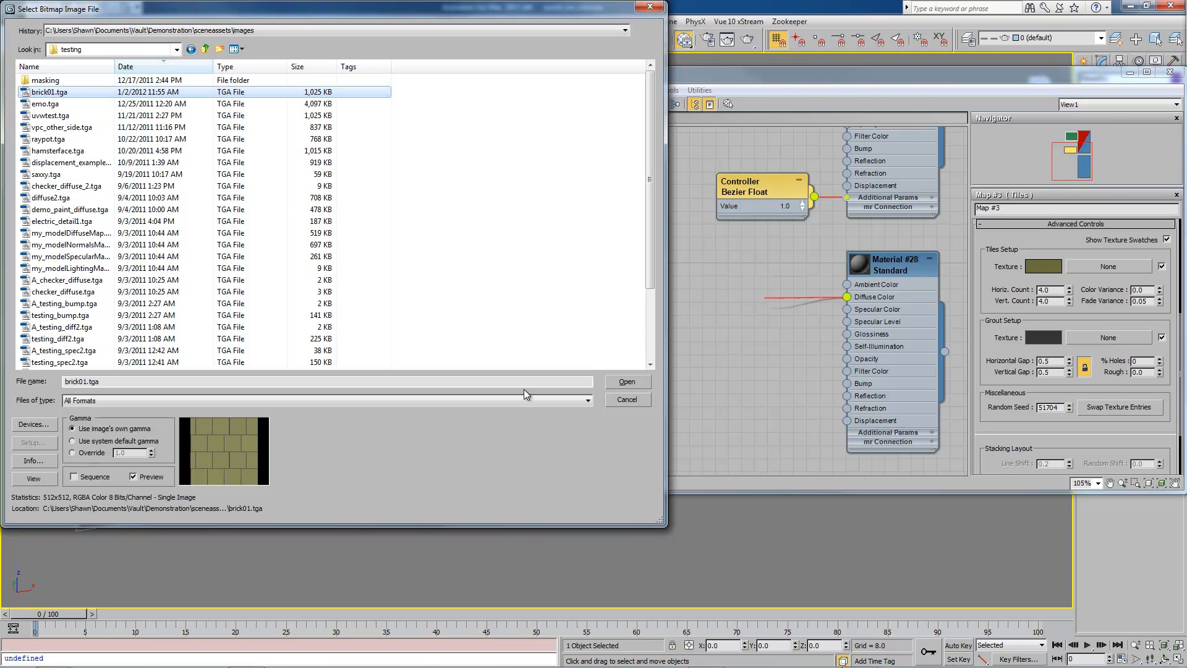
click(627, 381)
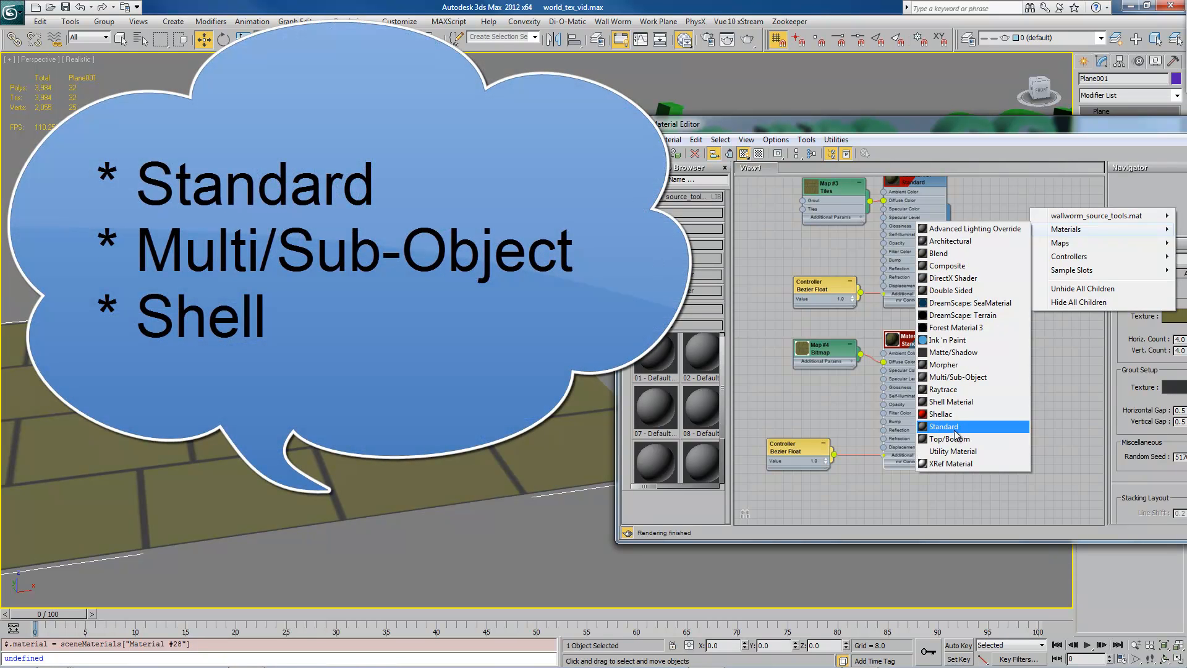
mouse_move(959, 377)
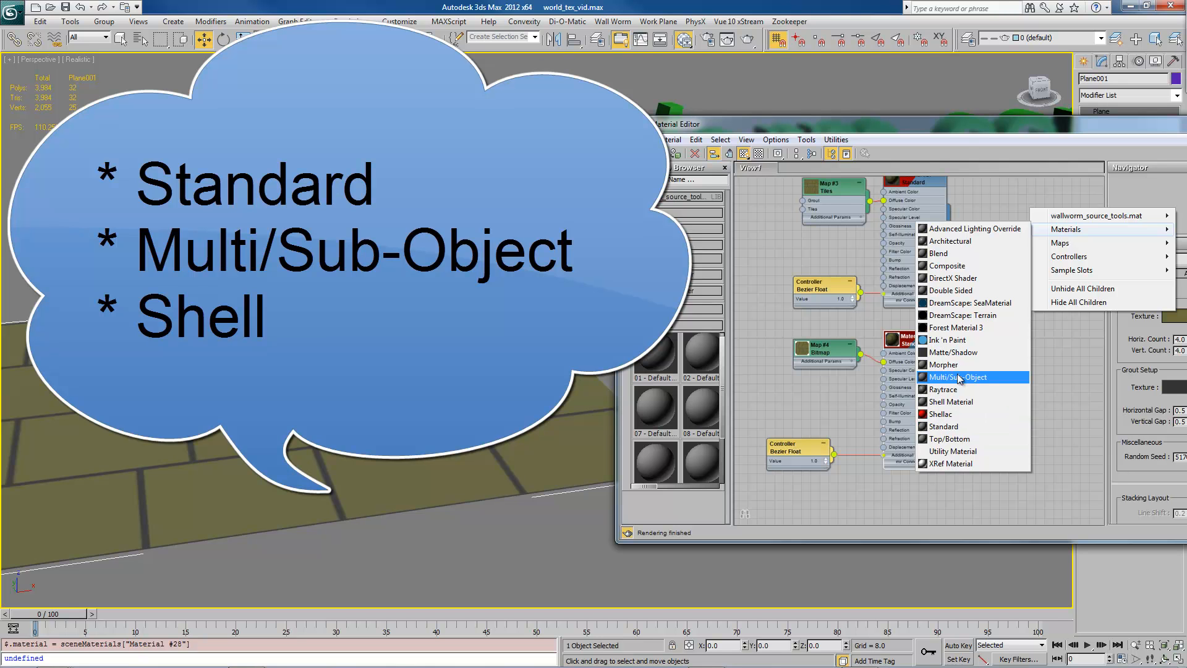
mouse_move(950, 402)
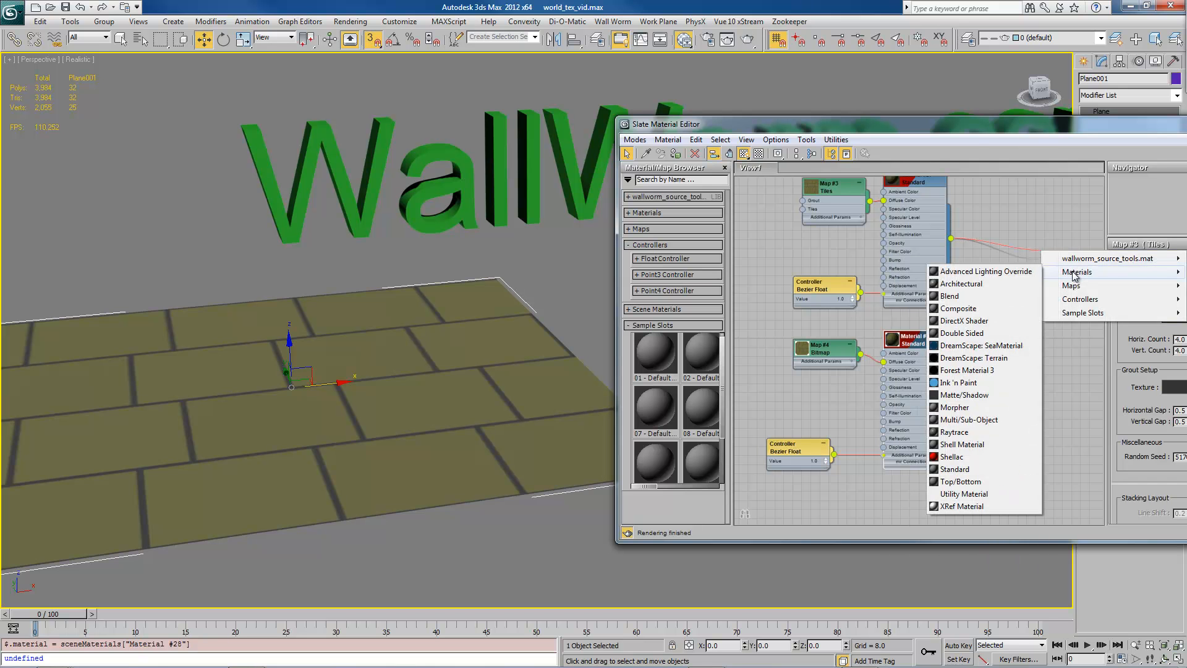
mouse_move(954, 456)
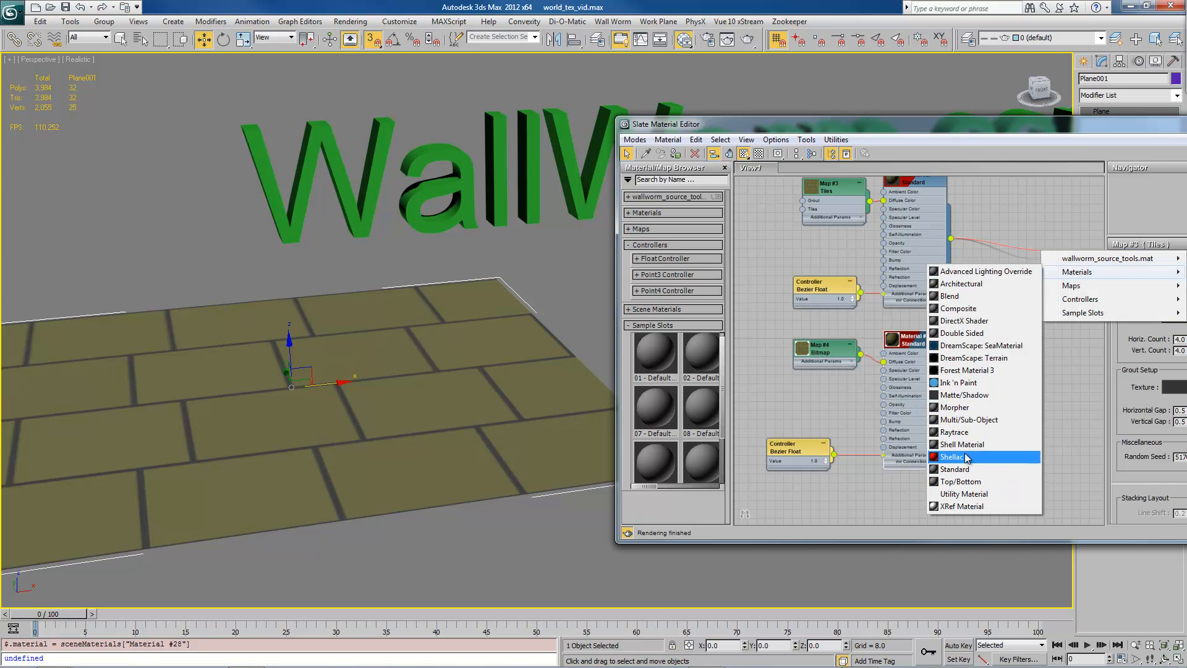
Step: Create a Shell Material node with new Standard Material #29 wired in
click(954, 456)
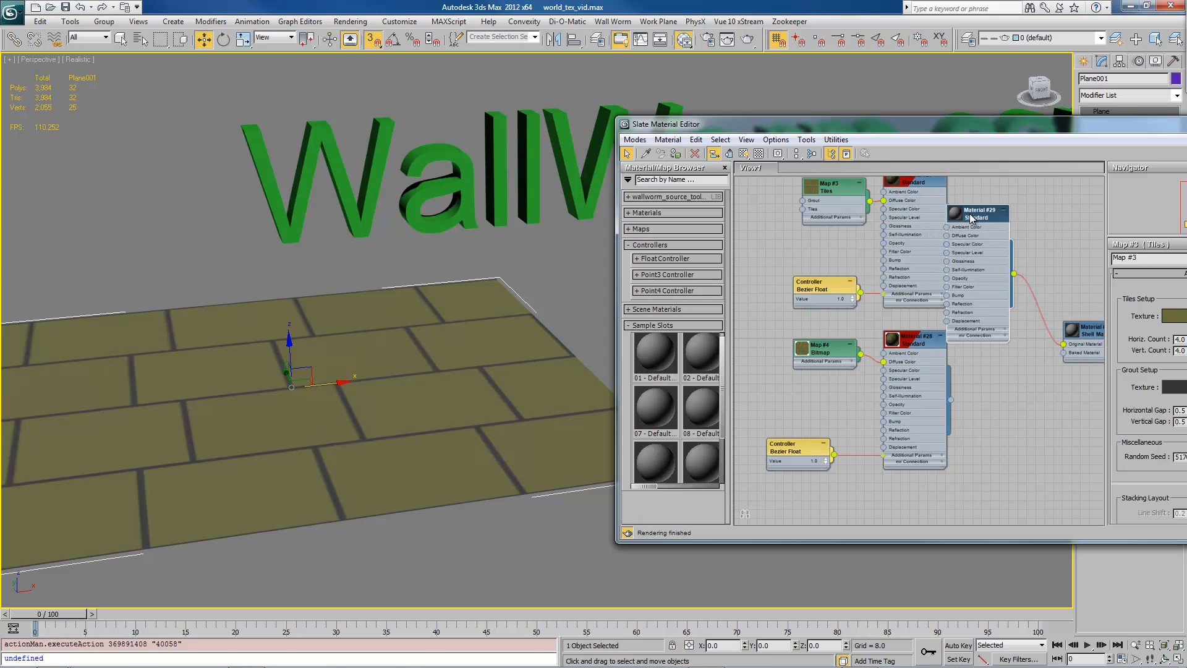
Step: Delete Material #29, wire Material #27 in as the shell's original, and select Material #28
key(Delete)
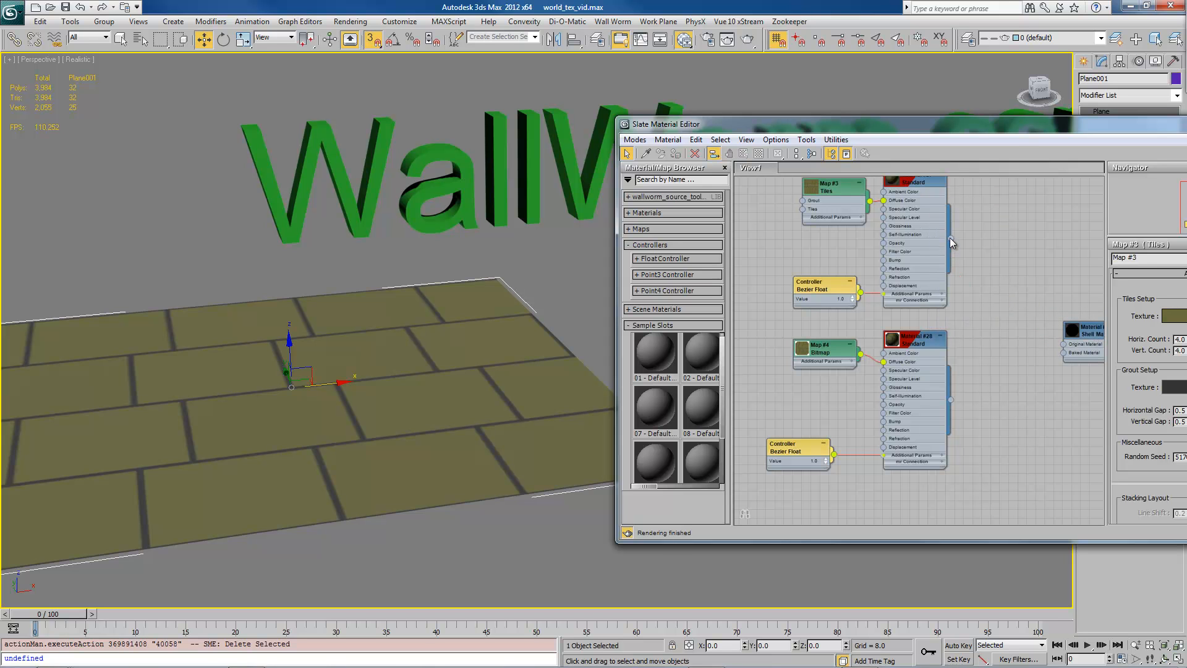
drag(950, 239, 1063, 342)
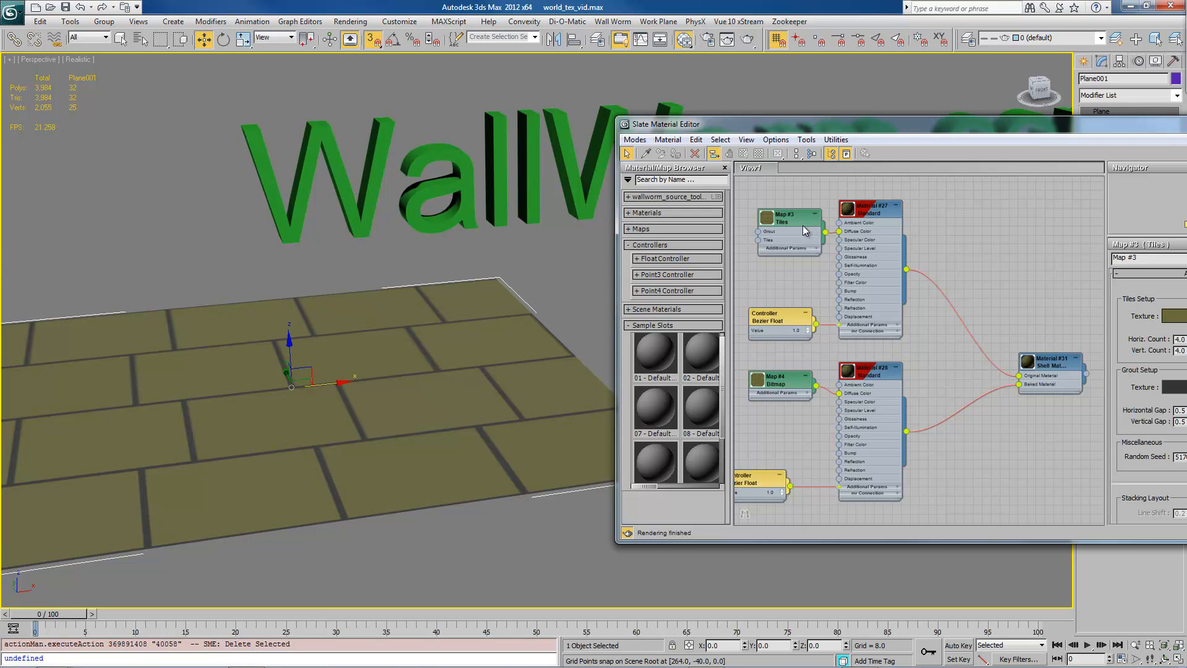
mouse_move(767, 387)
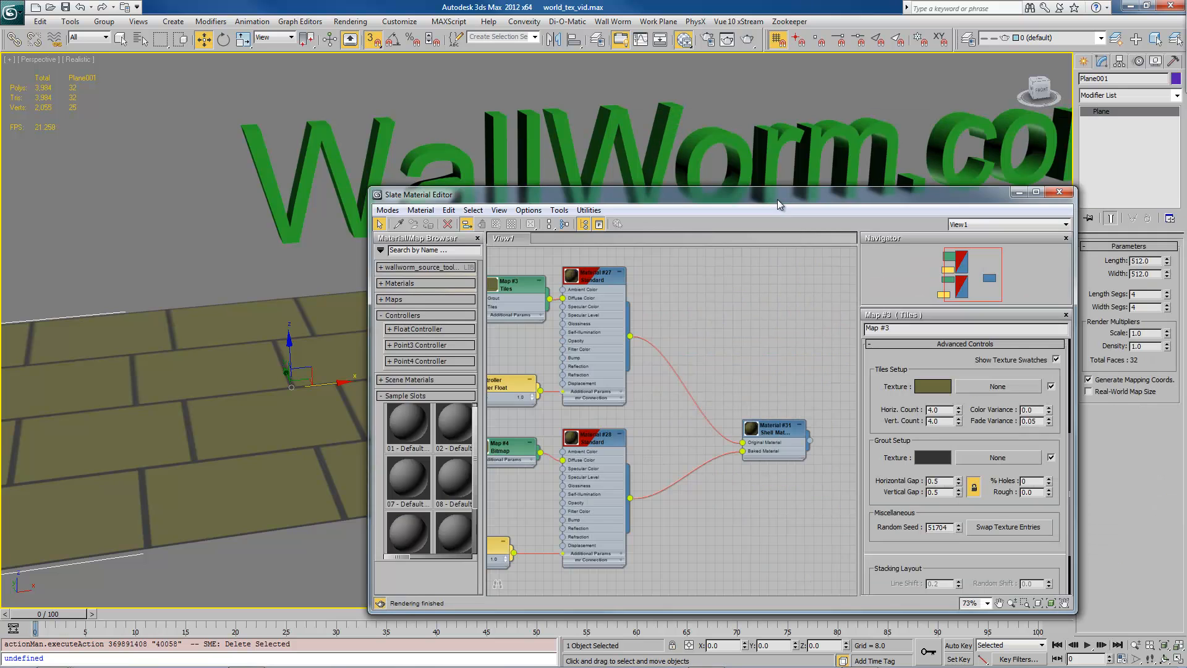
mouse_move(790, 302)
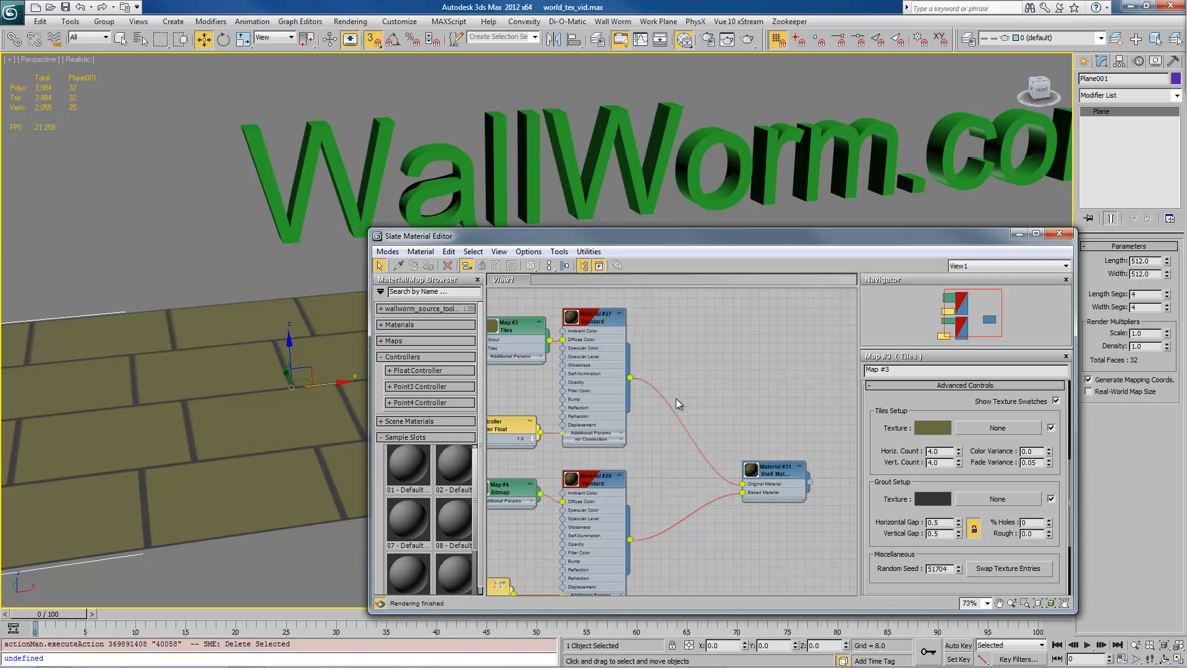
mouse_move(685, 441)
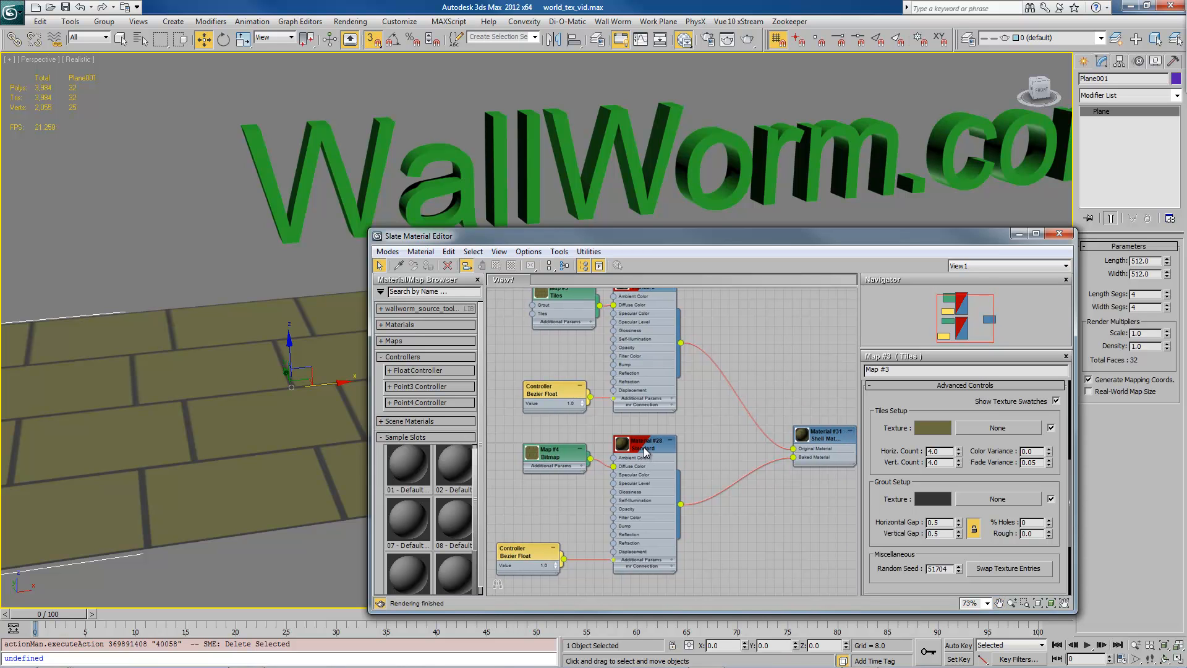
click(644, 445)
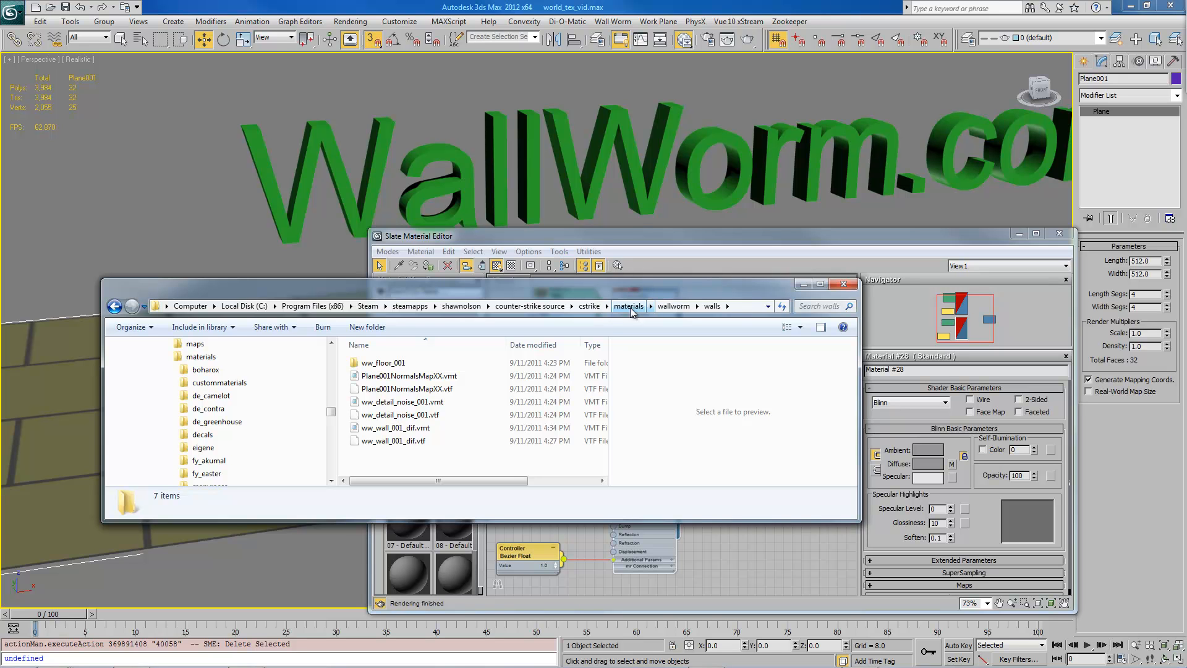
mouse_move(634, 313)
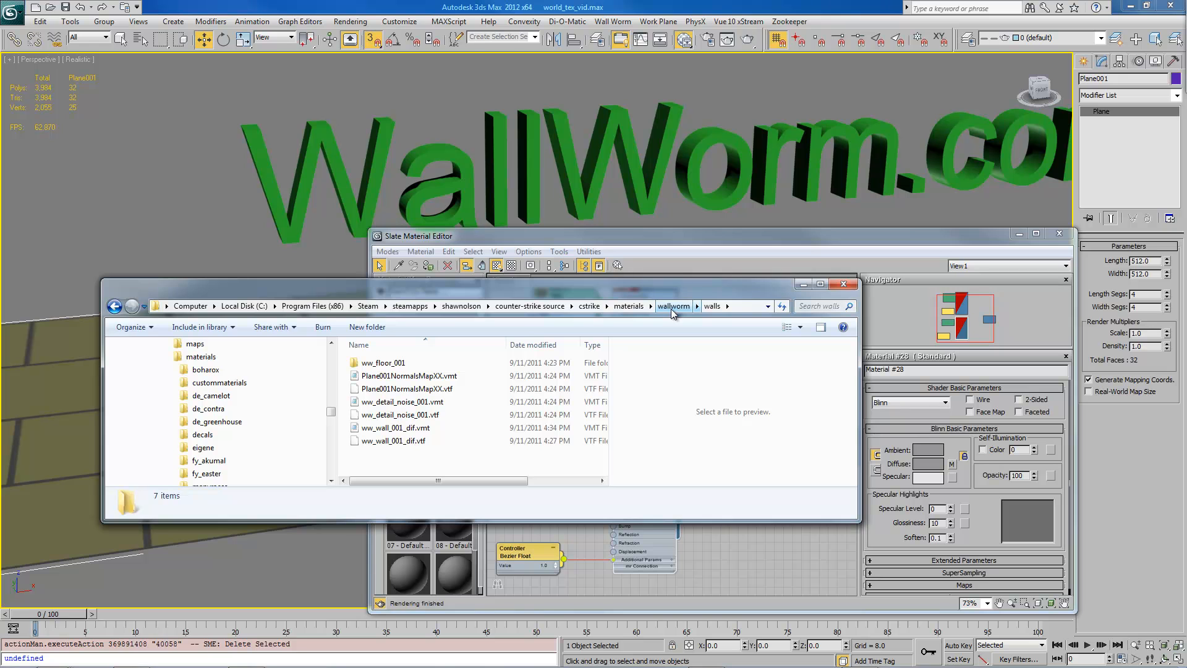
mouse_move(673, 314)
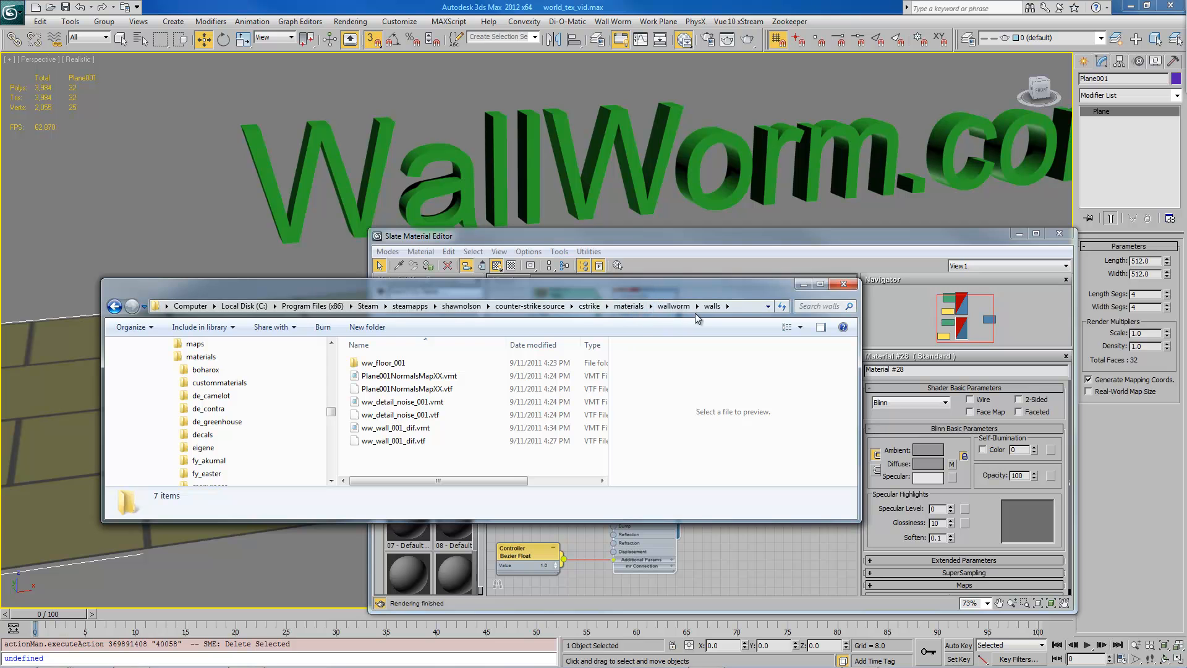
mouse_move(684, 282)
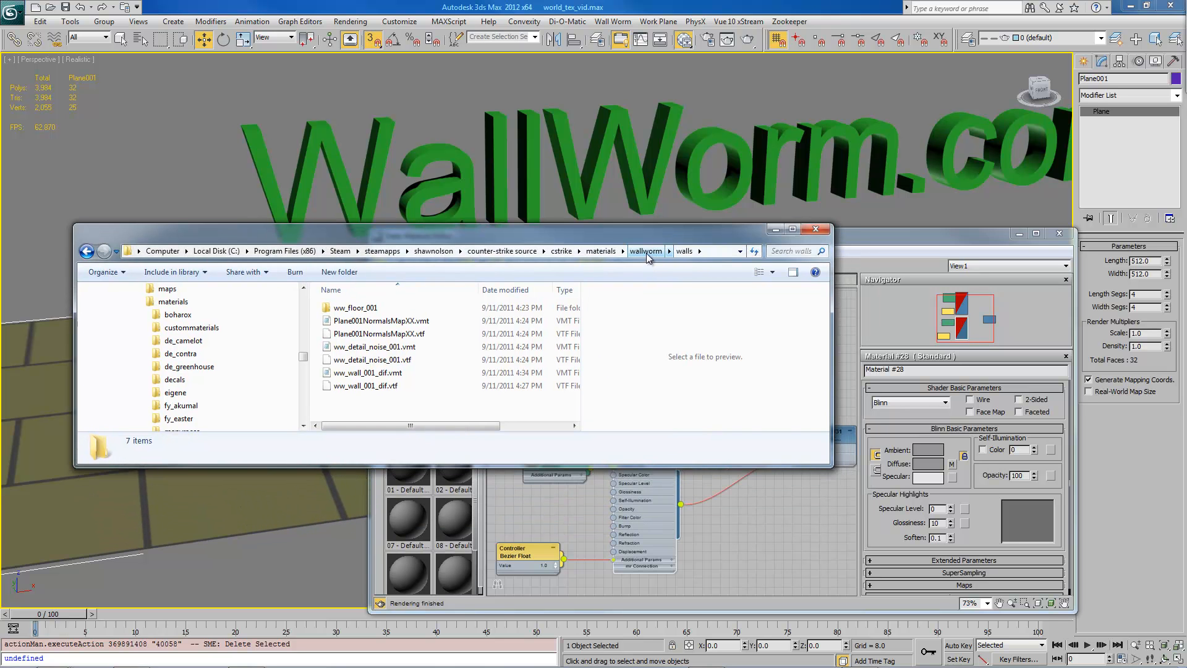
Step: Browse Explorer to cstrike\materials\wallworm\walls in the Counter-Strike Source directory
click(683, 251)
text(wallworm/walls)
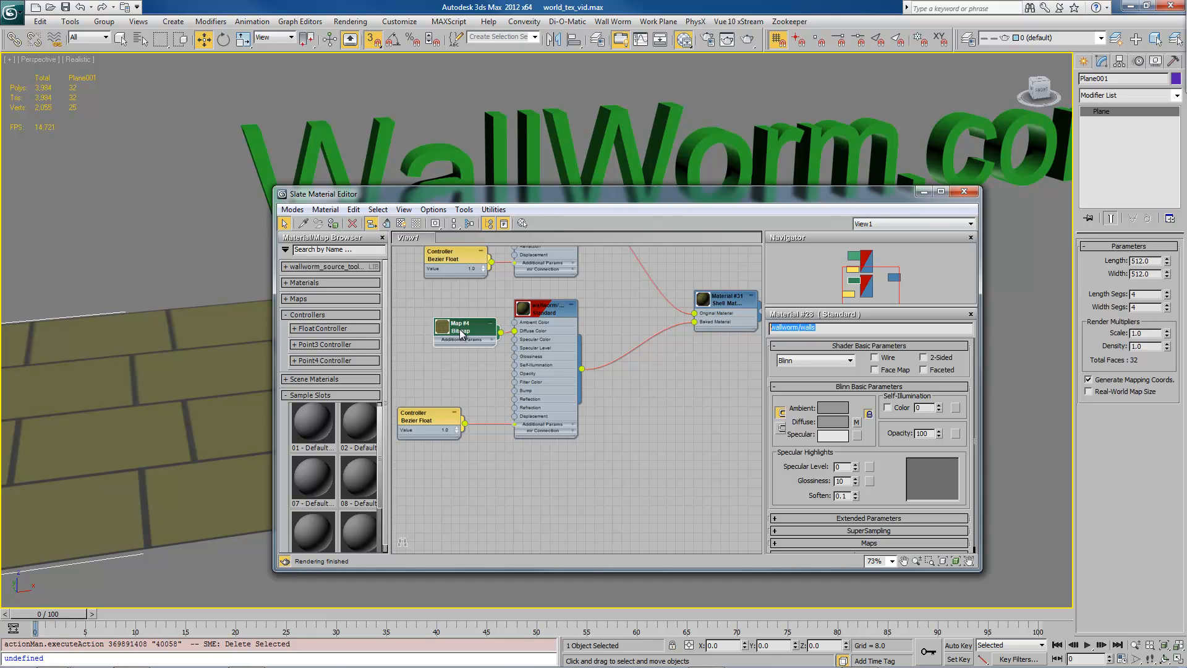
Step: Confirm the Map #4 Bitmap uses brick01.tga, then reselect the wallworm/walls material
click(461, 327)
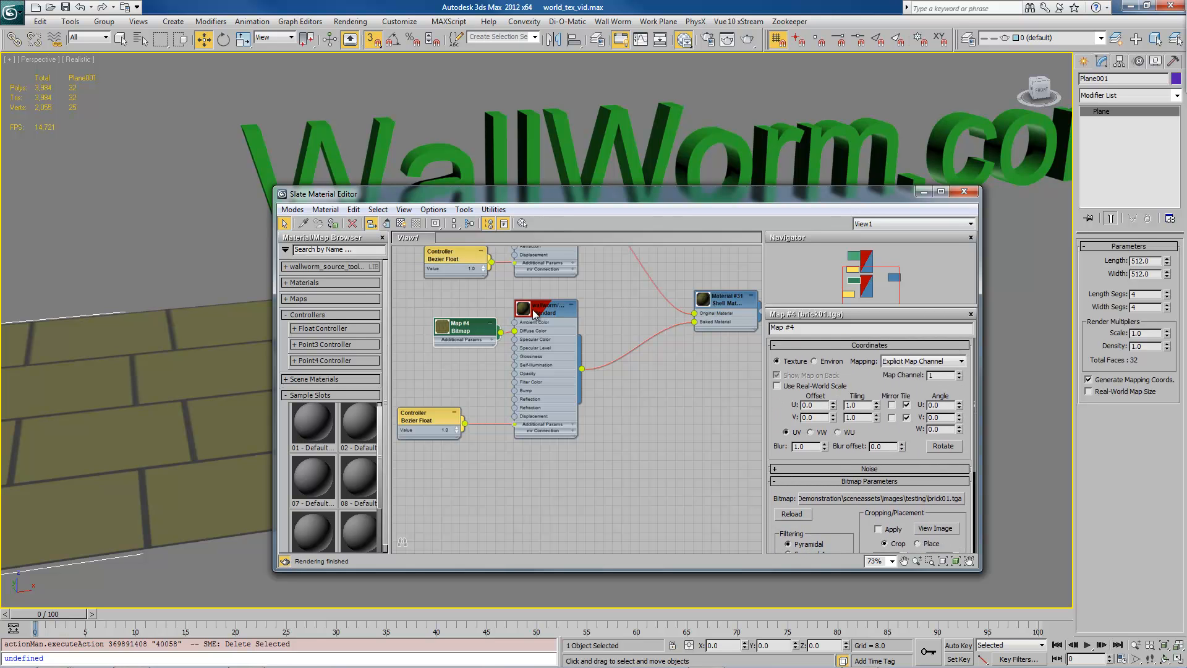
click(544, 310)
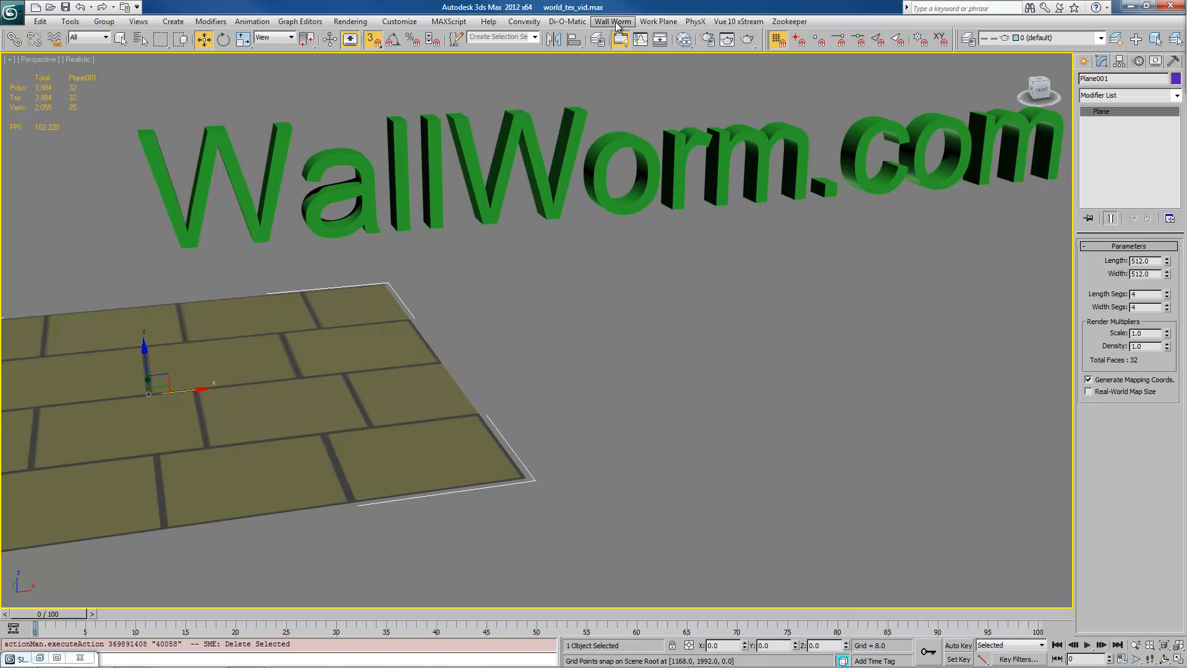
Step: Open Wall Worm's WW Displacement Tool and launch Export VMTs/VTFs into Source
click(613, 21)
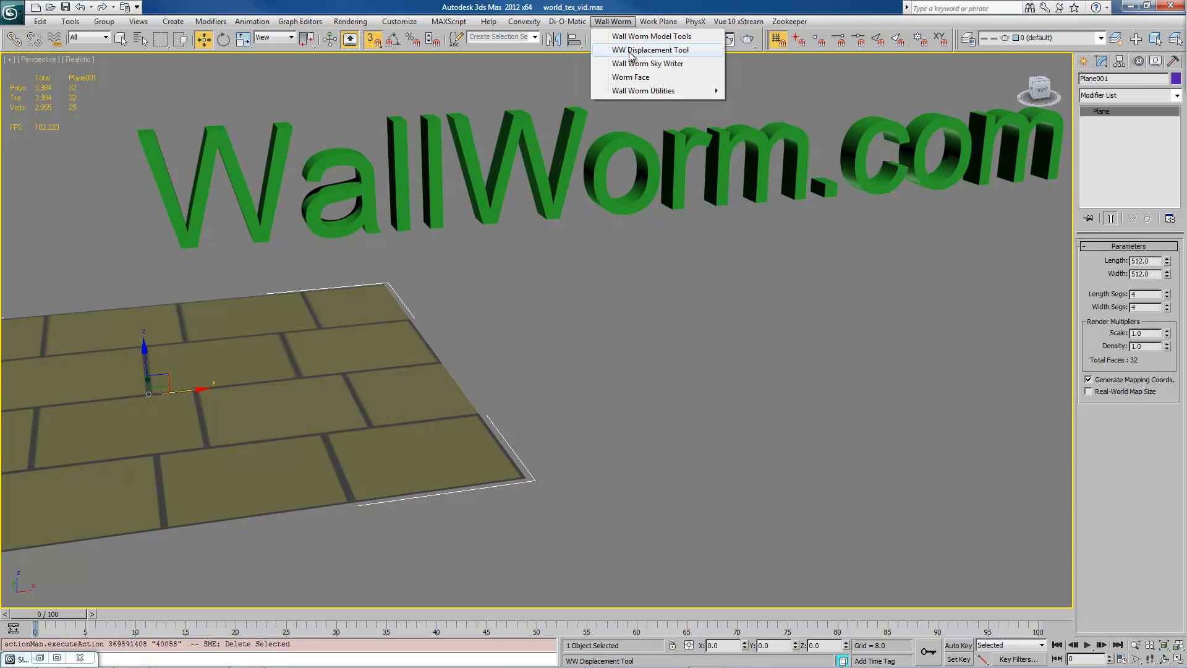
click(648, 50)
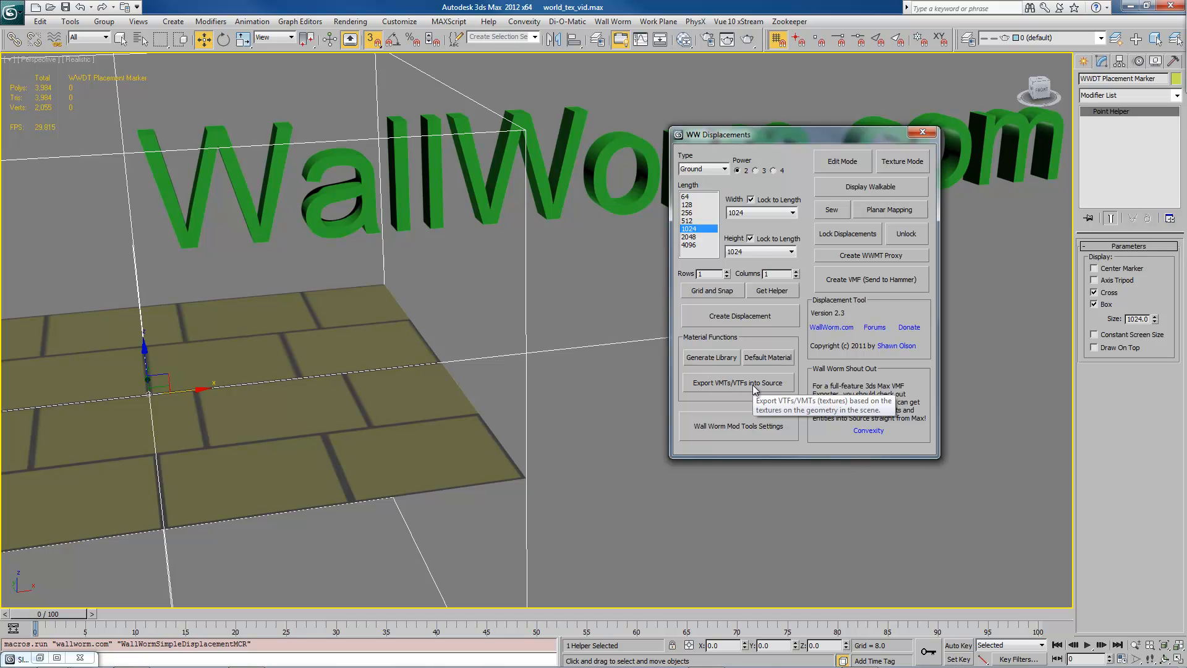
click(737, 382)
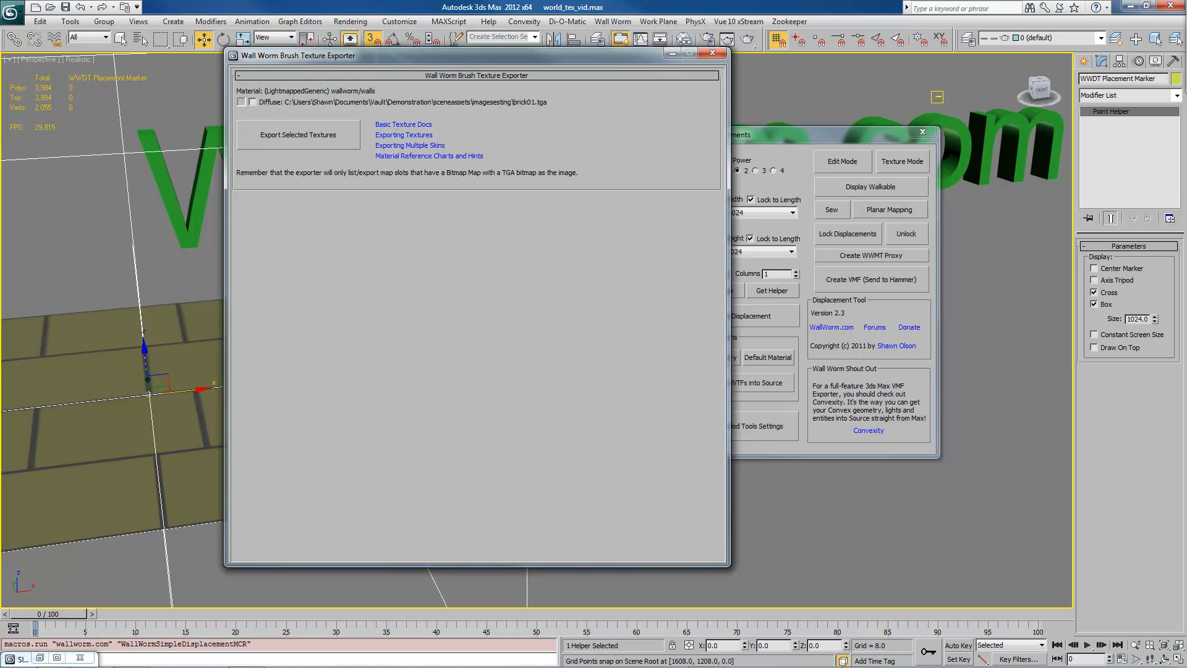
Step: Export the brick01.tga diffuse texture of wallworm/walls and review the conversion console output
click(242, 102)
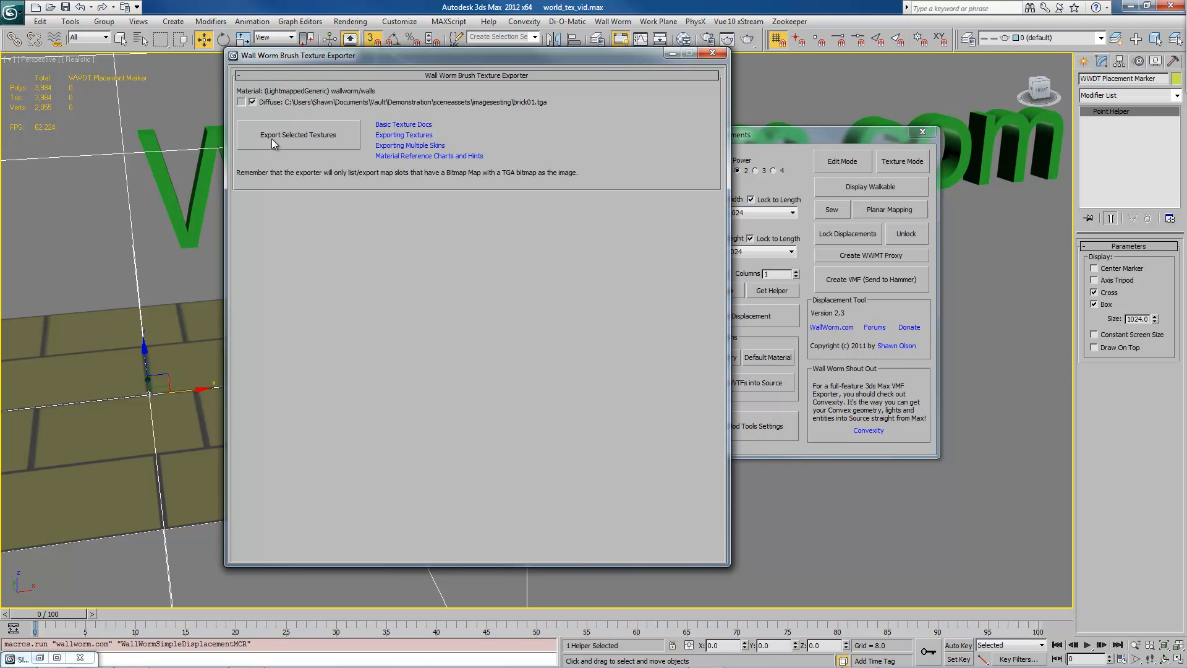
click(298, 135)
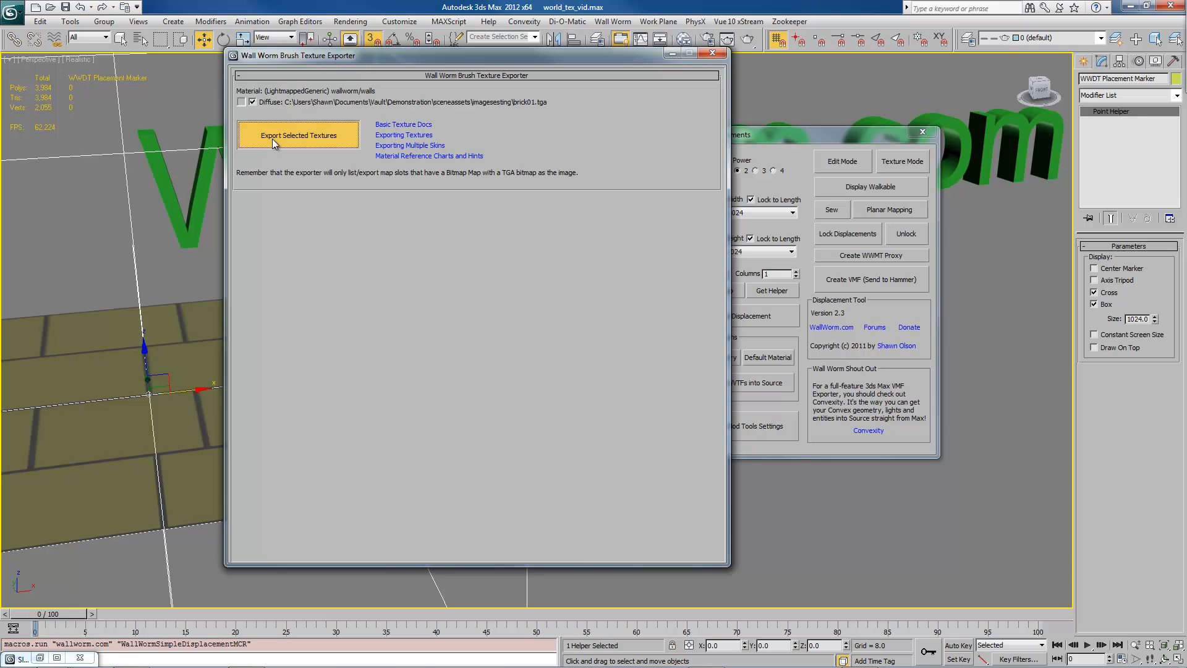
click(297, 134)
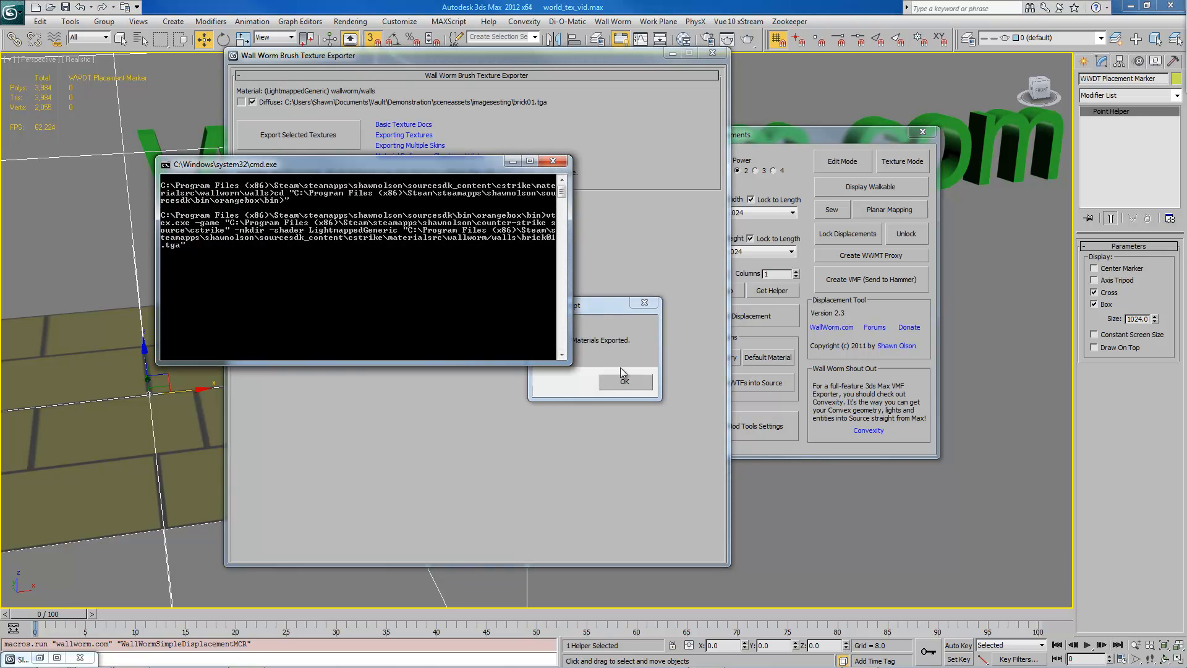
click(624, 380)
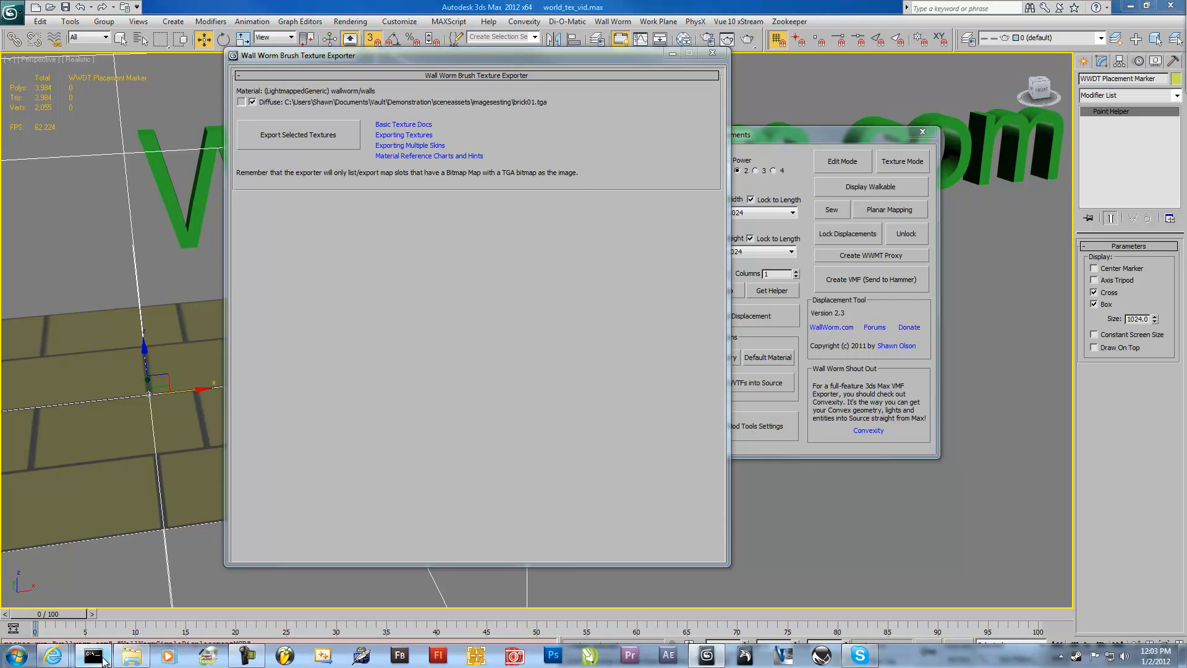
click(297, 135)
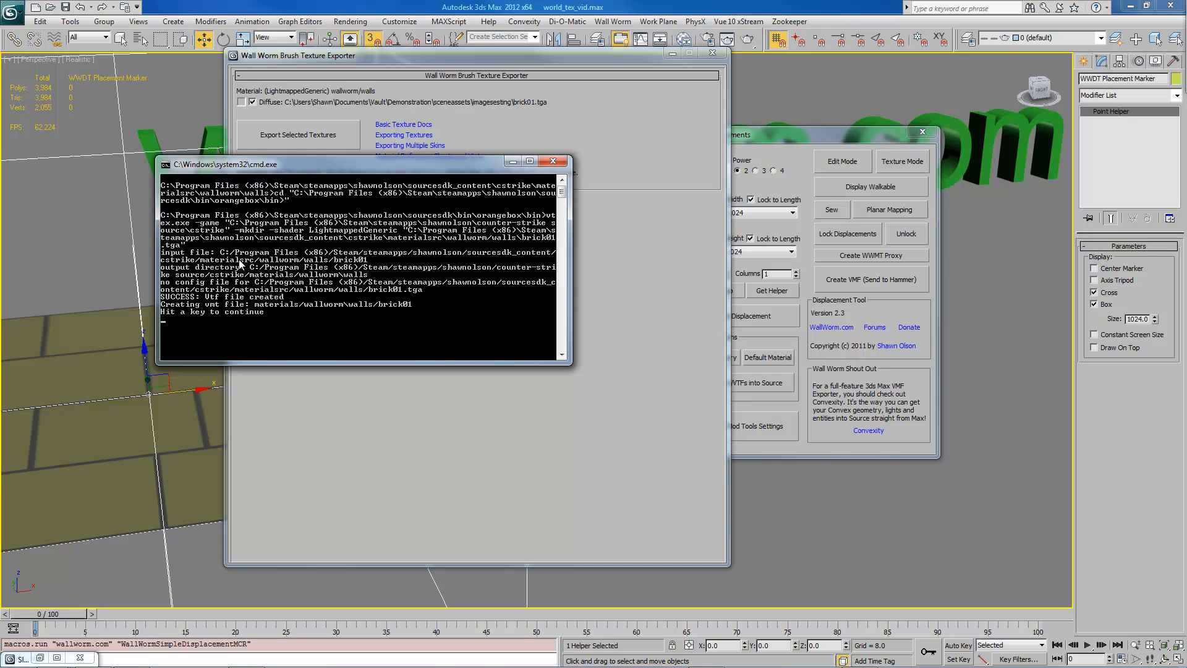
mouse_move(271, 312)
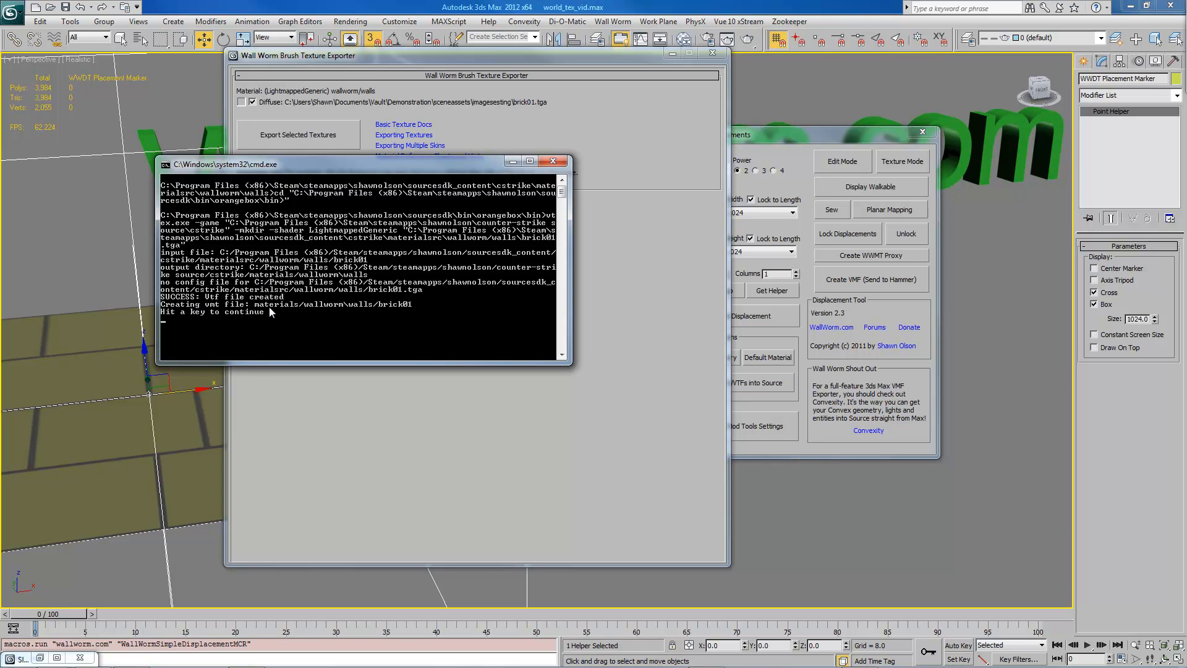
mouse_move(369, 311)
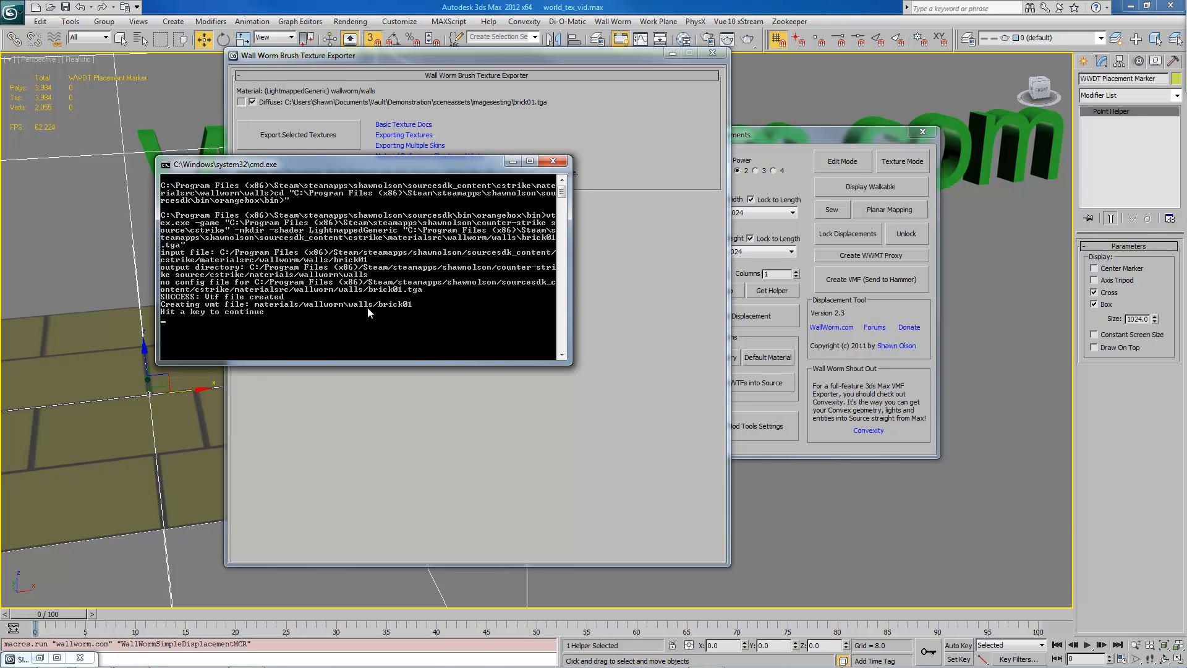
mouse_move(402, 297)
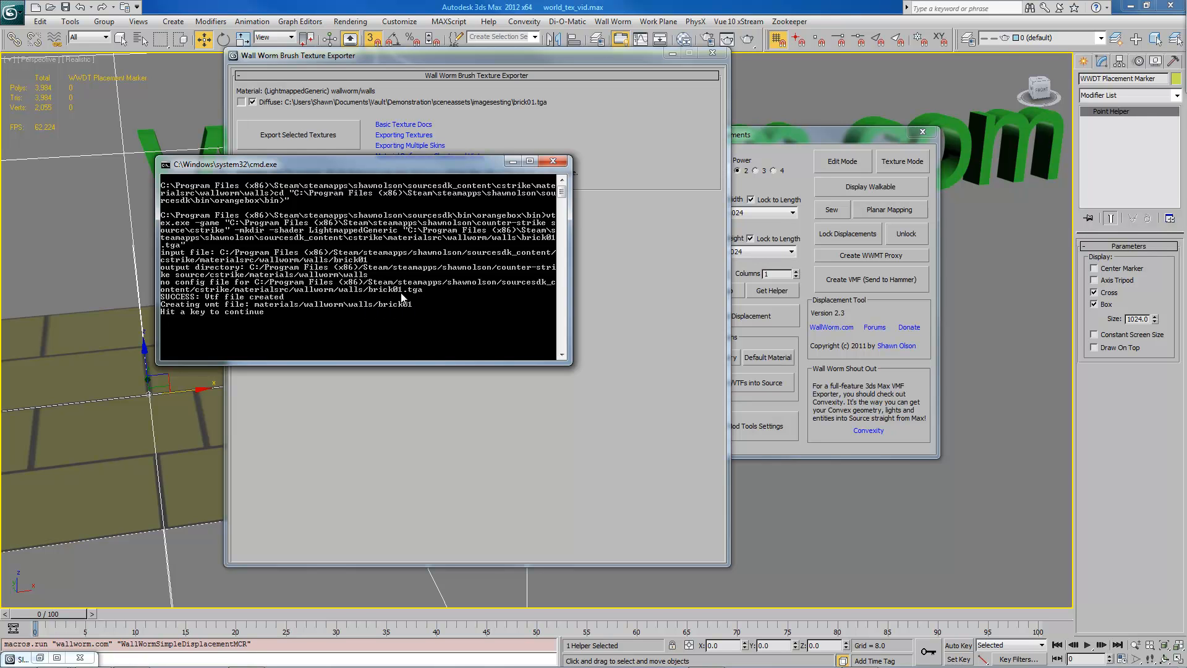
mouse_move(386, 314)
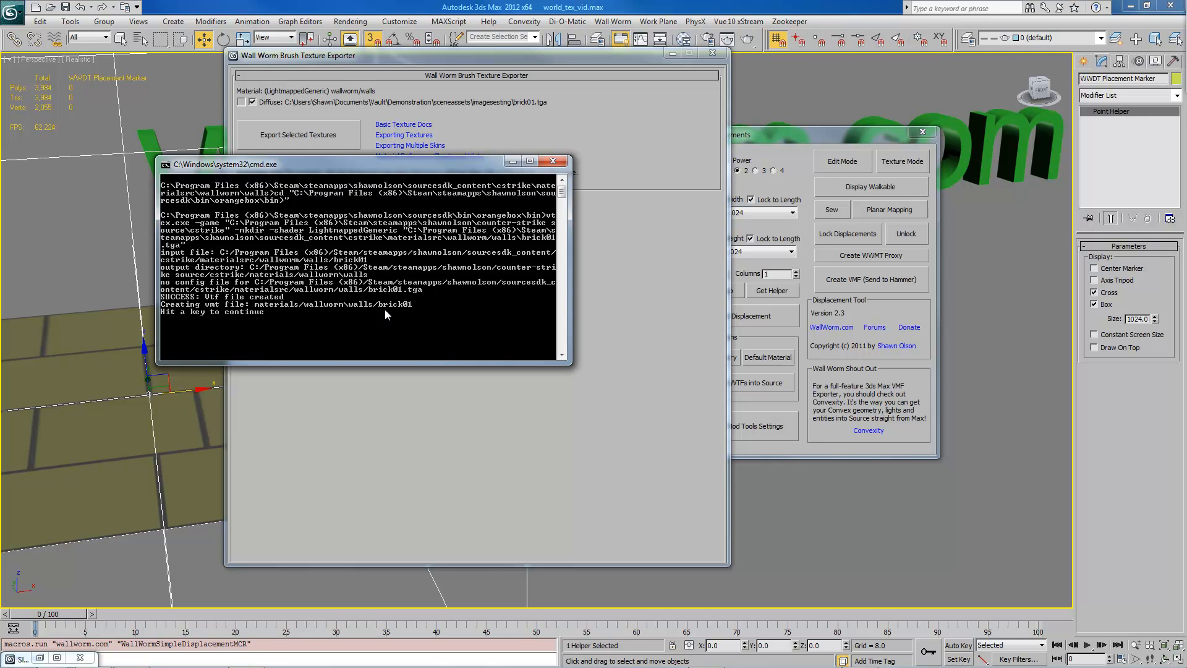
mouse_move(506, 267)
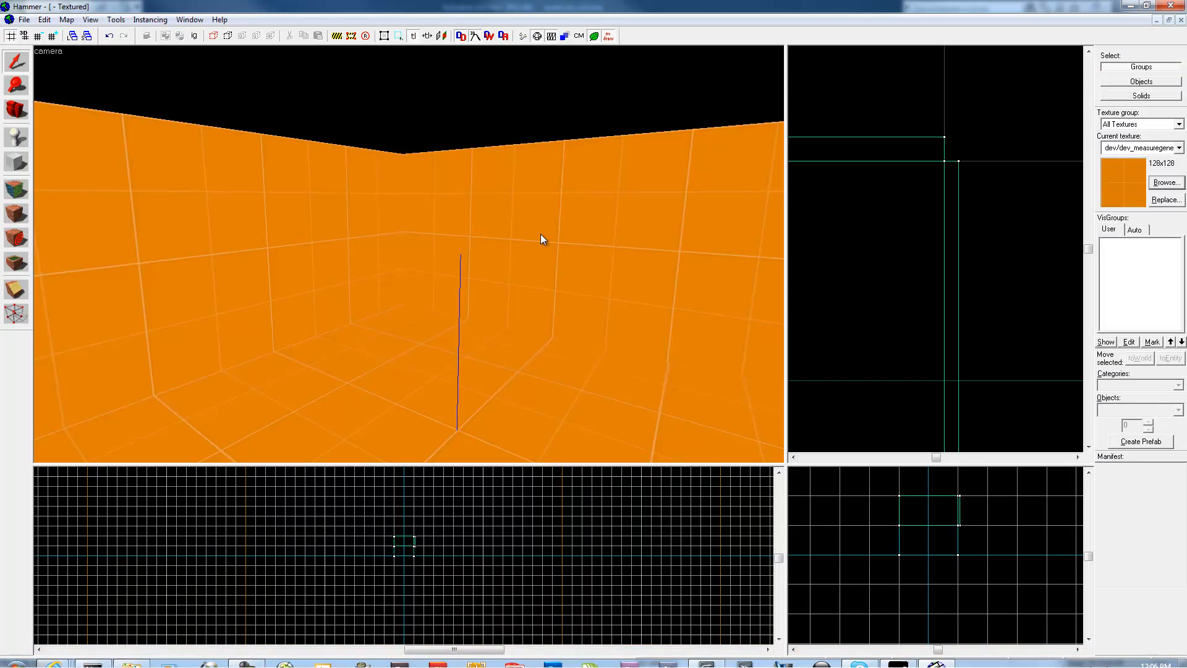
mouse_move(16, 188)
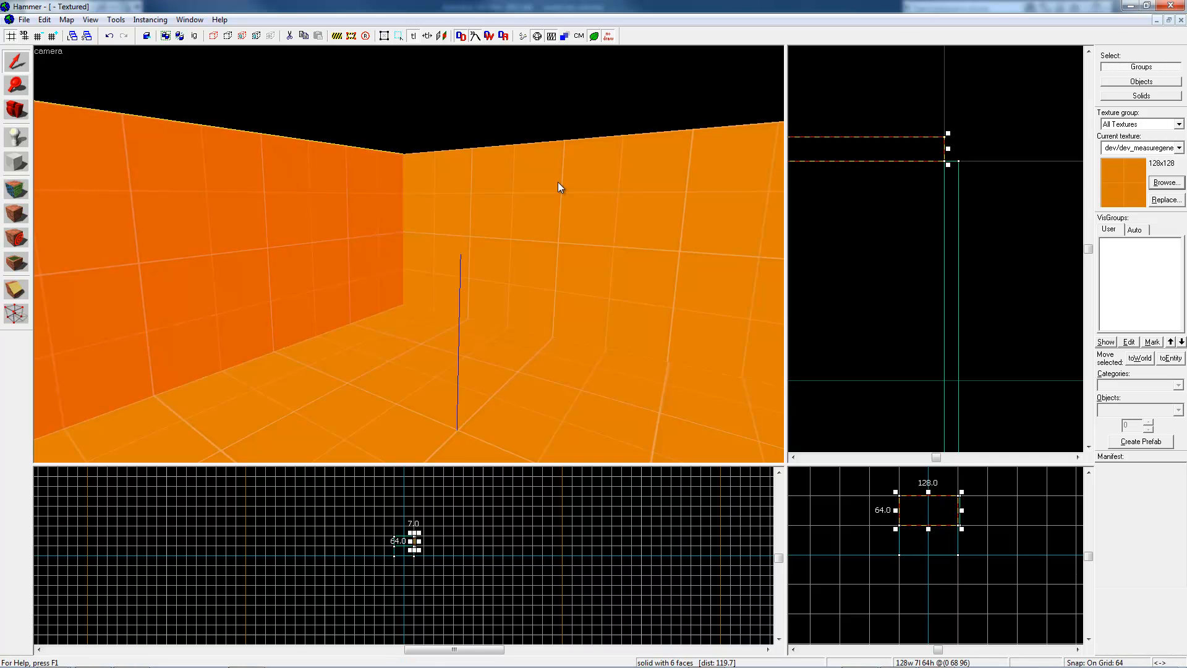
Step: Select one wall brush of the room in Hammer
click(1164, 182)
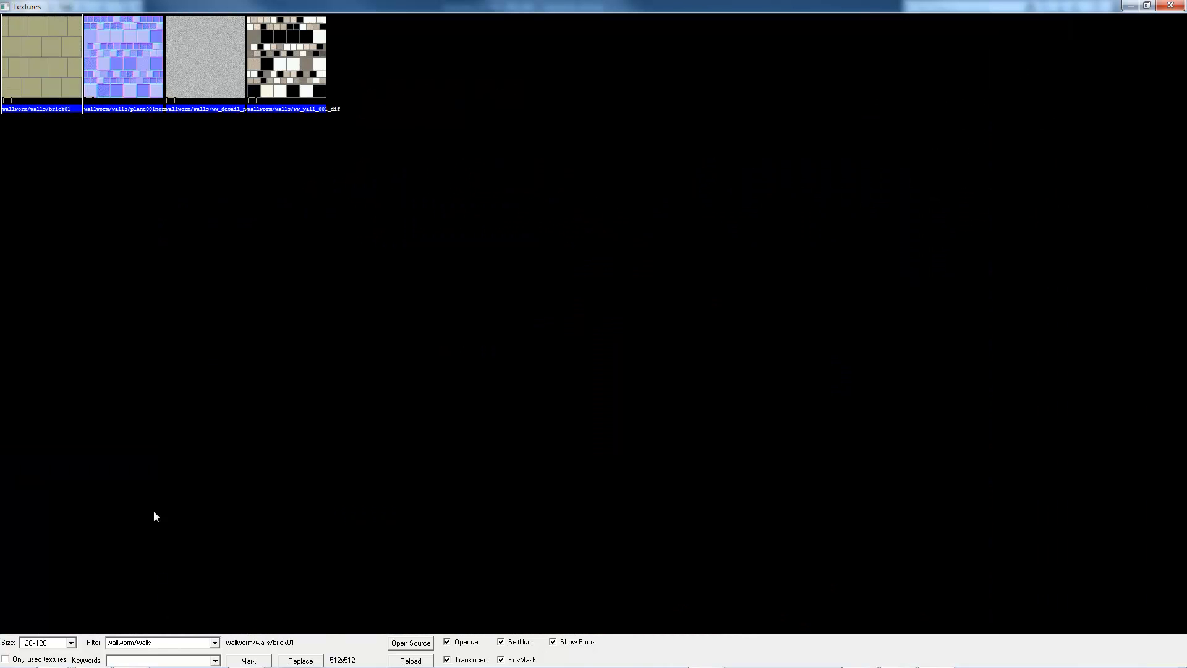
mouse_move(47, 65)
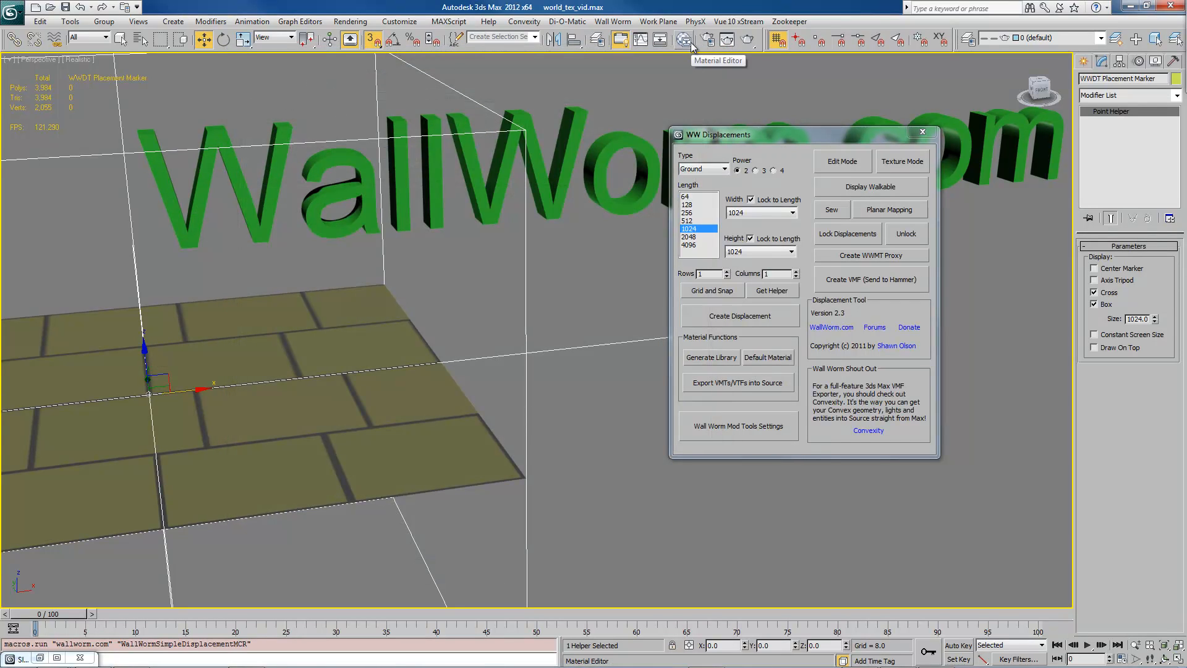
Step: In the Slate Material Editor, set Map #3 Tiles Horiz. Count 35 and Vert. Count 32
click(688, 38)
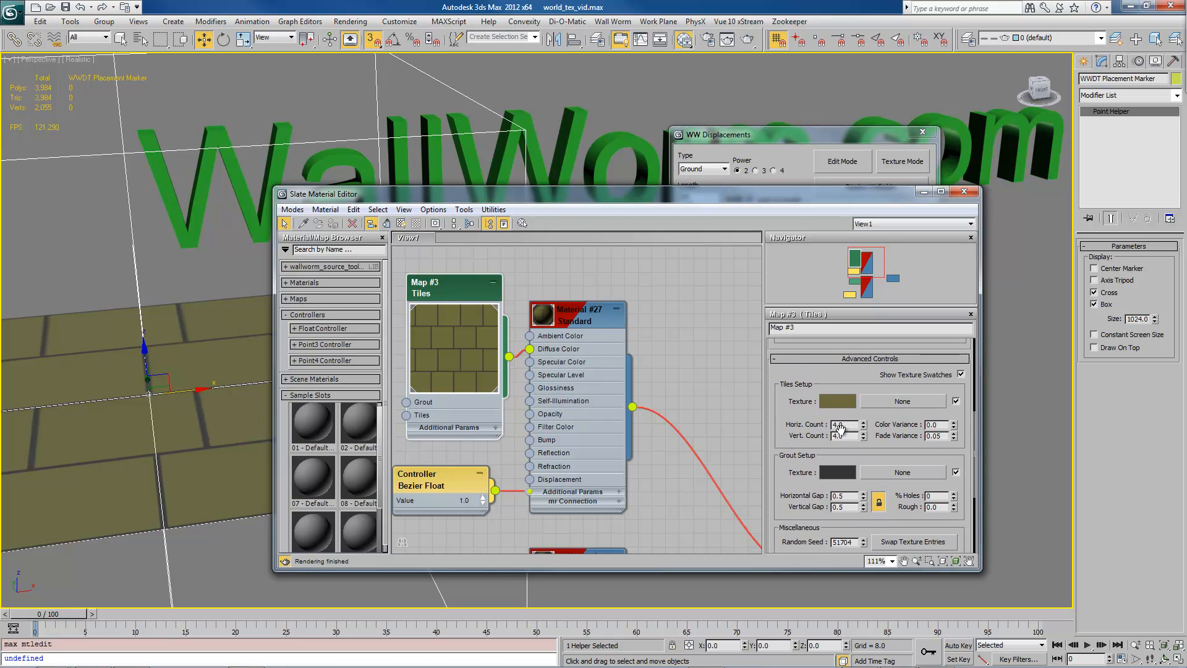
click(841, 424)
text(35)
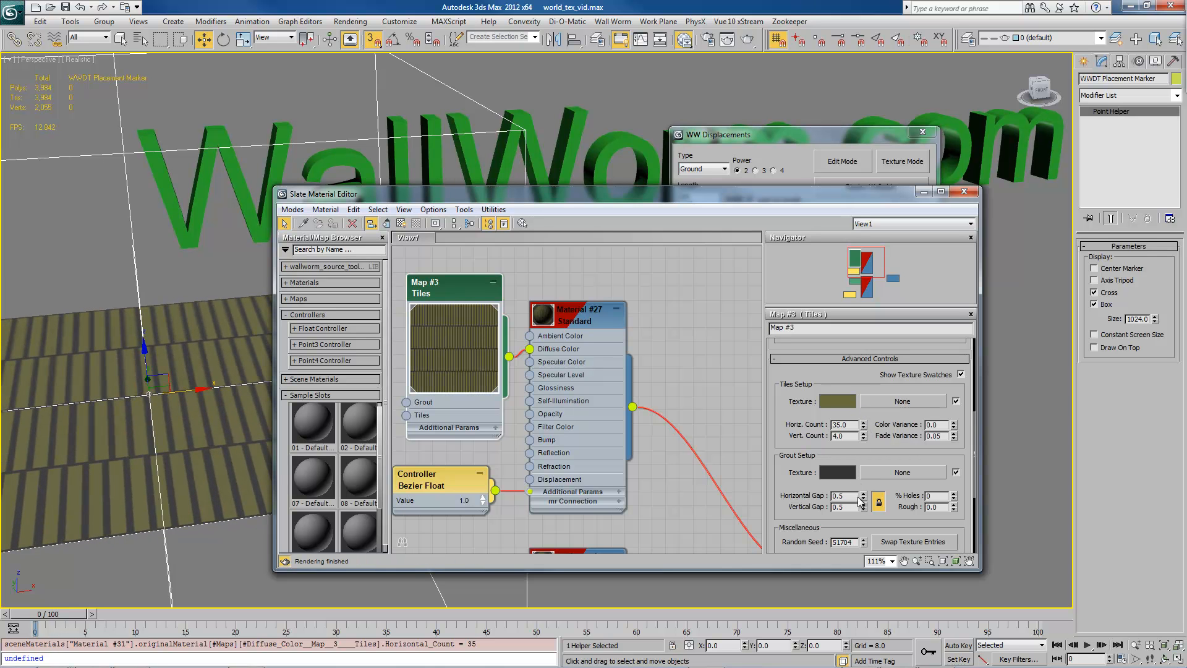
click(863, 434)
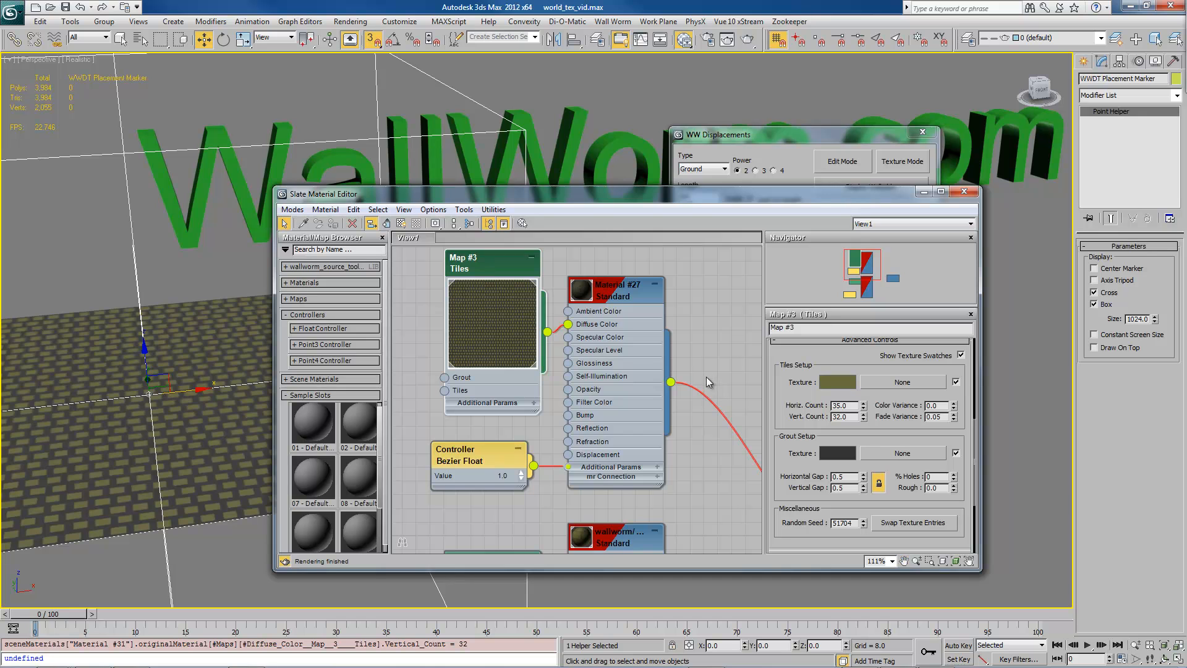
mouse_move(545, 291)
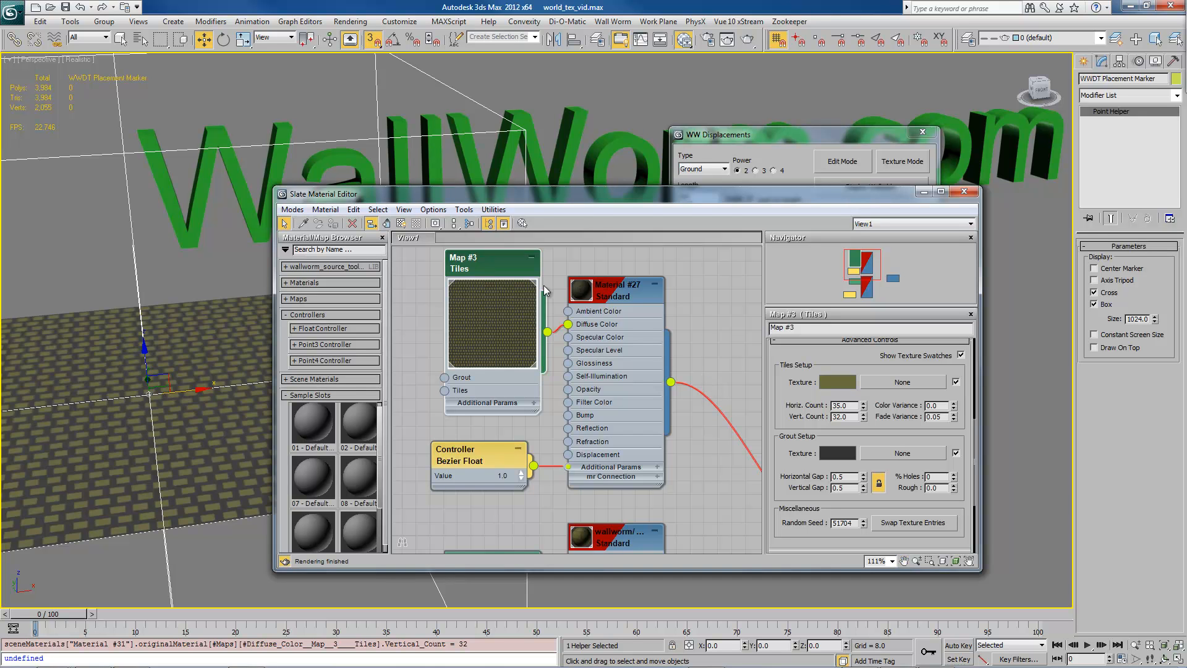
mouse_move(668, 323)
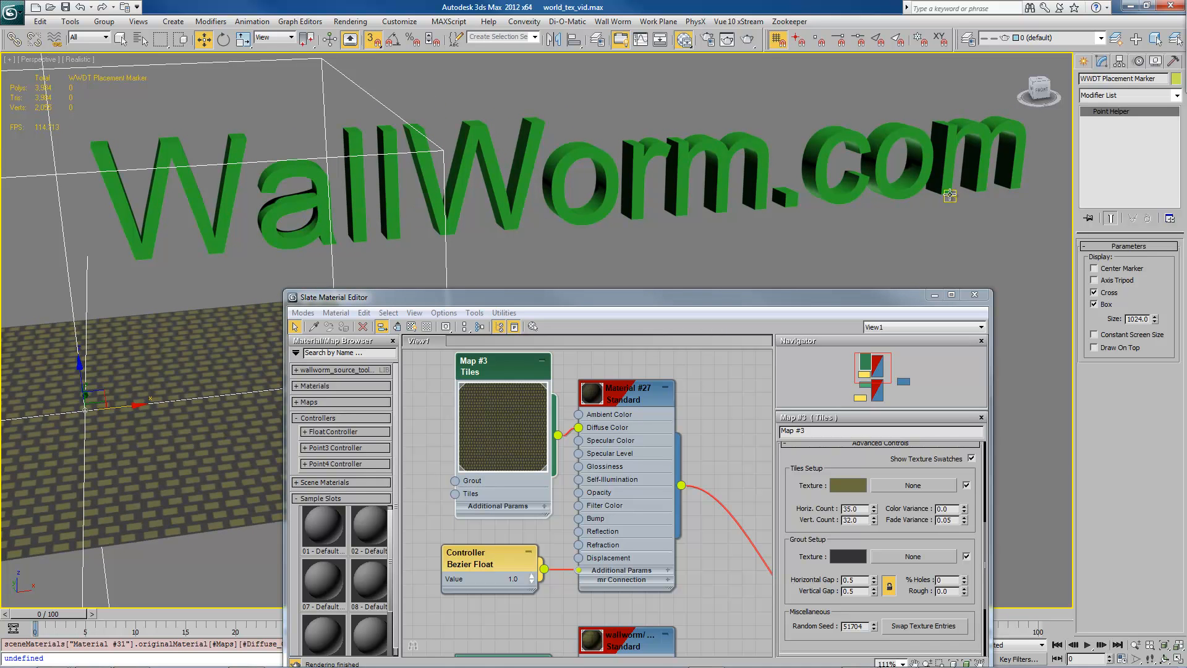
mouse_move(1008, 231)
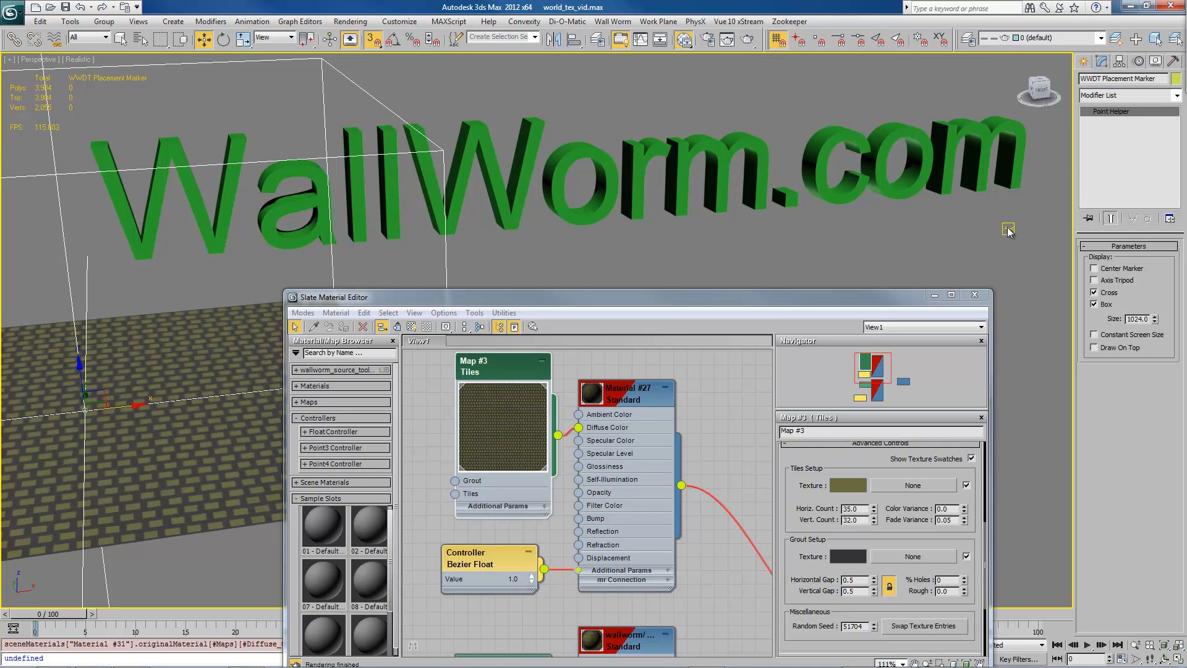